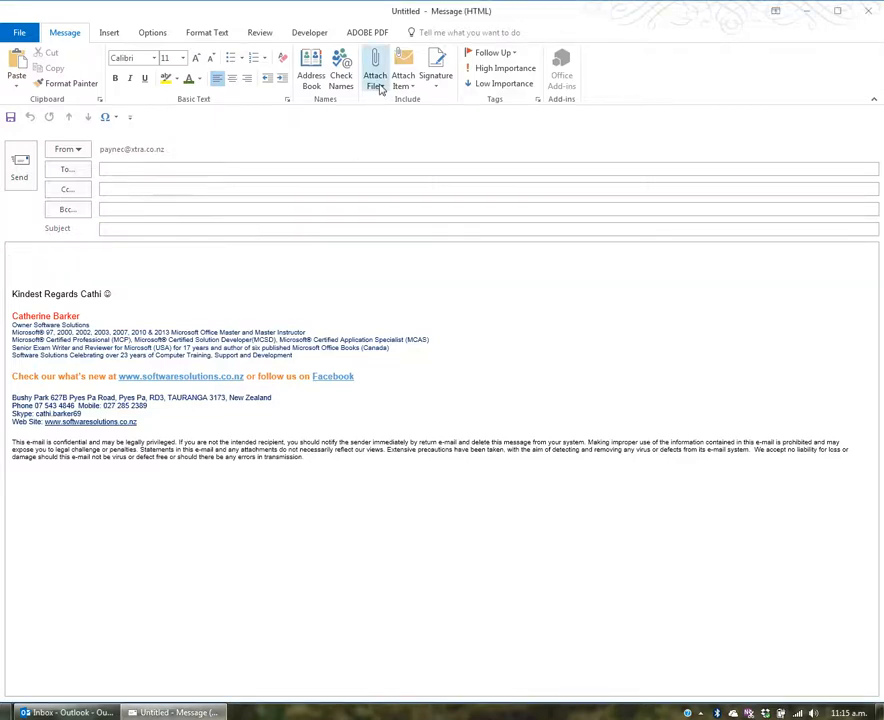
Step: Look through Attach File's recent files, then start attaching an Outlook item instead
click(374, 70)
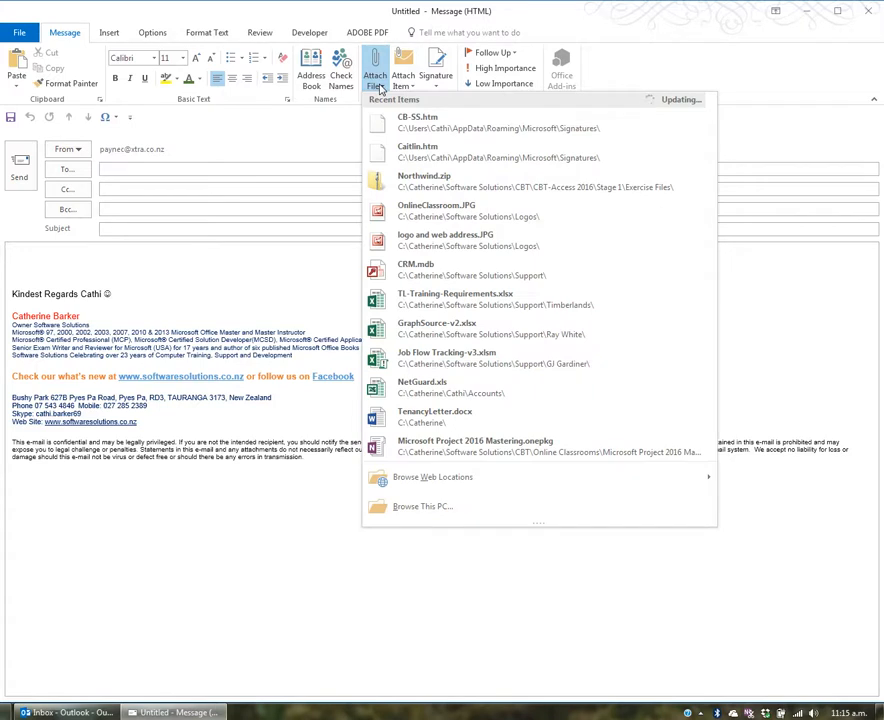
click(374, 76)
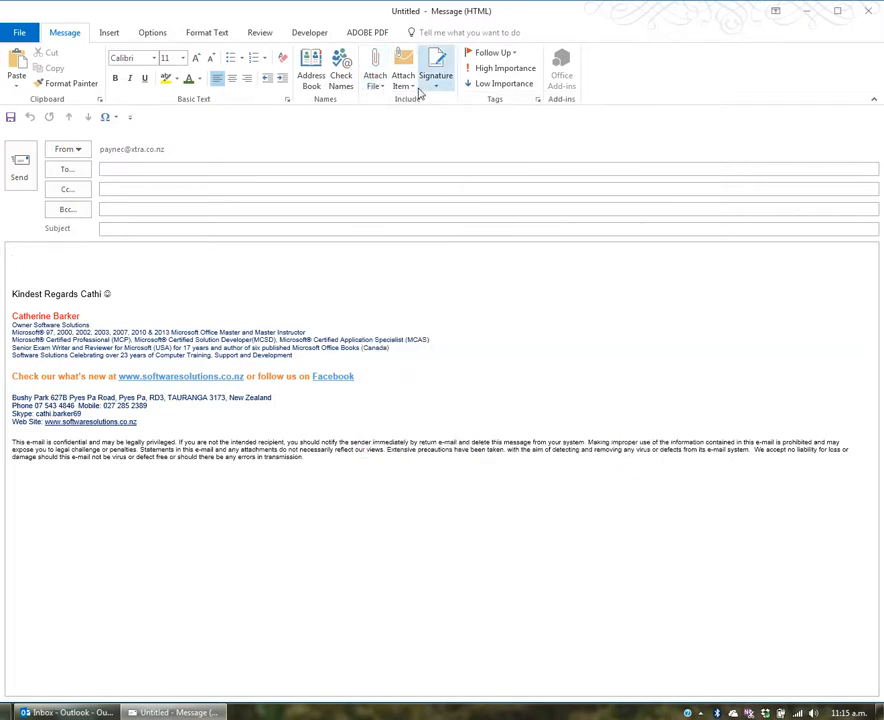
click(404, 80)
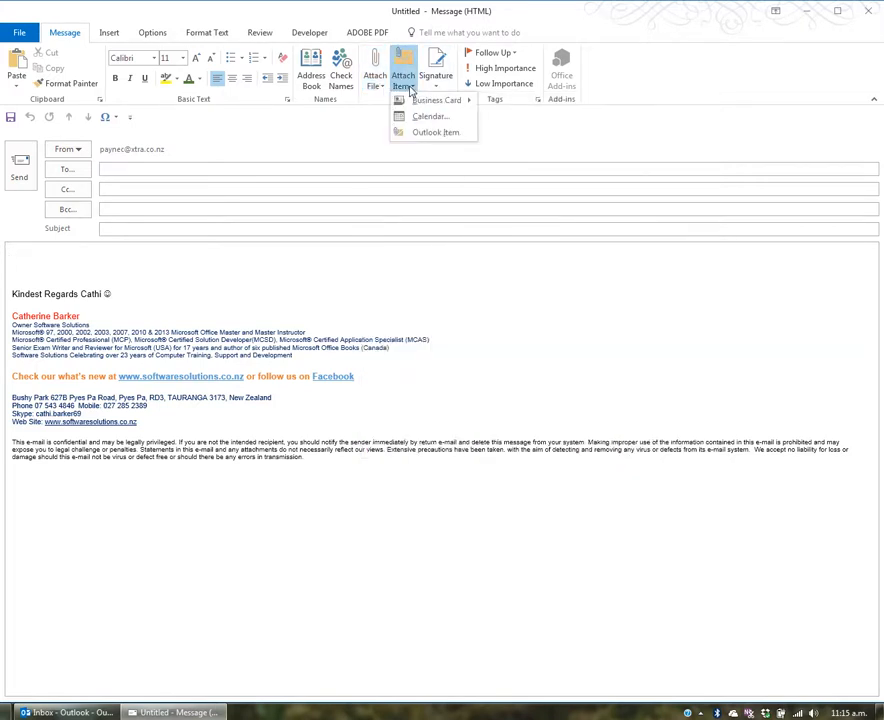
mouse_move(434, 132)
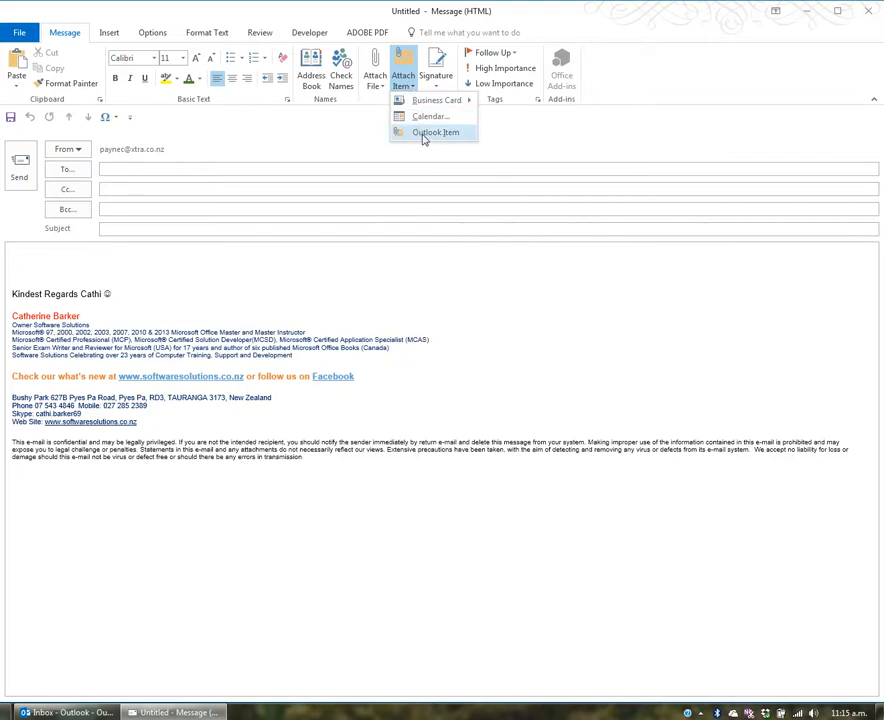
click(436, 132)
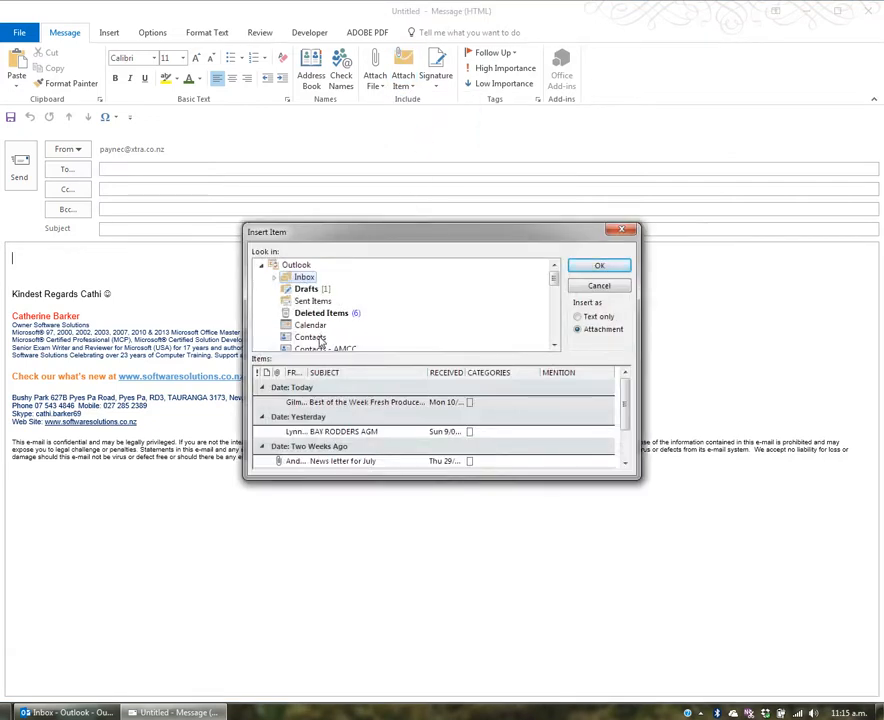
Step: Browse Contacts (A Group of Trustees) and Calendar in the Insert Item dialog, then cancel it
click(312, 336)
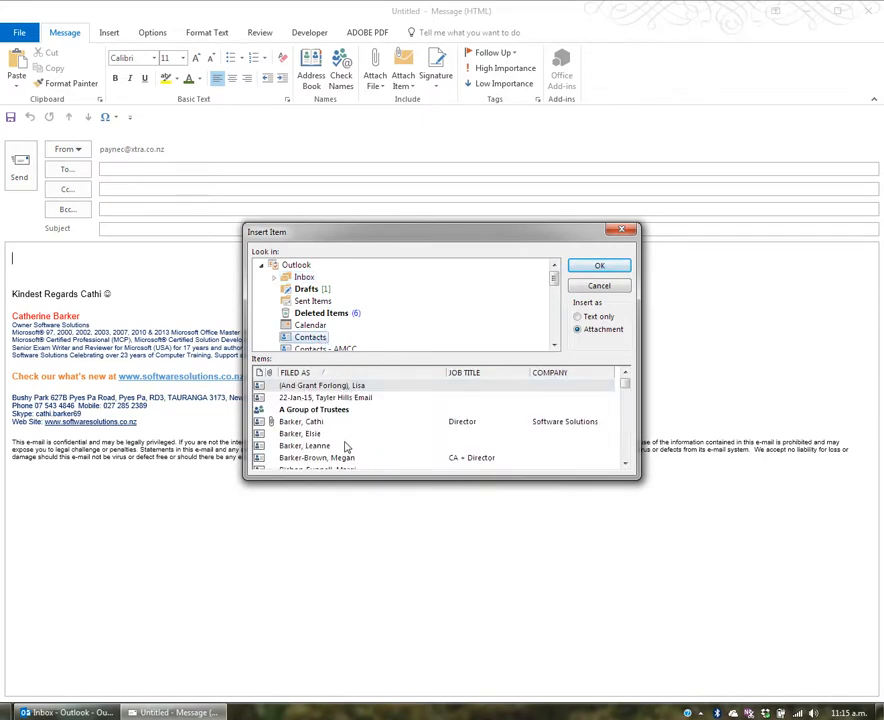
click(312, 408)
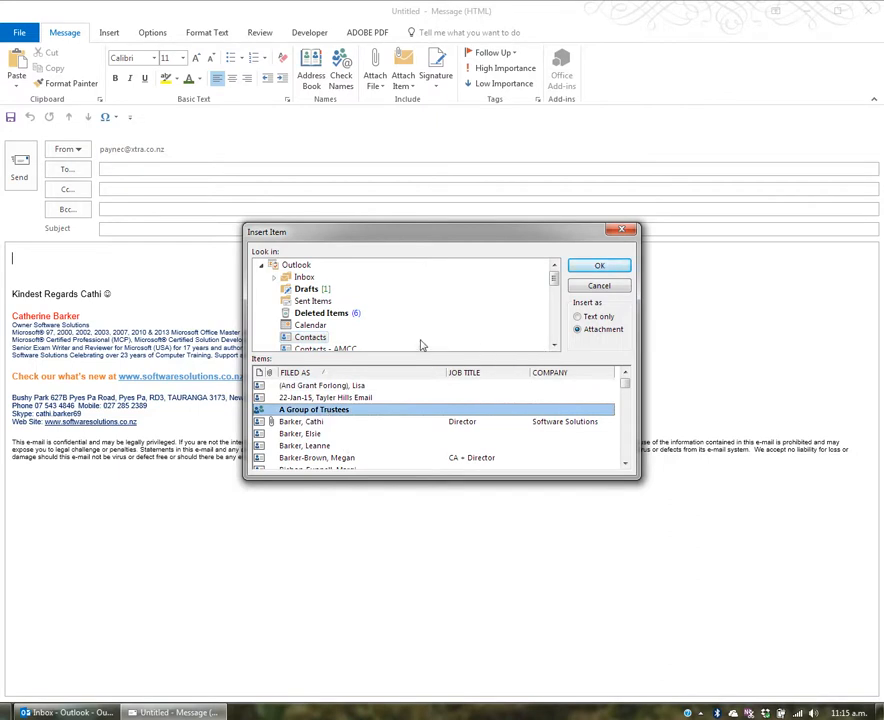
click(310, 324)
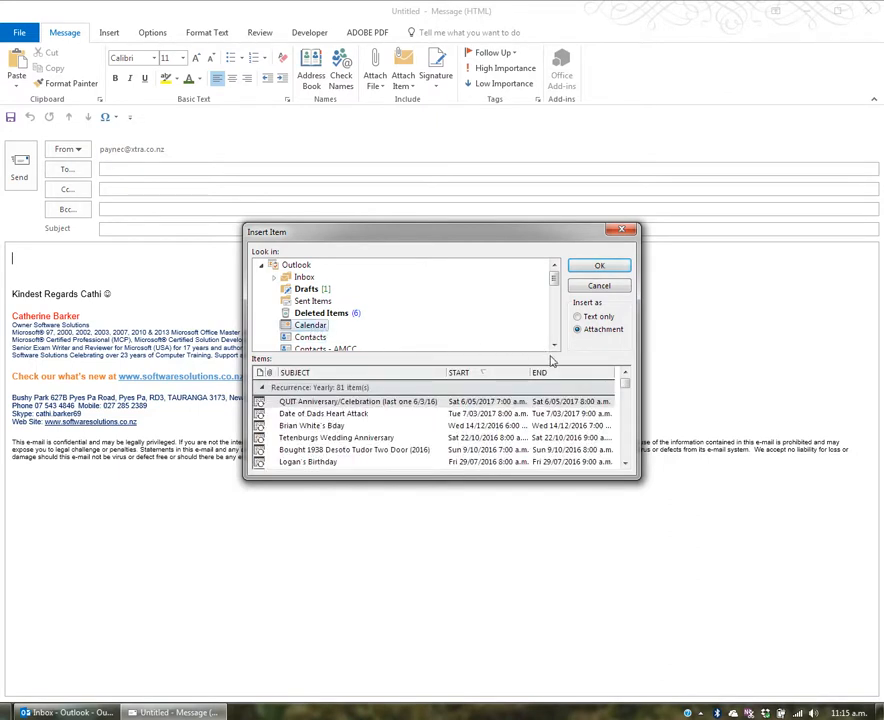
click(304, 276)
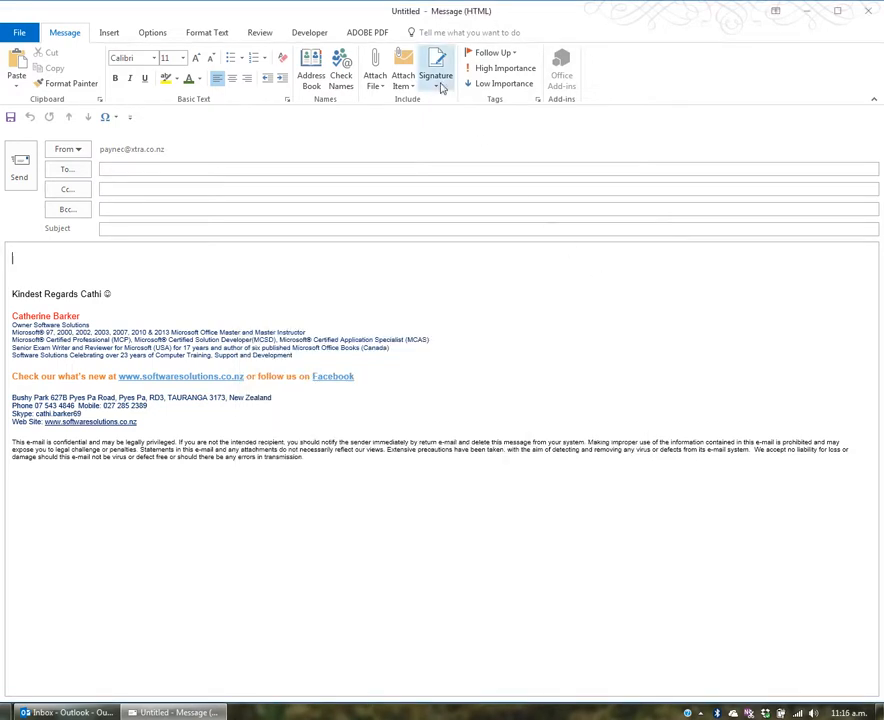
Step: Try inserting the listed business card from Insert and dismiss the item-not-found error
click(108, 32)
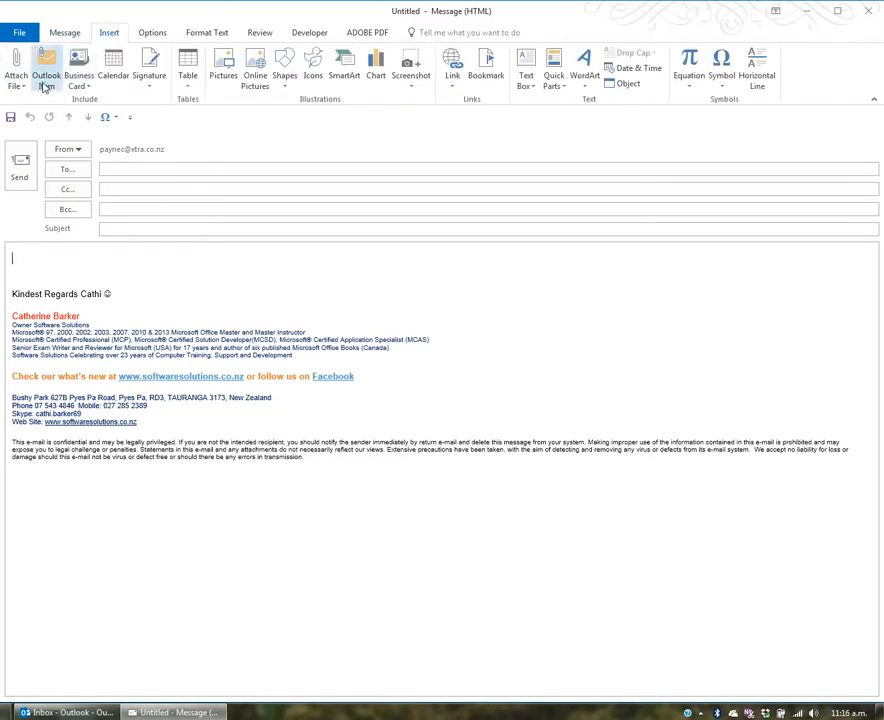
mouse_move(80, 70)
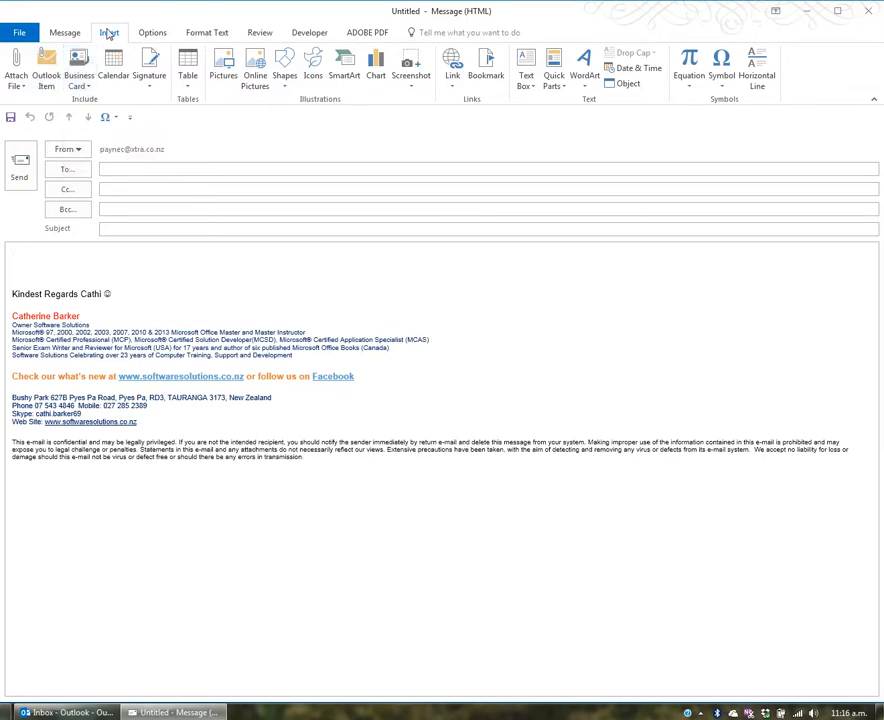
click(64, 32)
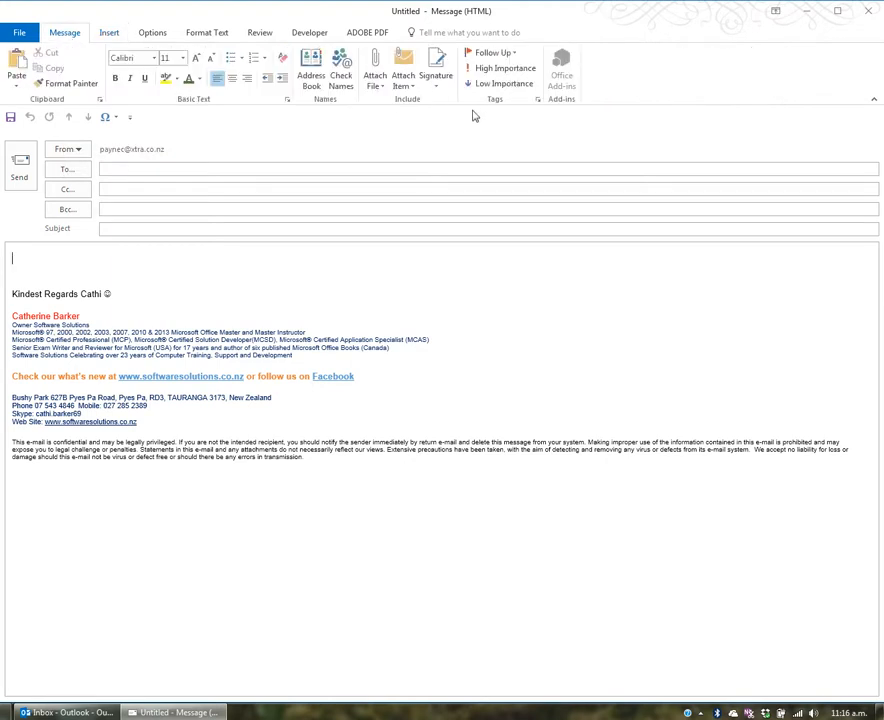
click(404, 78)
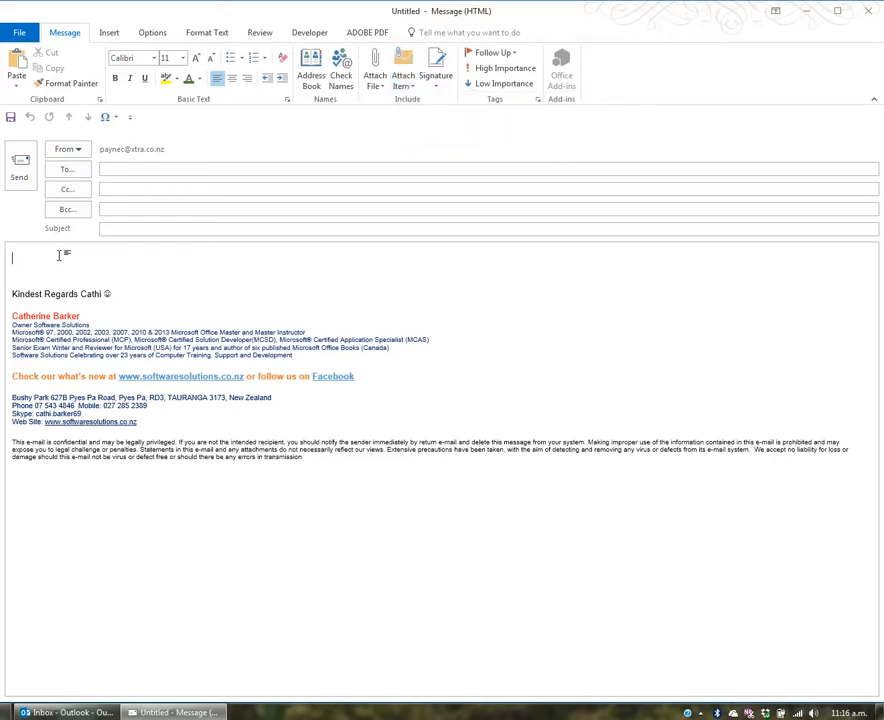
click(108, 32)
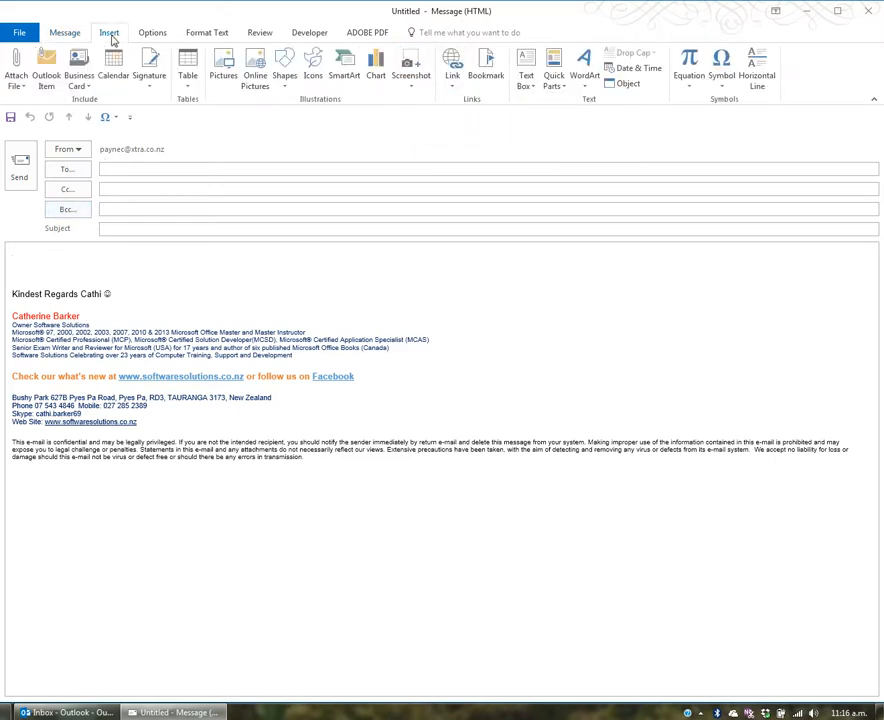
click(80, 70)
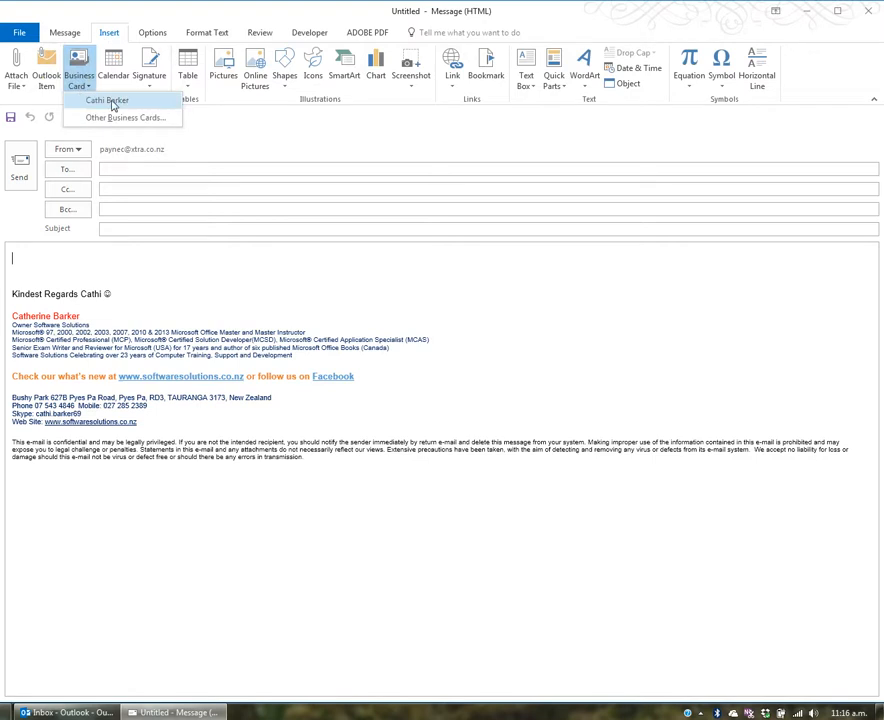
click(108, 100)
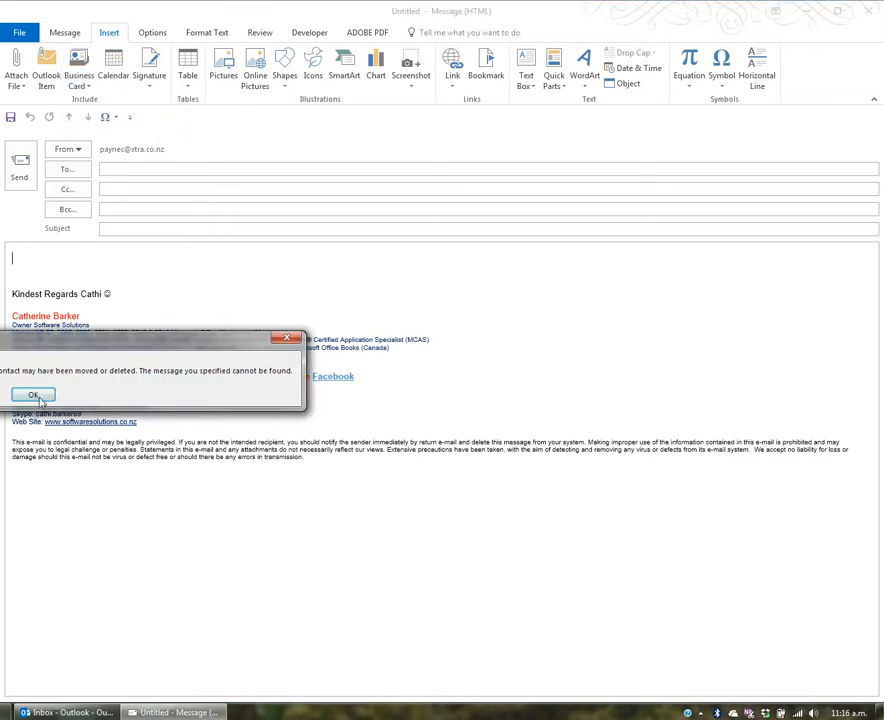
click(32, 394)
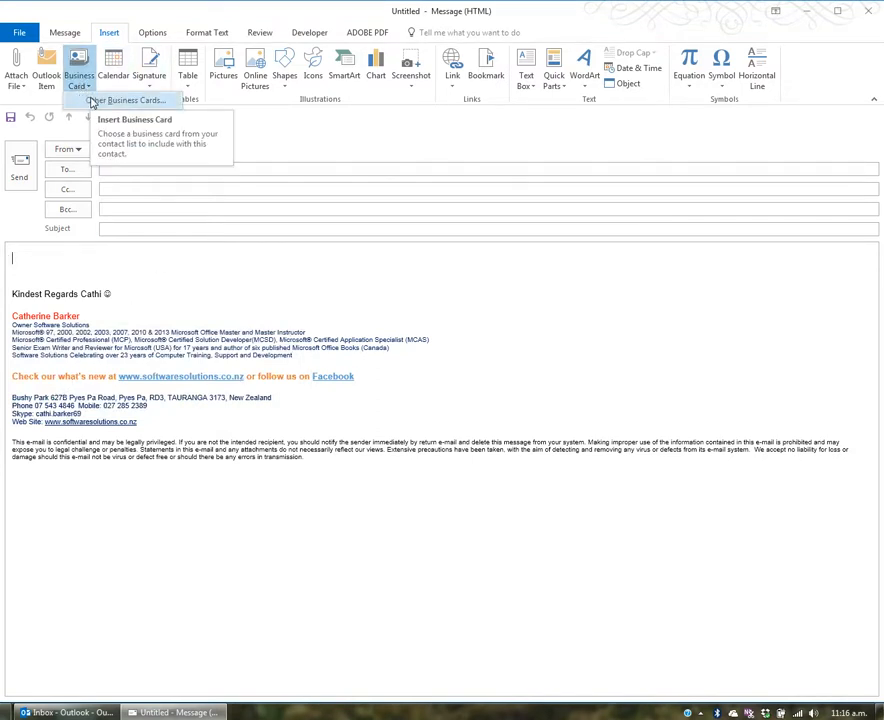
click(130, 100)
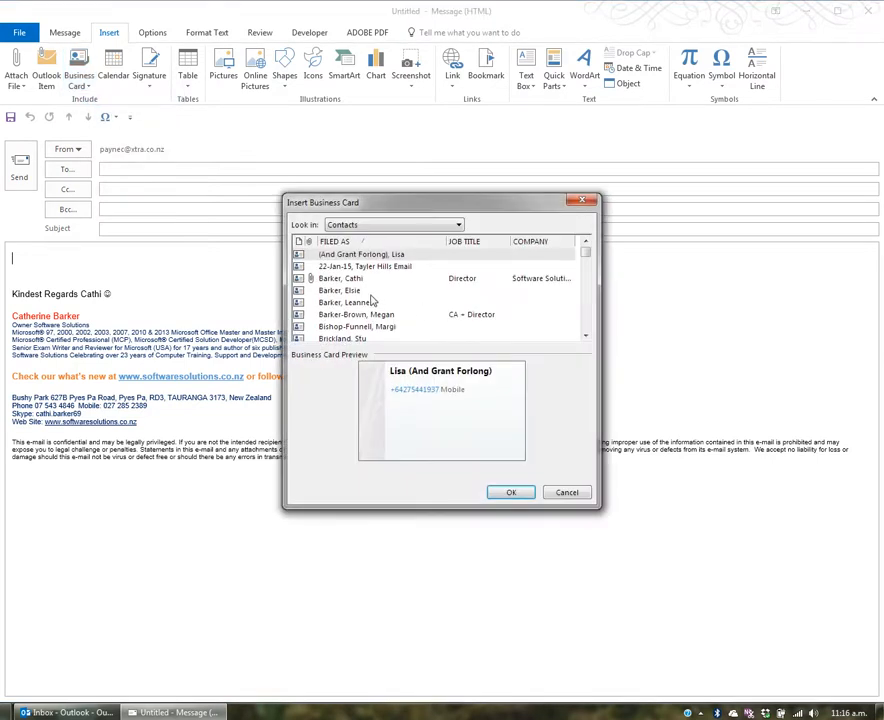
click(340, 278)
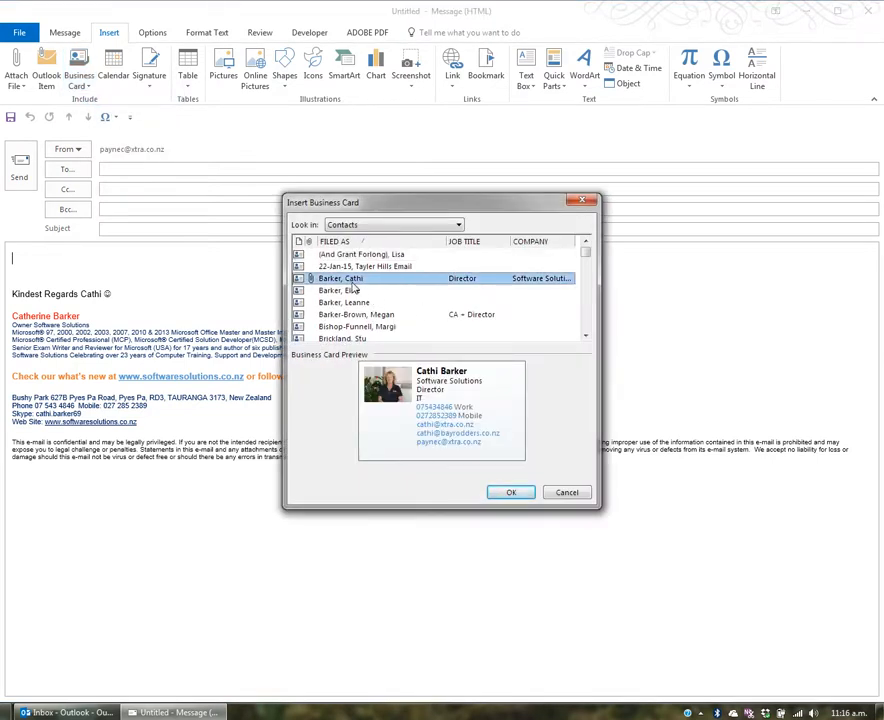
click(510, 492)
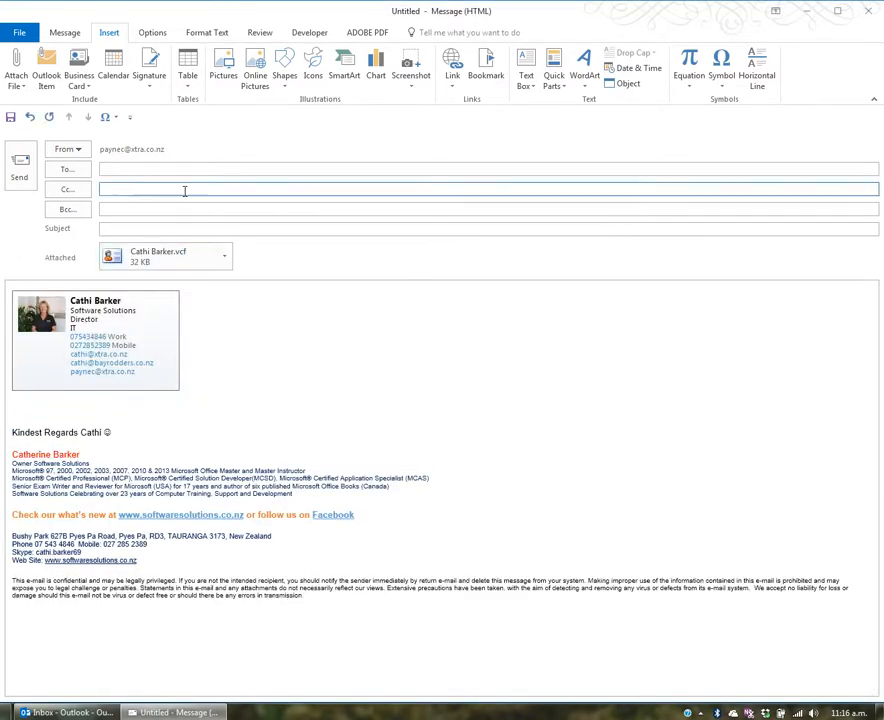
click(80, 70)
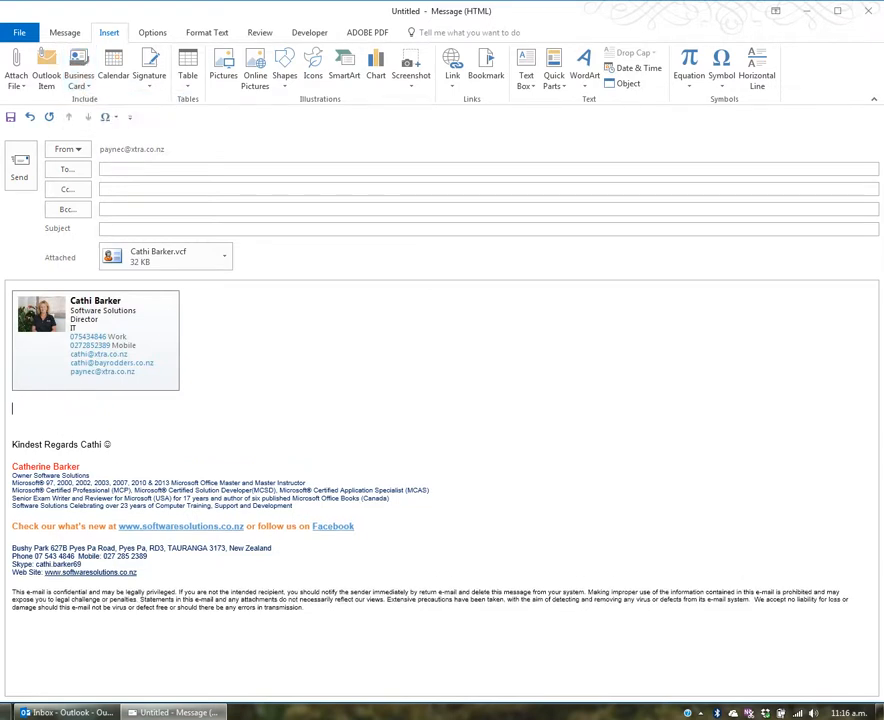
click(80, 70)
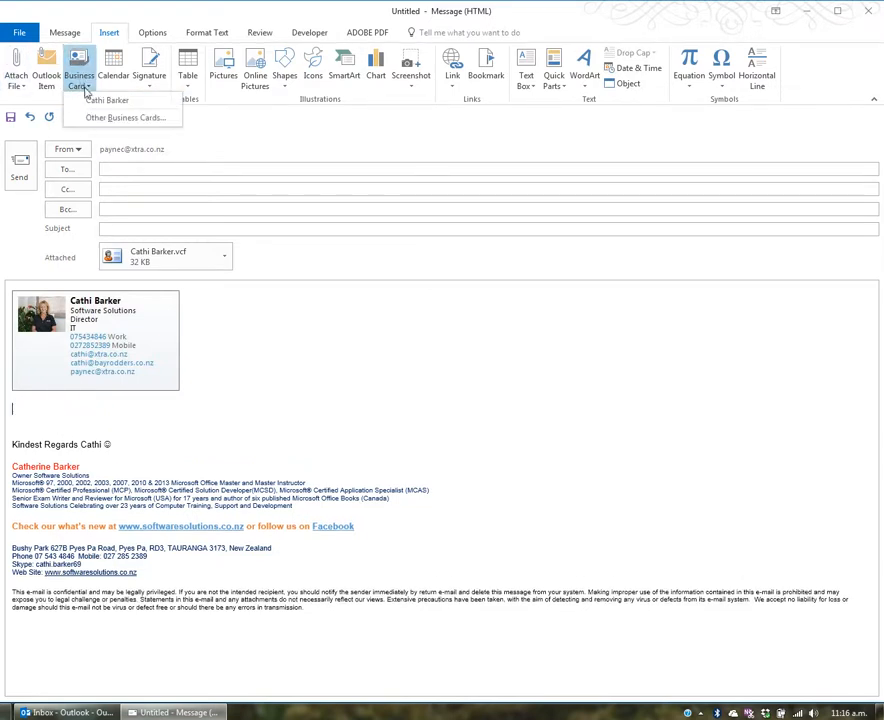
click(108, 100)
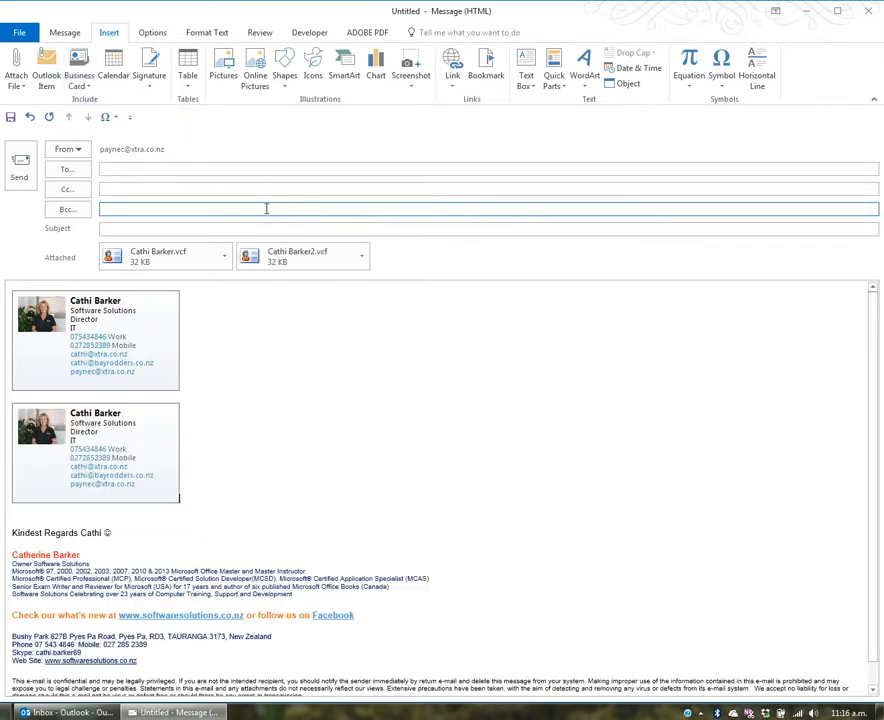
click(96, 456)
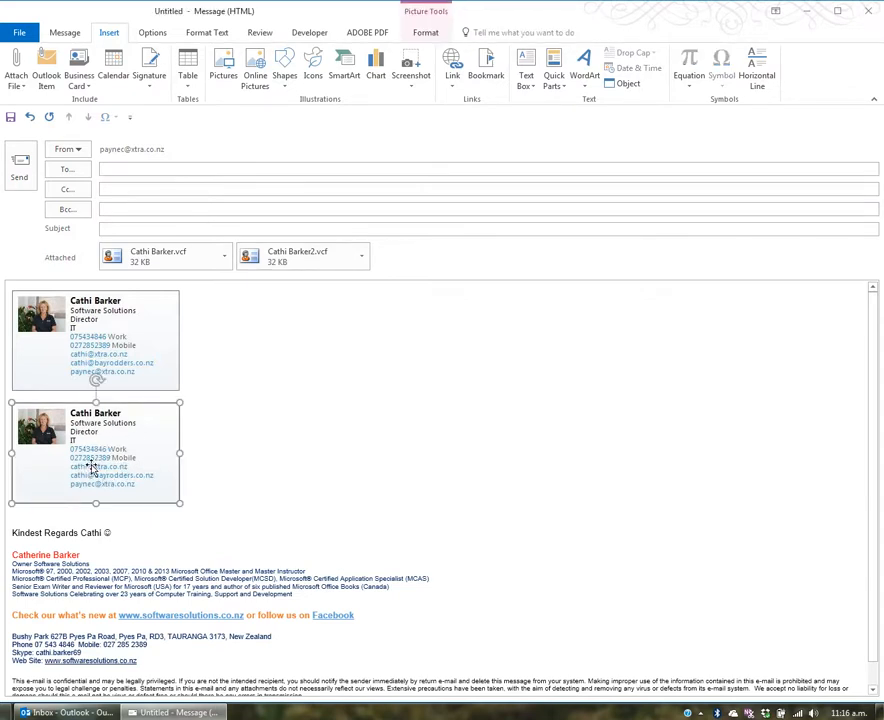
mouse_move(164, 256)
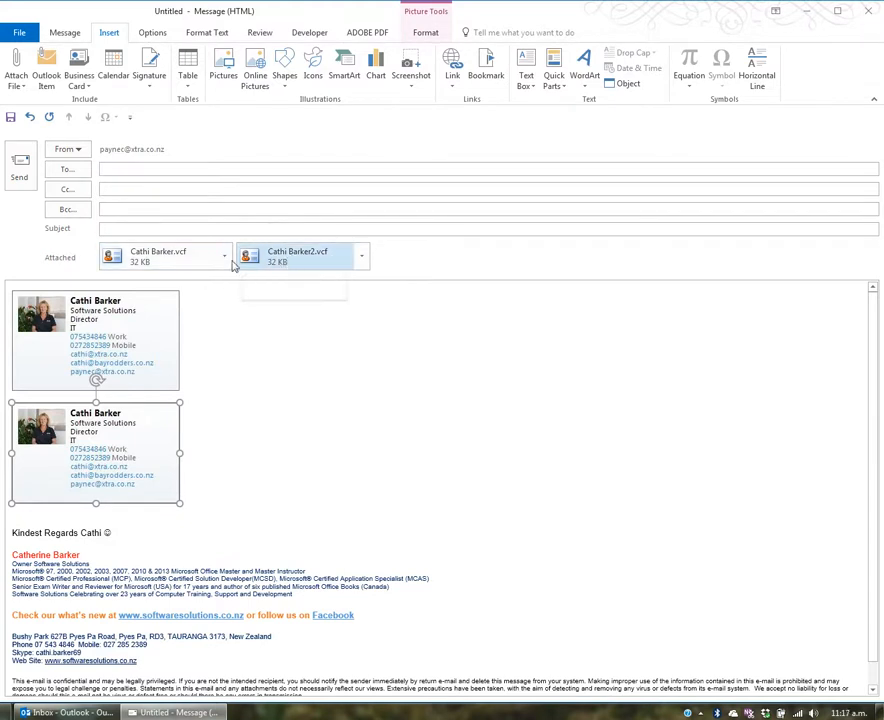
mouse_move(158, 256)
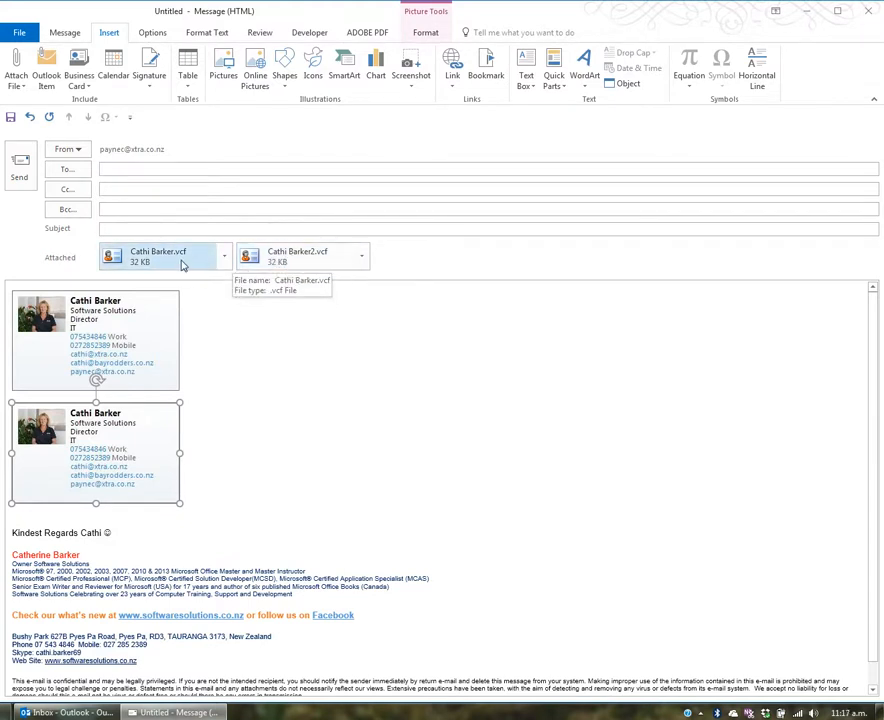
mouse_move(248, 284)
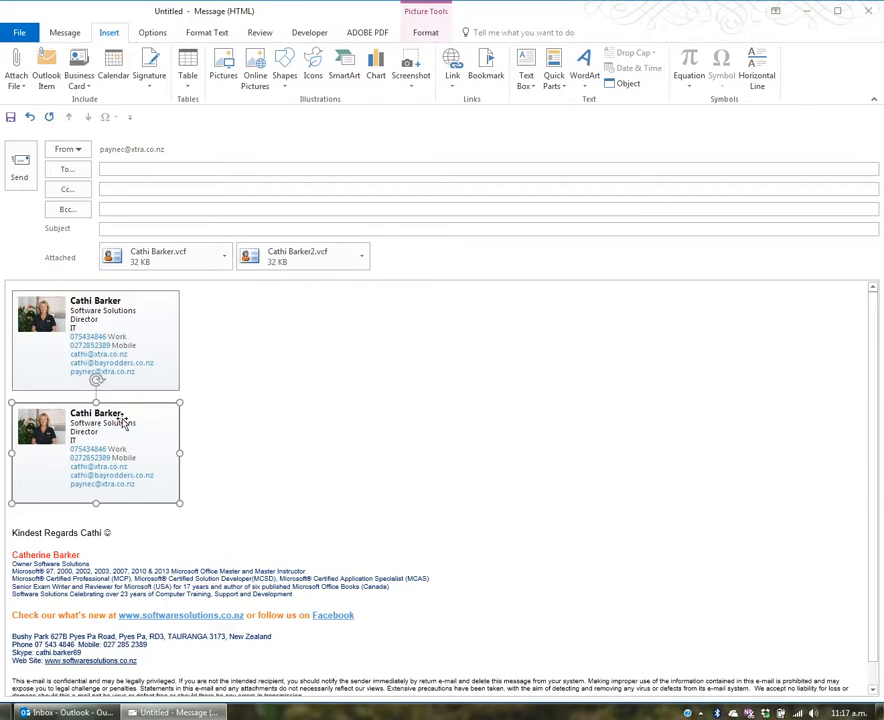
key(delete)
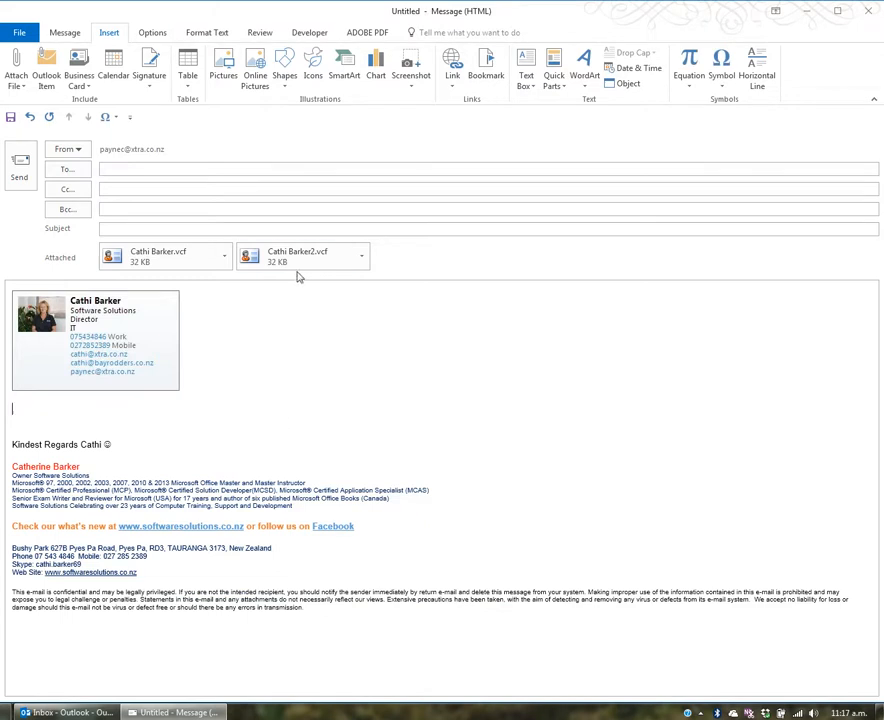
right_click(300, 256)
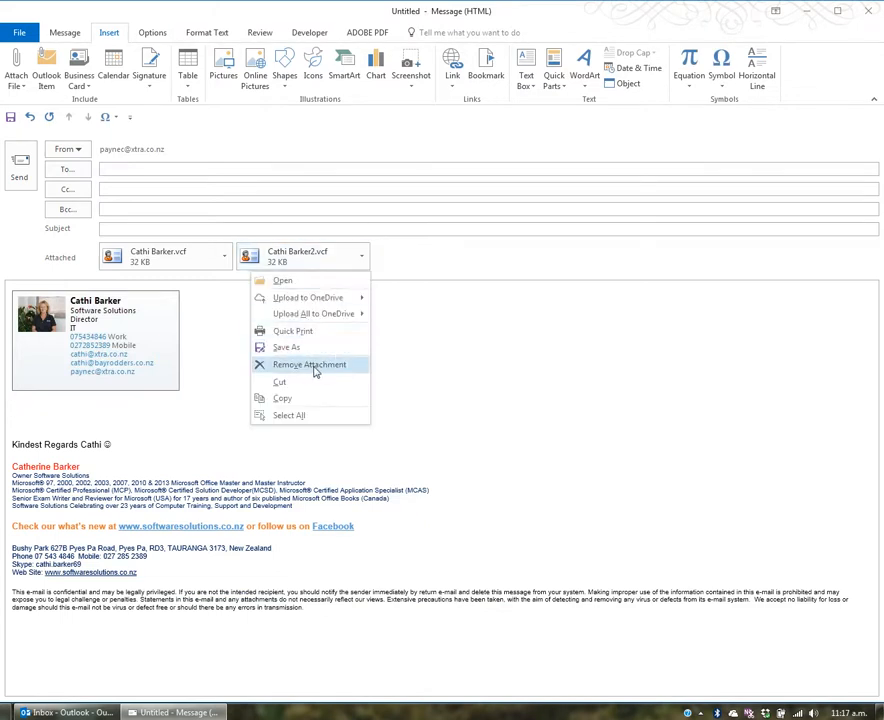
click(308, 364)
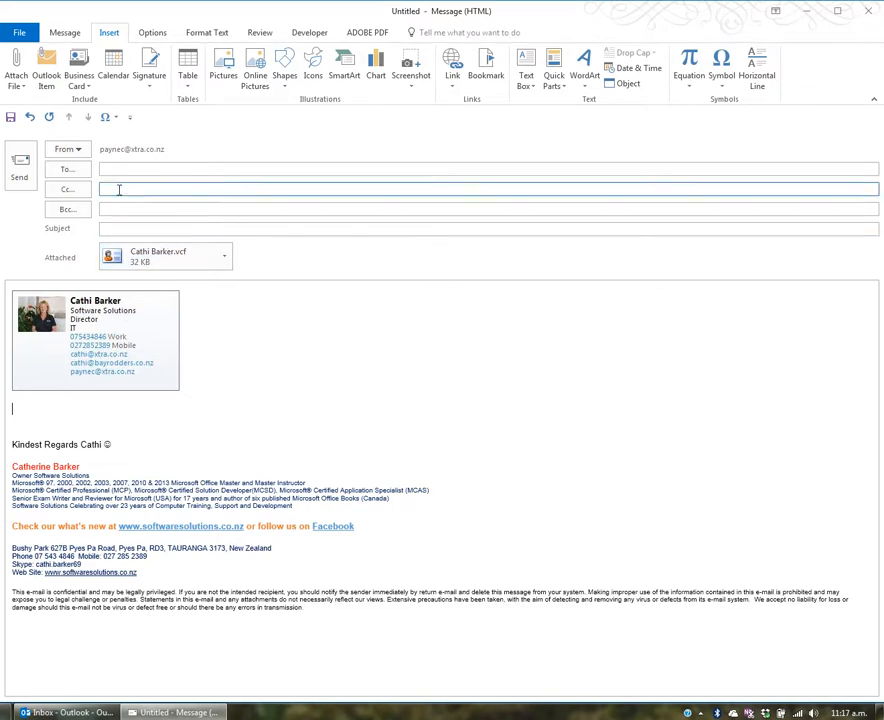
click(78, 70)
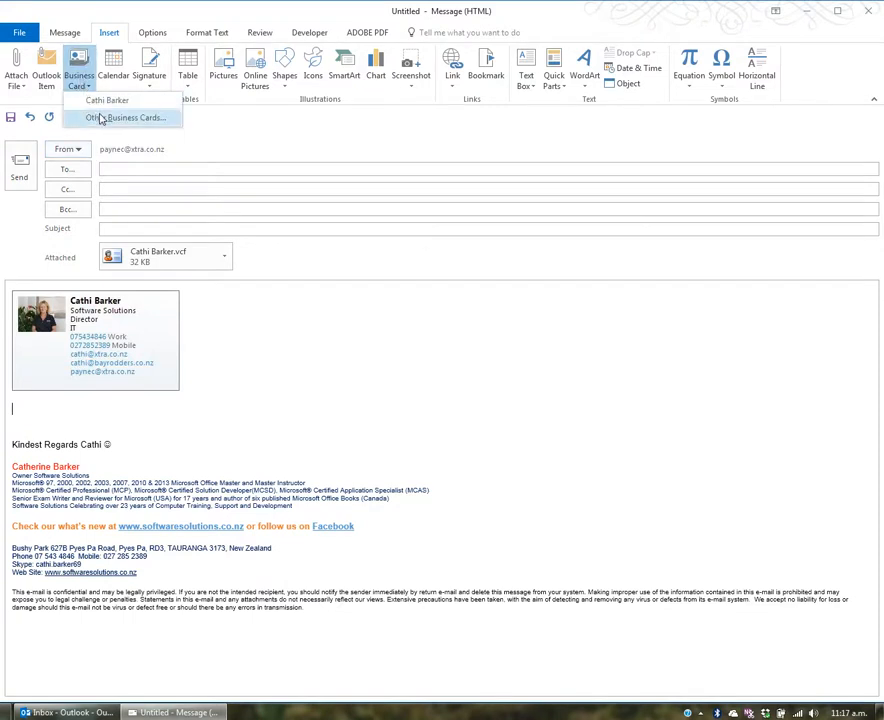
click(124, 116)
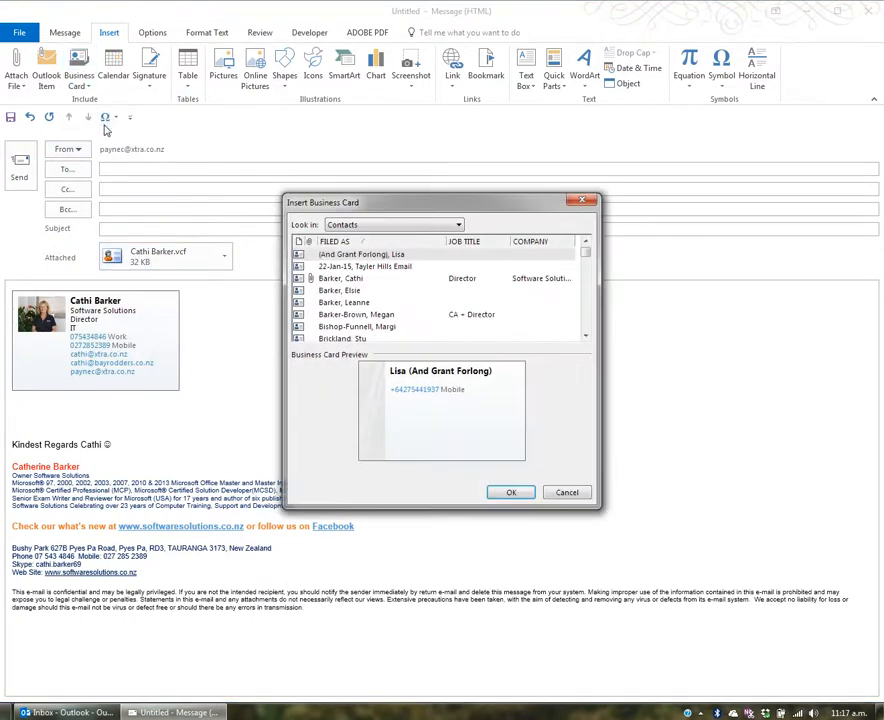
click(344, 302)
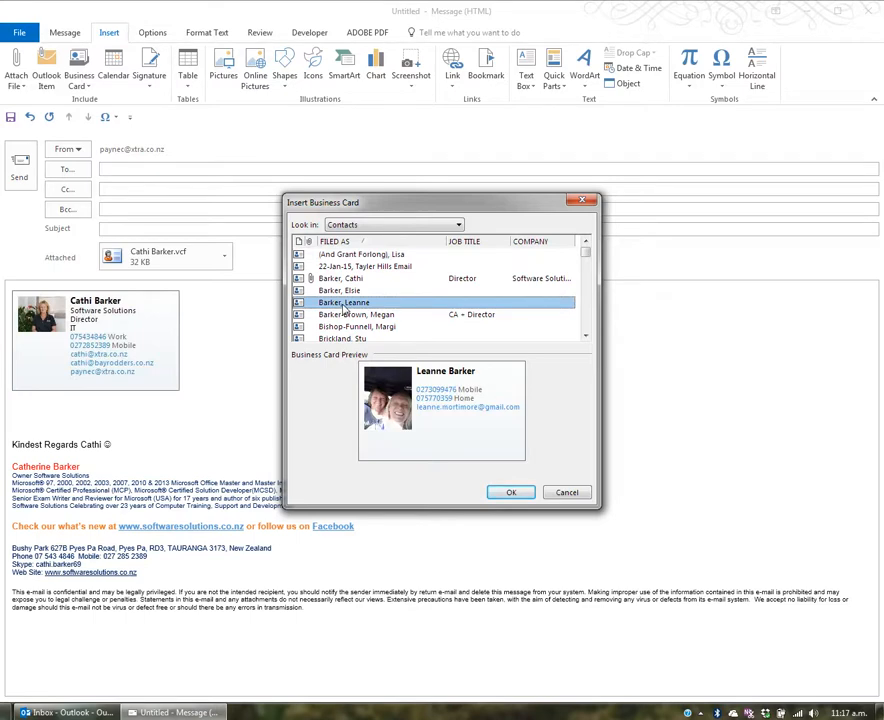
click(510, 492)
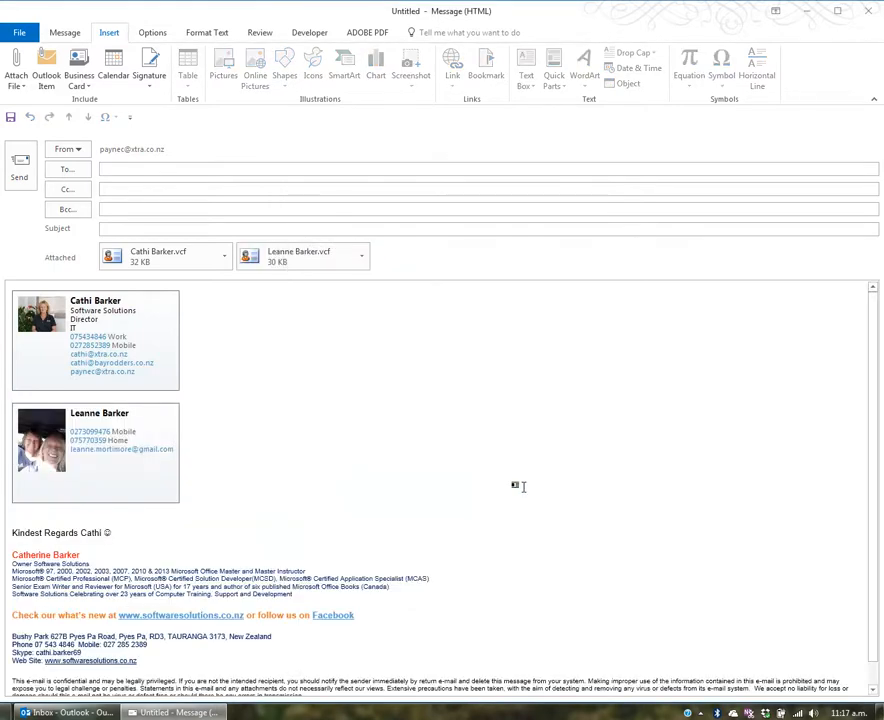
mouse_move(300, 256)
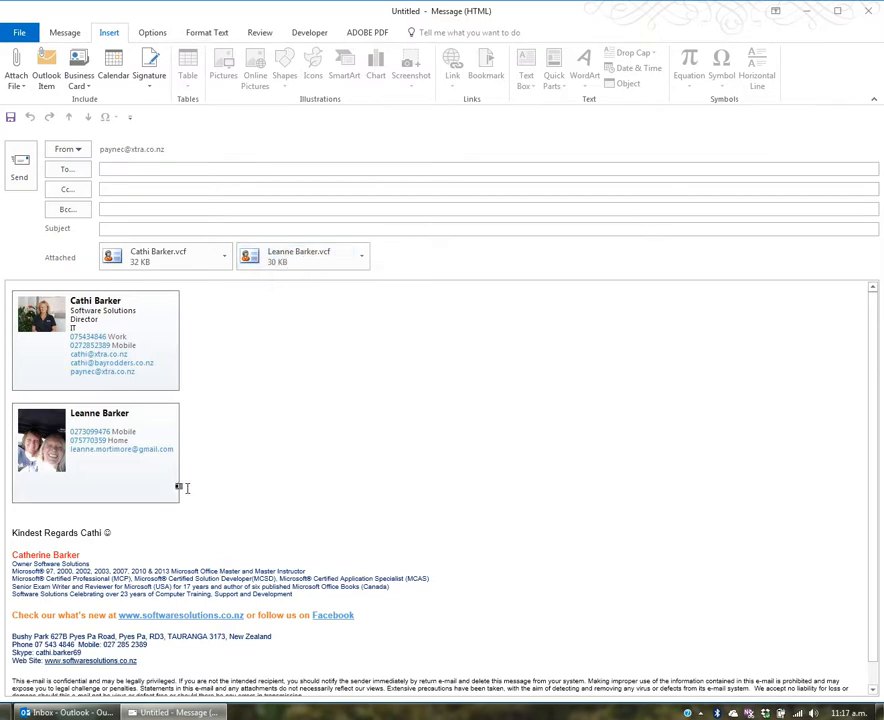
mouse_move(132, 470)
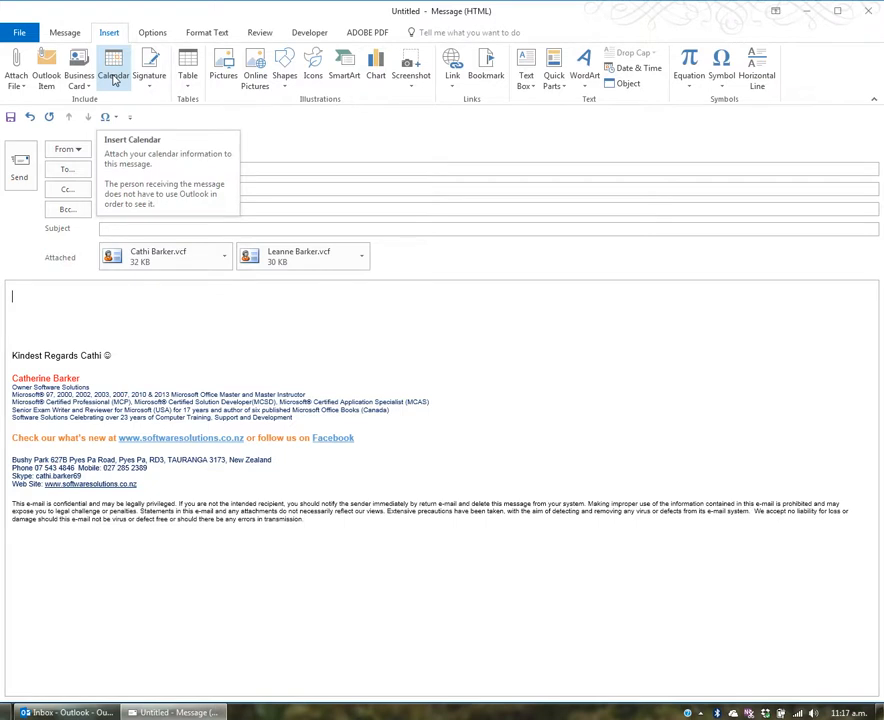
Step: Start Insert Calendar with the main Calendar and a custom Specify dates range
click(114, 64)
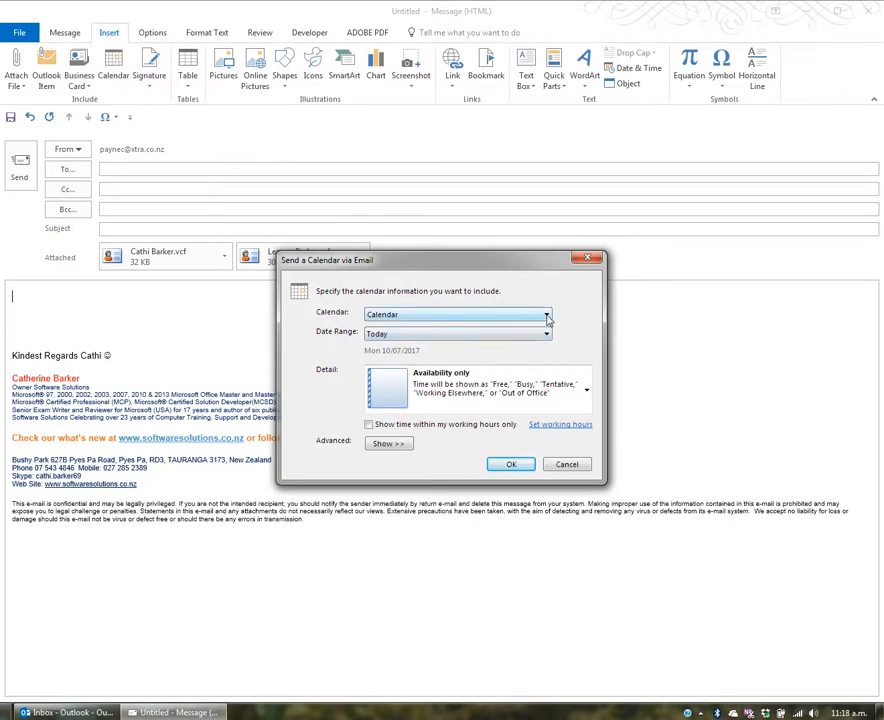
click(546, 314)
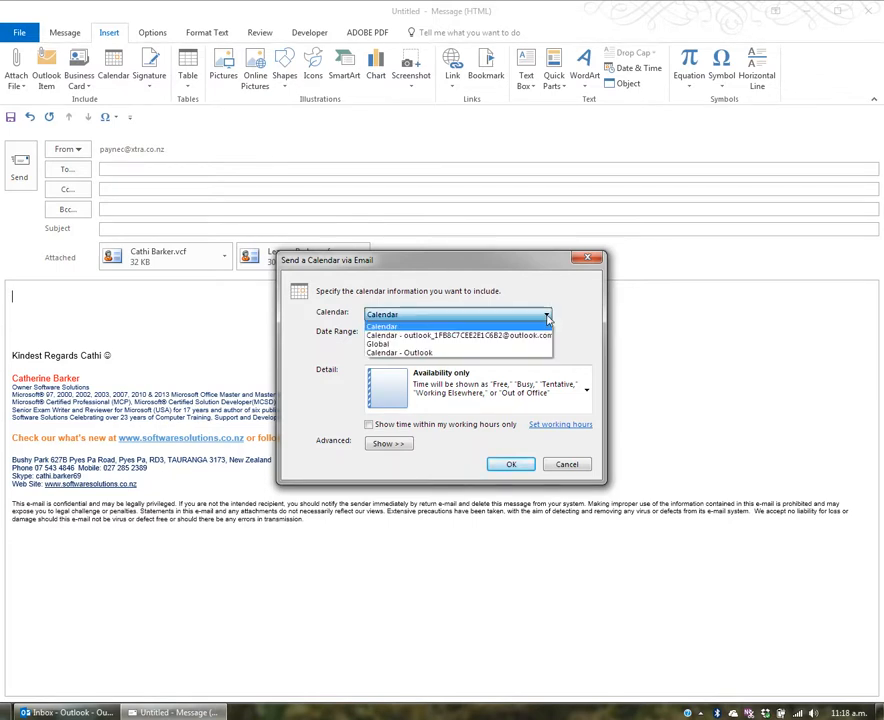
click(382, 314)
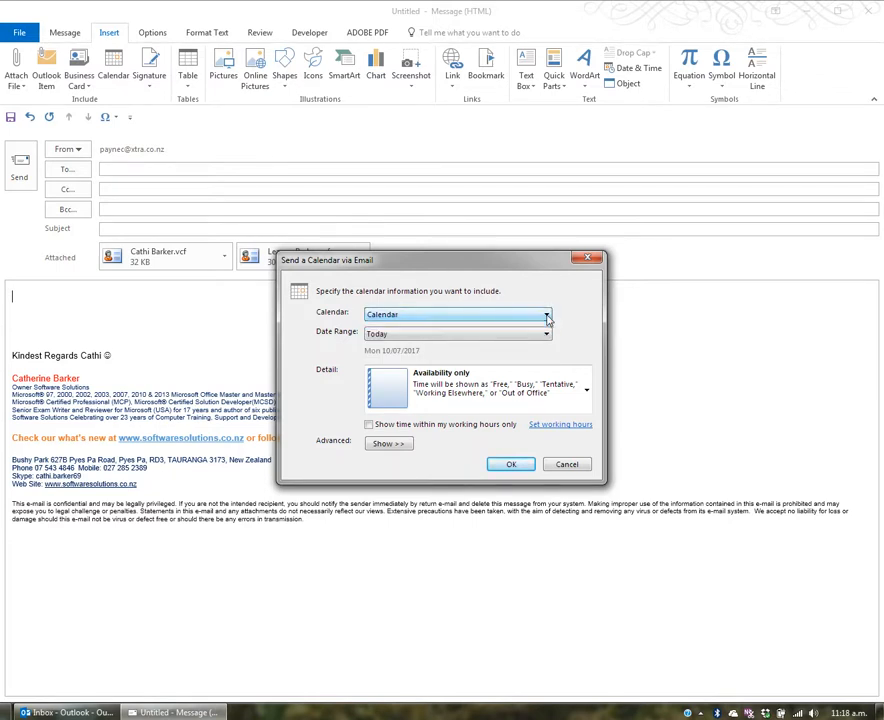
click(546, 332)
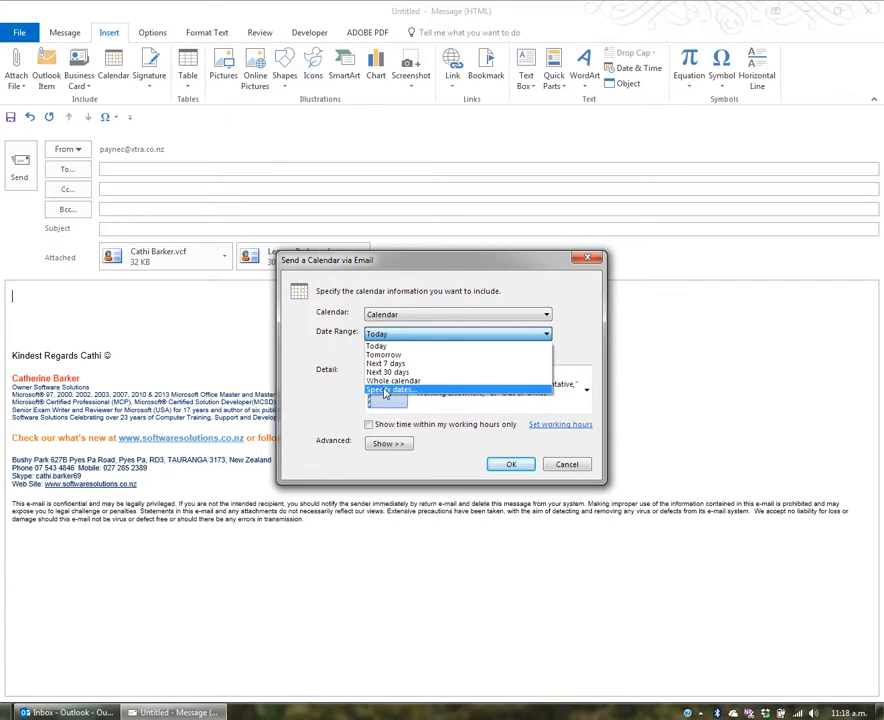
click(392, 388)
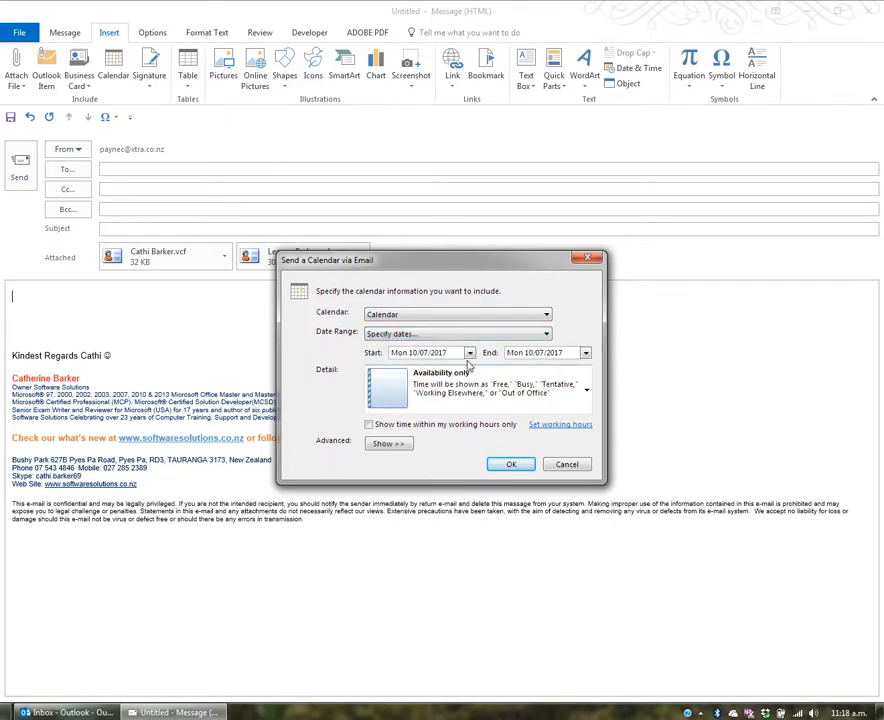
Step: Set the range to 17–21 July 2017, limit to working hours only and go to Set working hours
click(470, 352)
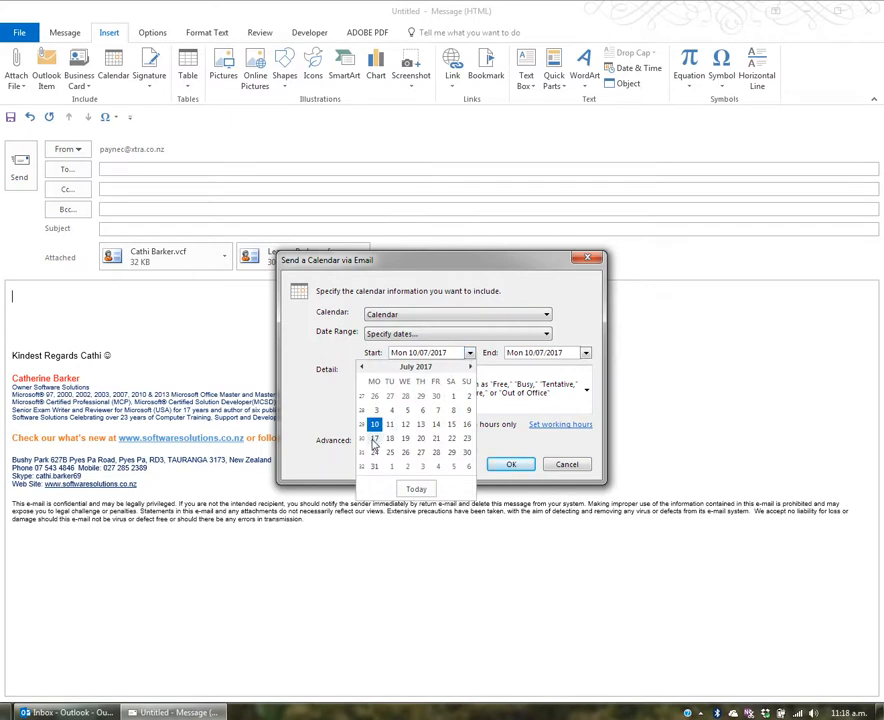
click(490, 438)
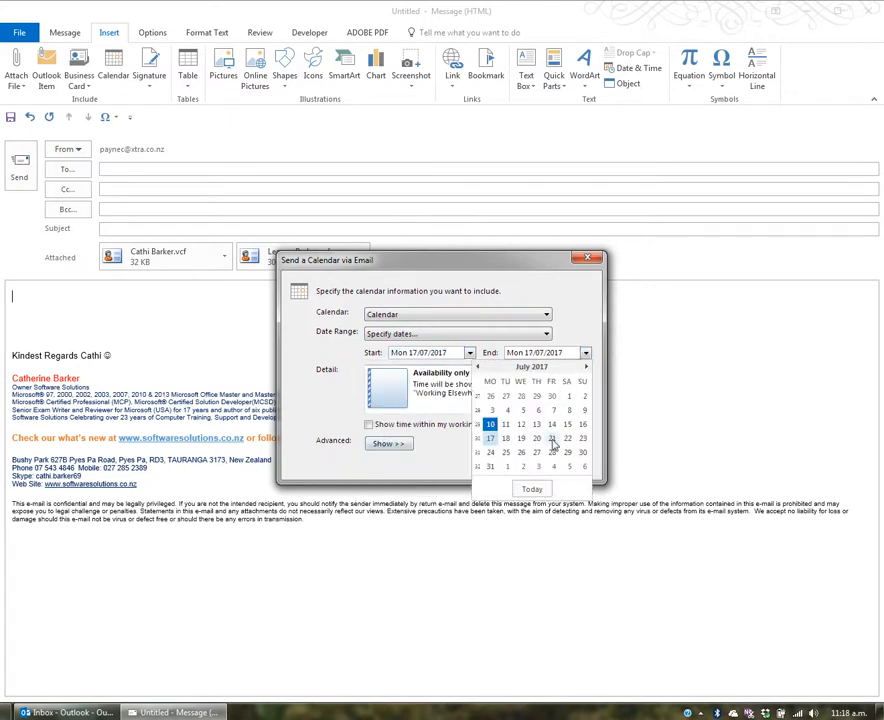
click(552, 424)
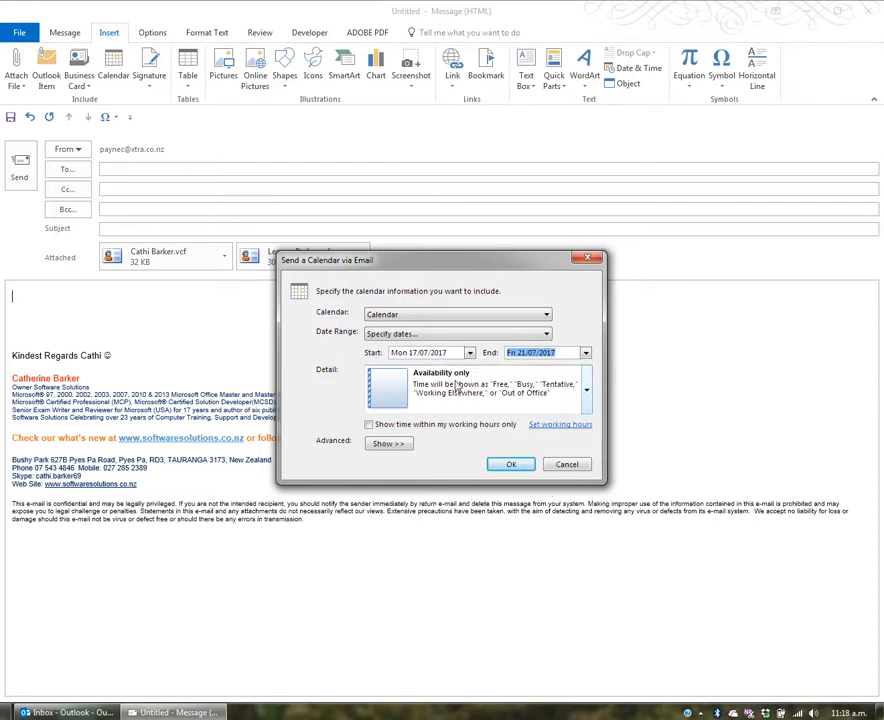
click(584, 388)
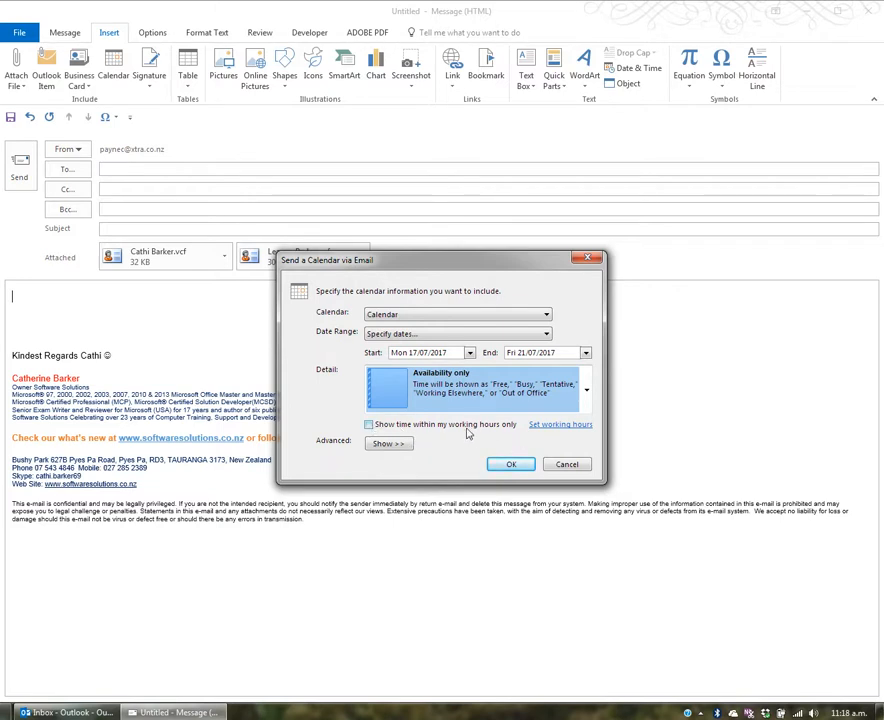
click(368, 424)
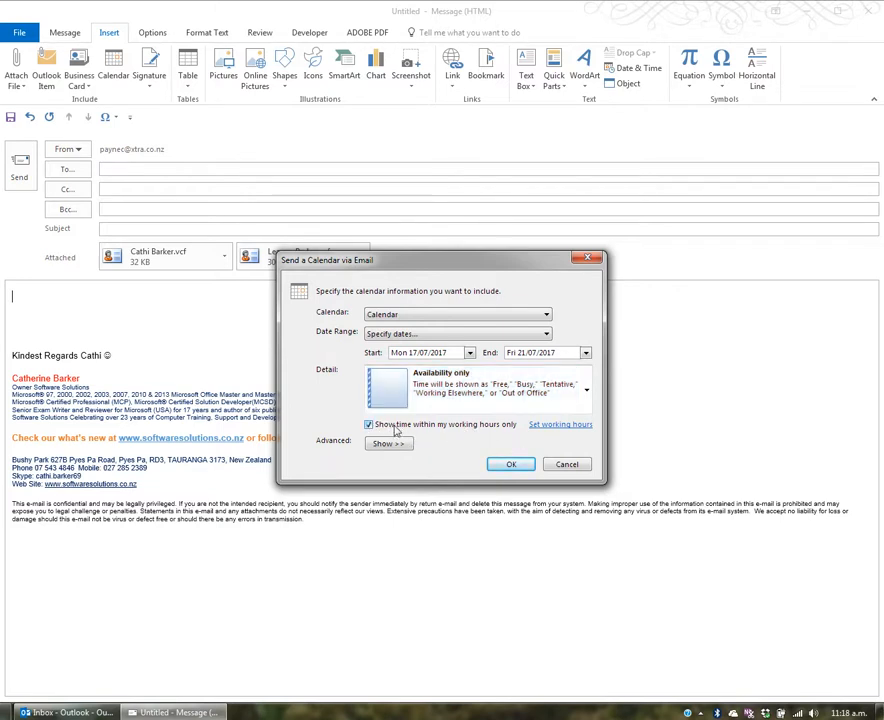
mouse_move(564, 432)
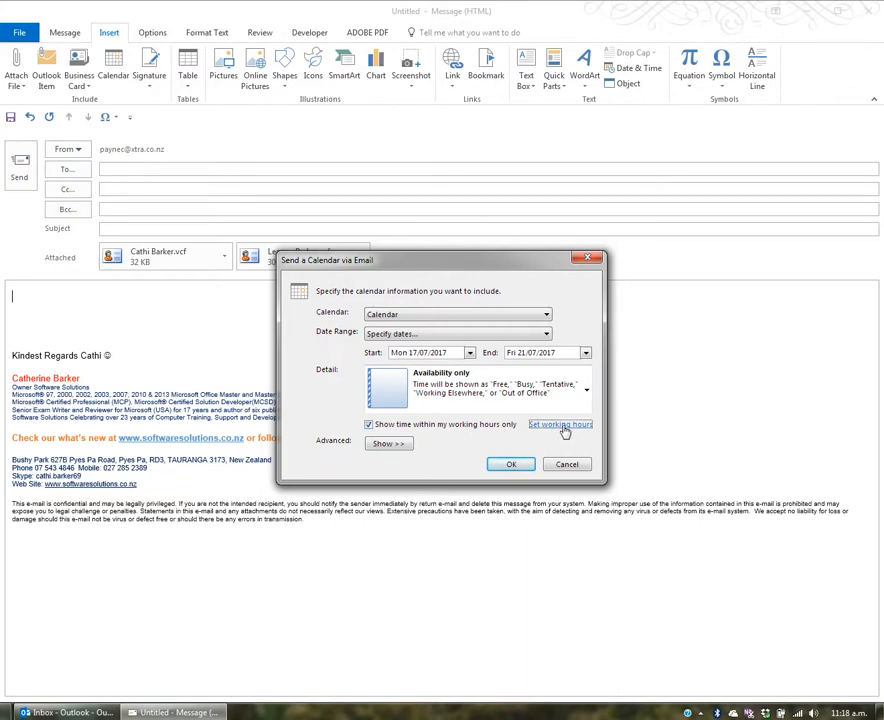
click(560, 424)
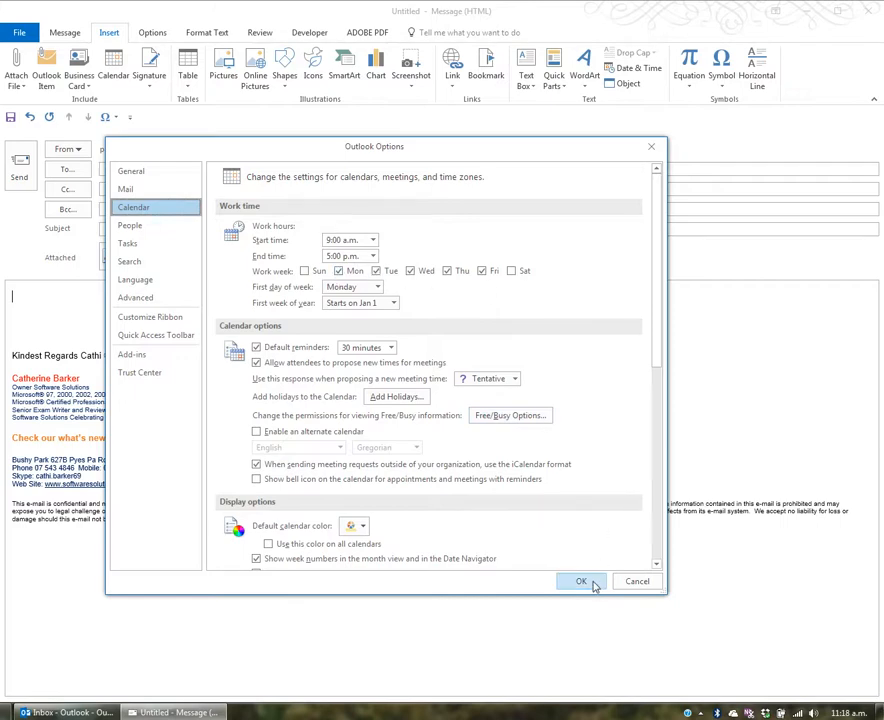
Step: Close Outlook Options and confirm Email Layout stays Daily schedule in the advanced options
click(580, 580)
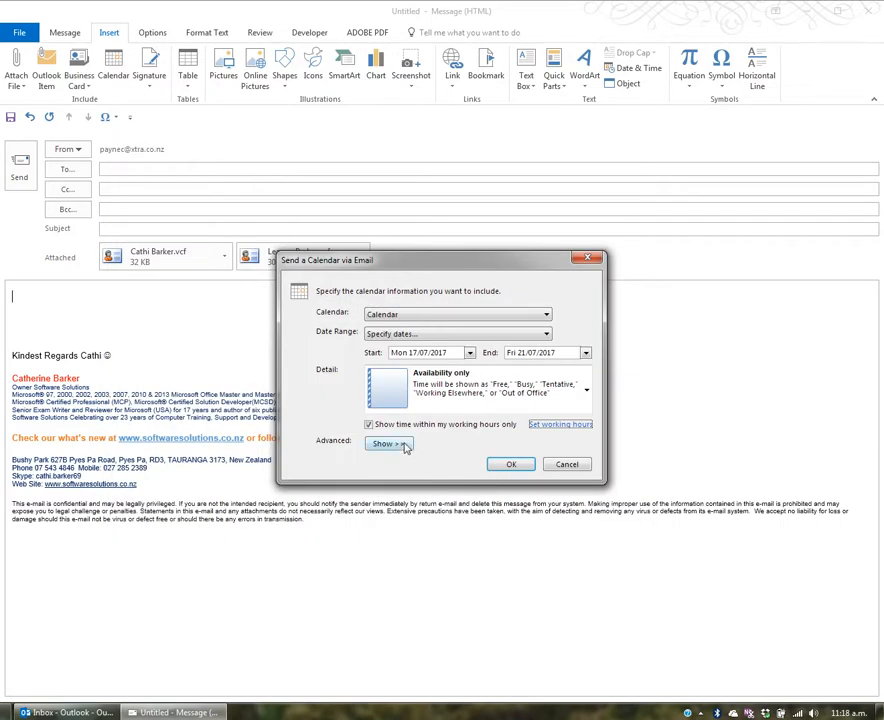
click(386, 444)
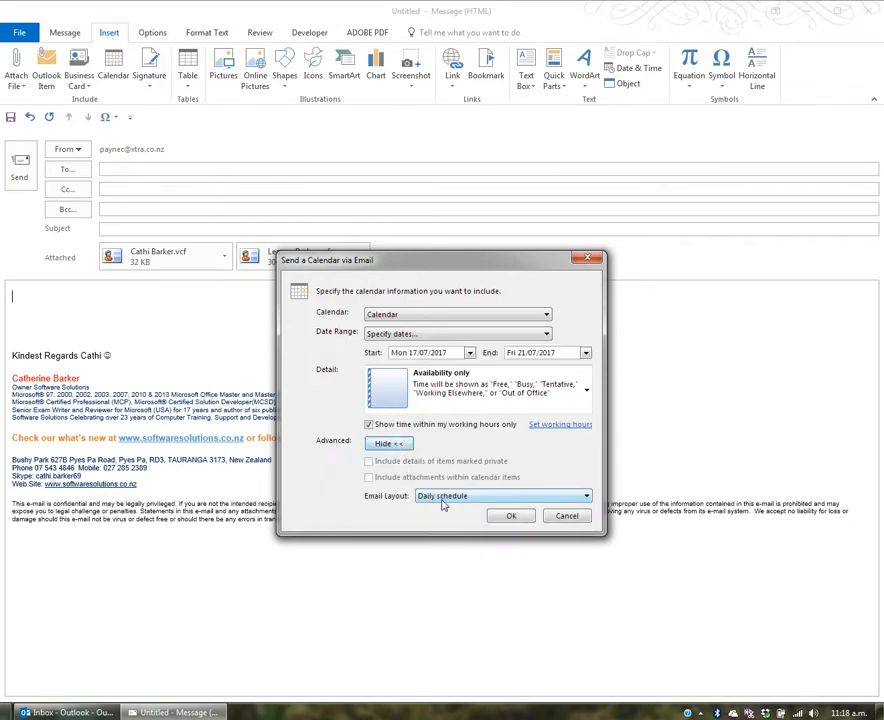
click(584, 496)
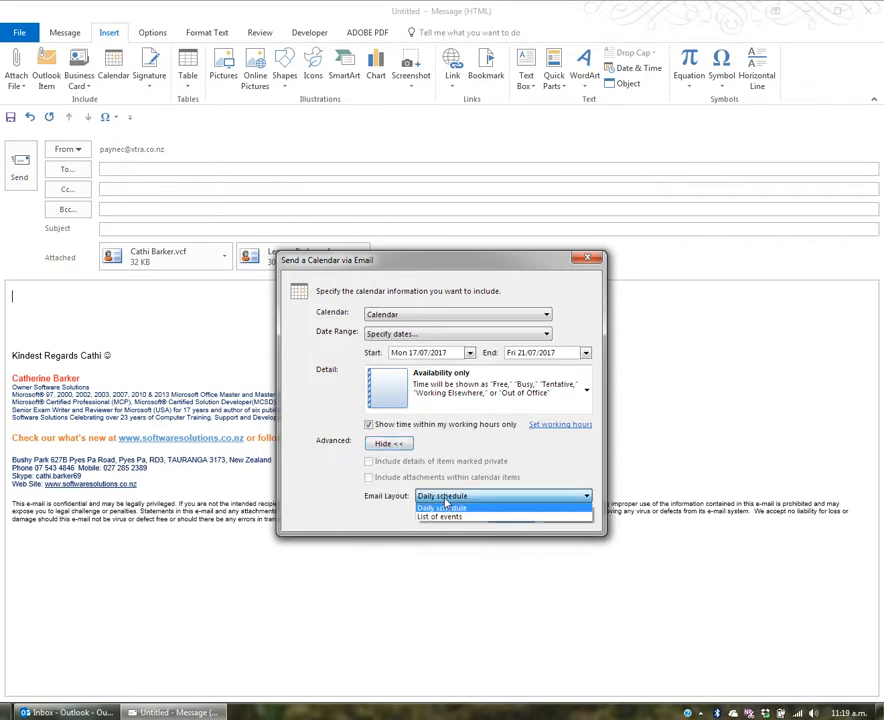
click(442, 496)
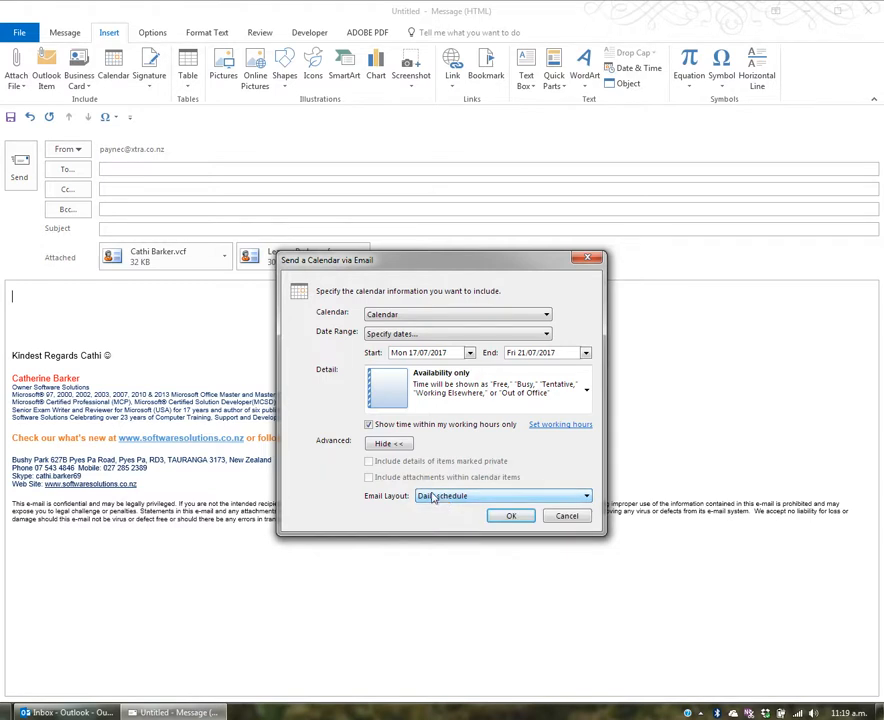
click(386, 444)
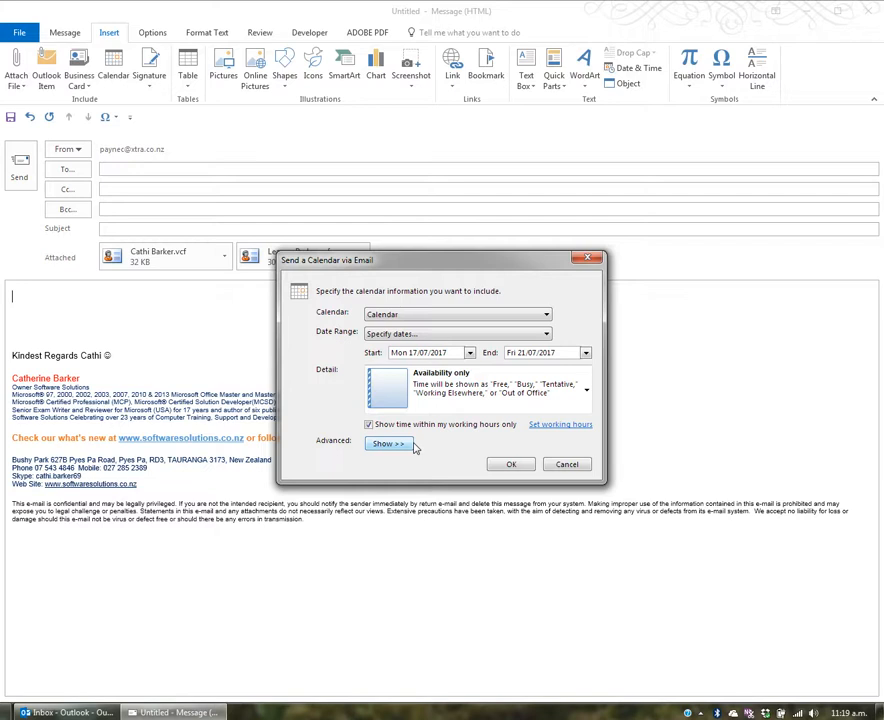
click(510, 464)
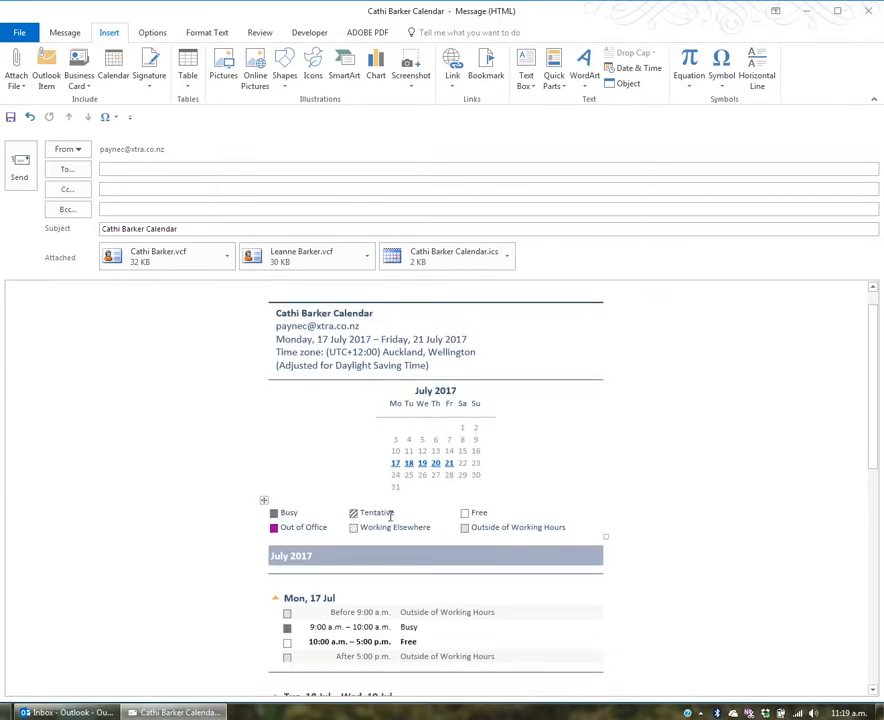
scroll(down, 3)
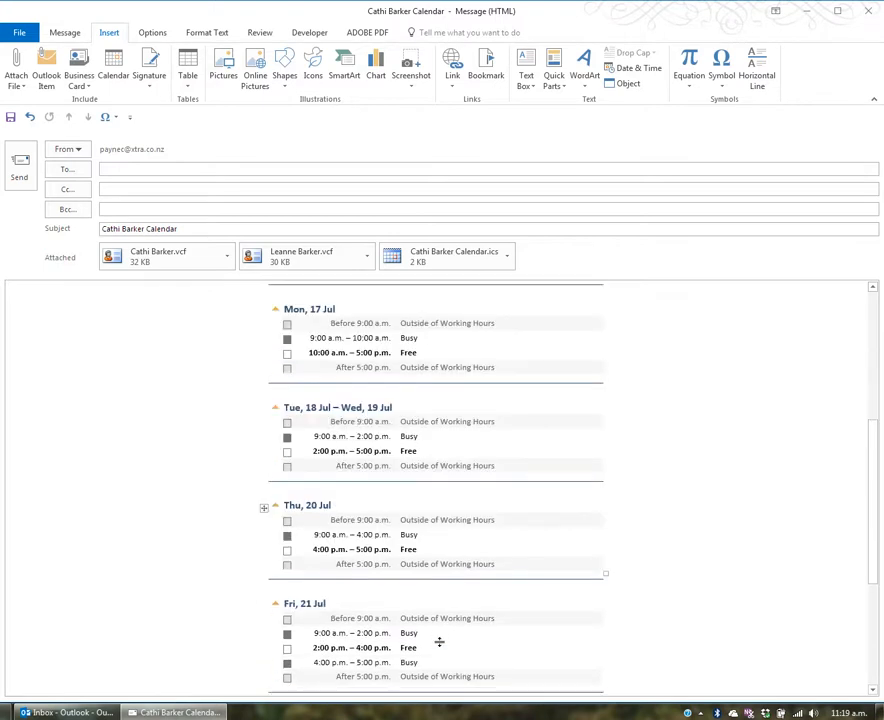
scroll(down, 3)
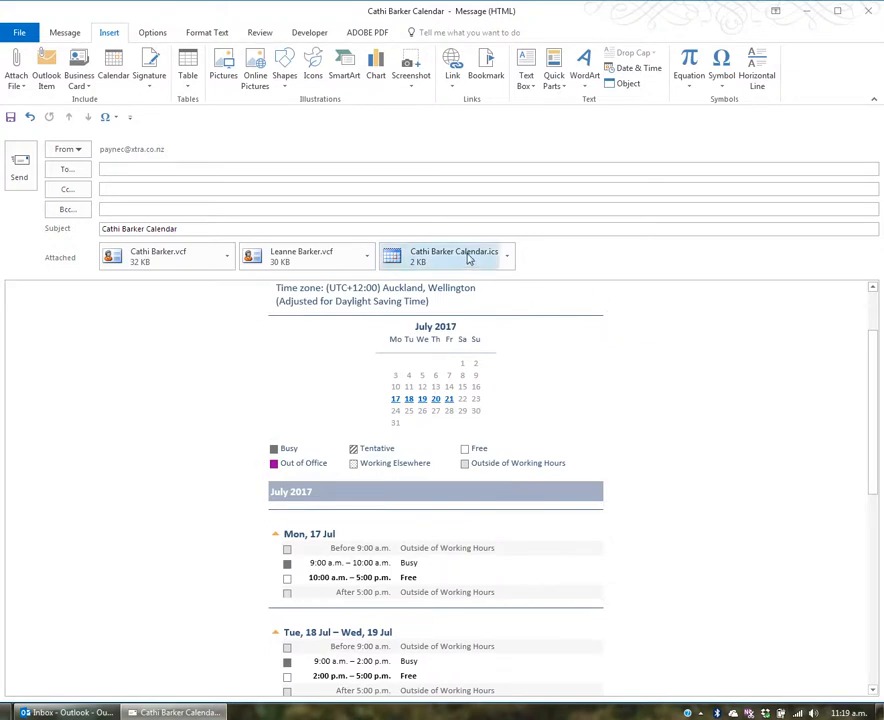
mouse_move(454, 256)
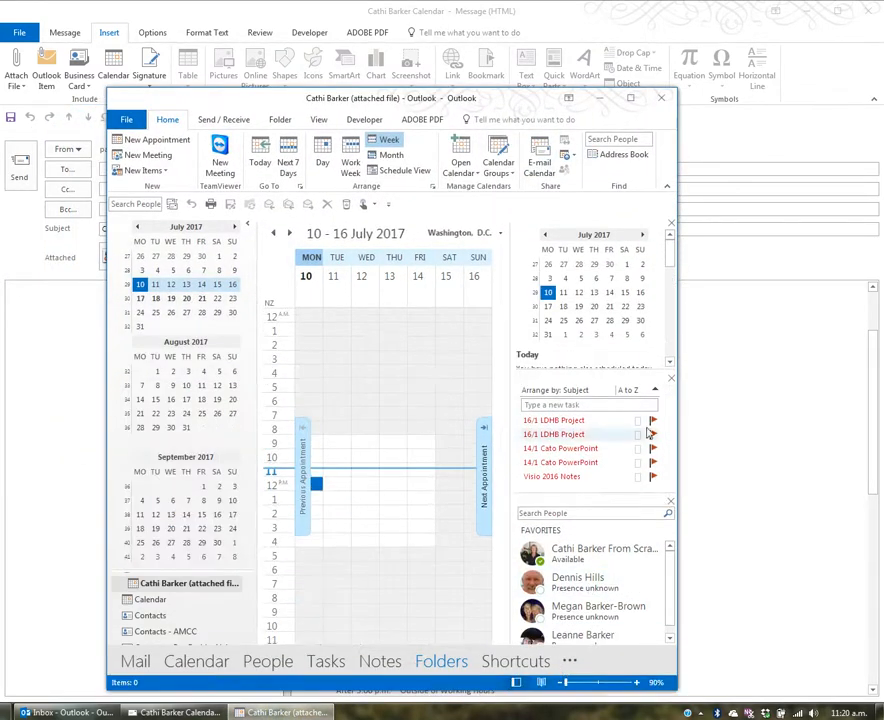
Step: Close the attached calendar's separate Outlook window
click(660, 96)
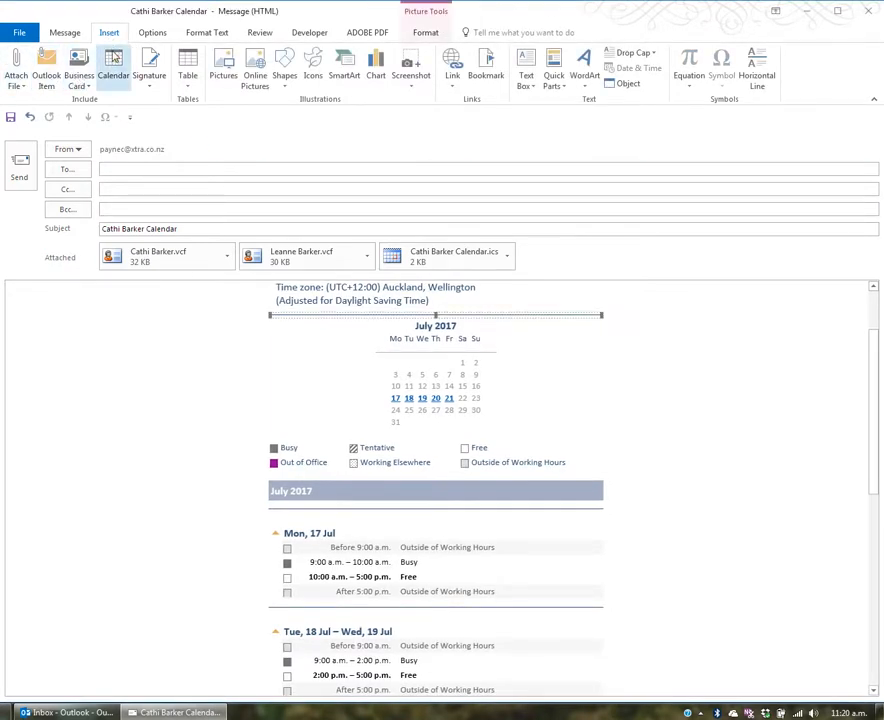
mouse_move(148, 68)
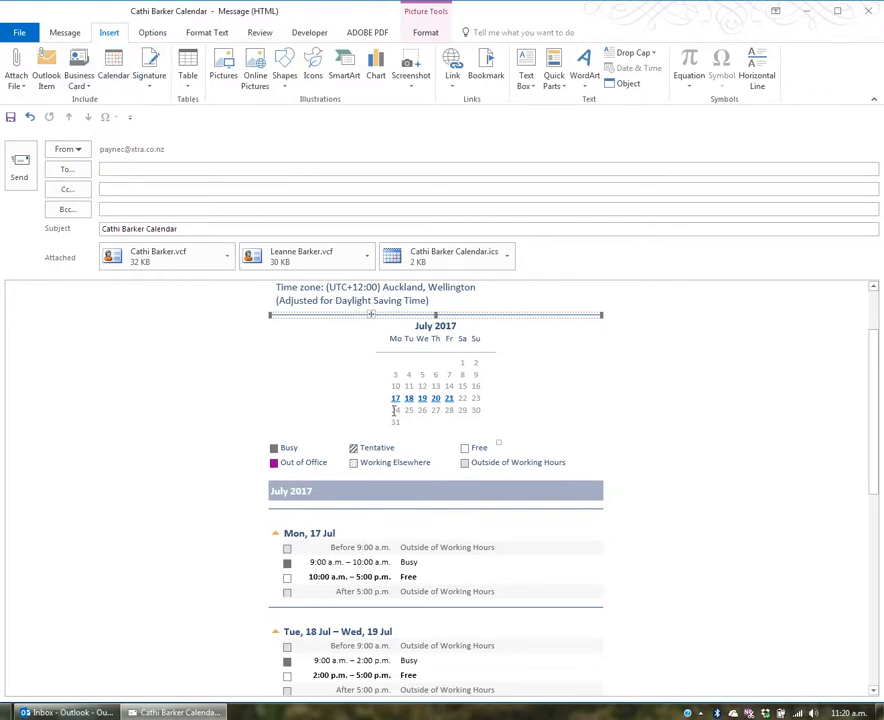
Step: Select the inserted calendar in the body and delete it, keeping the .ics attachment
scroll(down, 3)
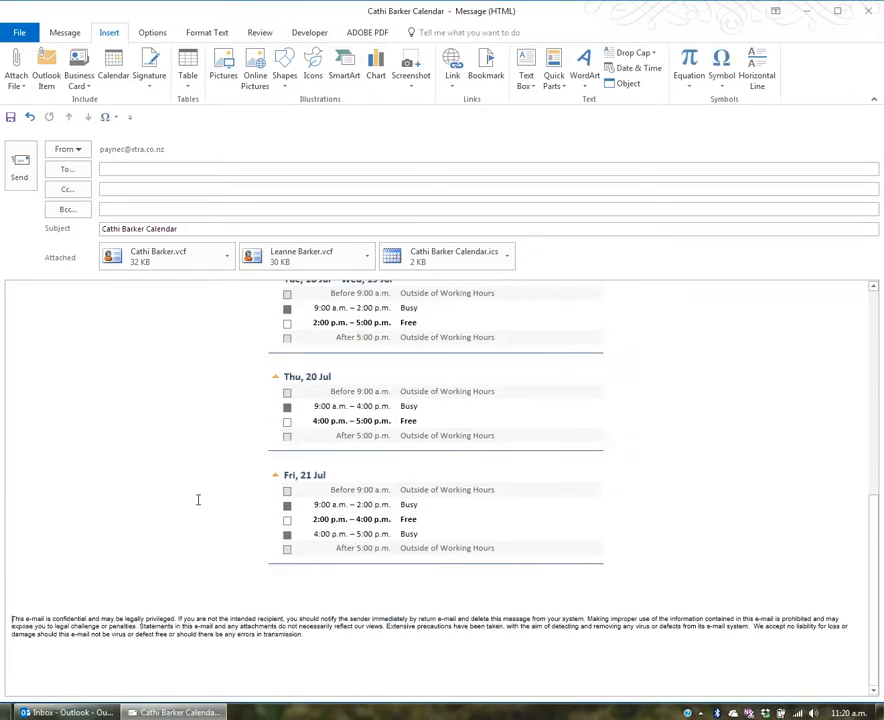
click(148, 70)
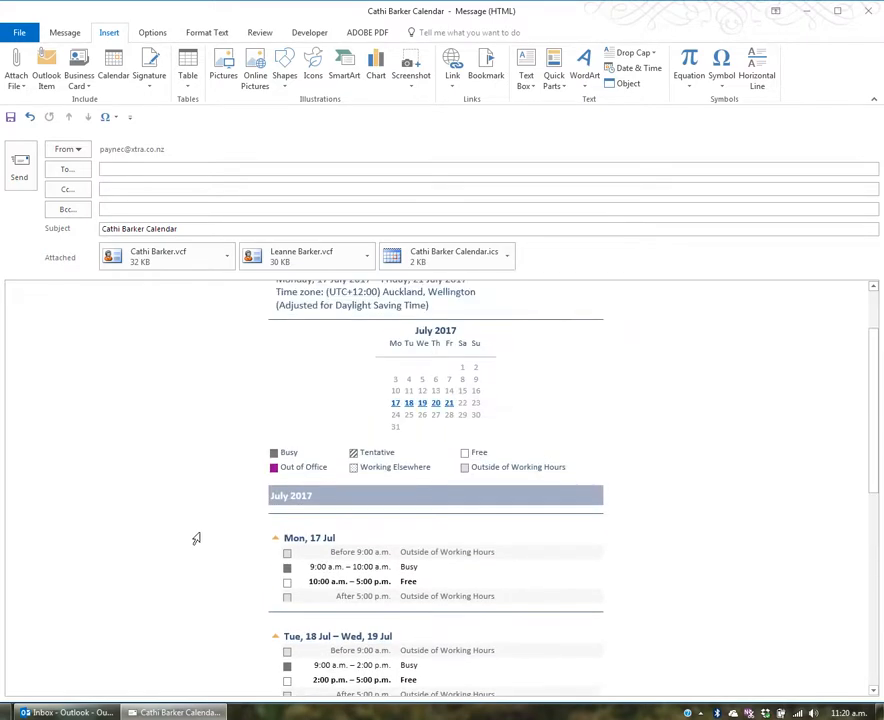
scroll(down, 3)
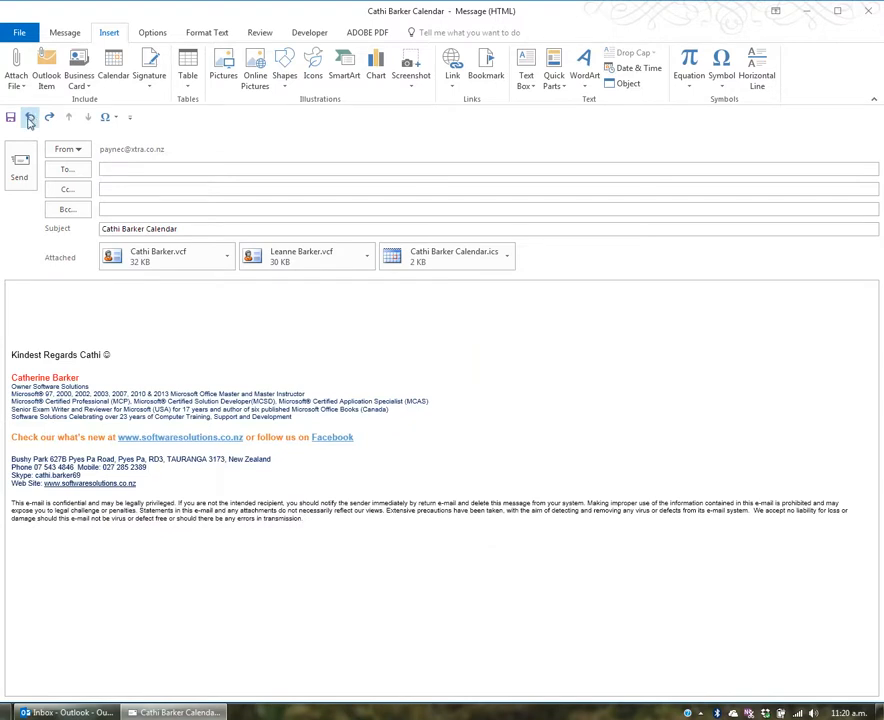
mouse_move(28, 118)
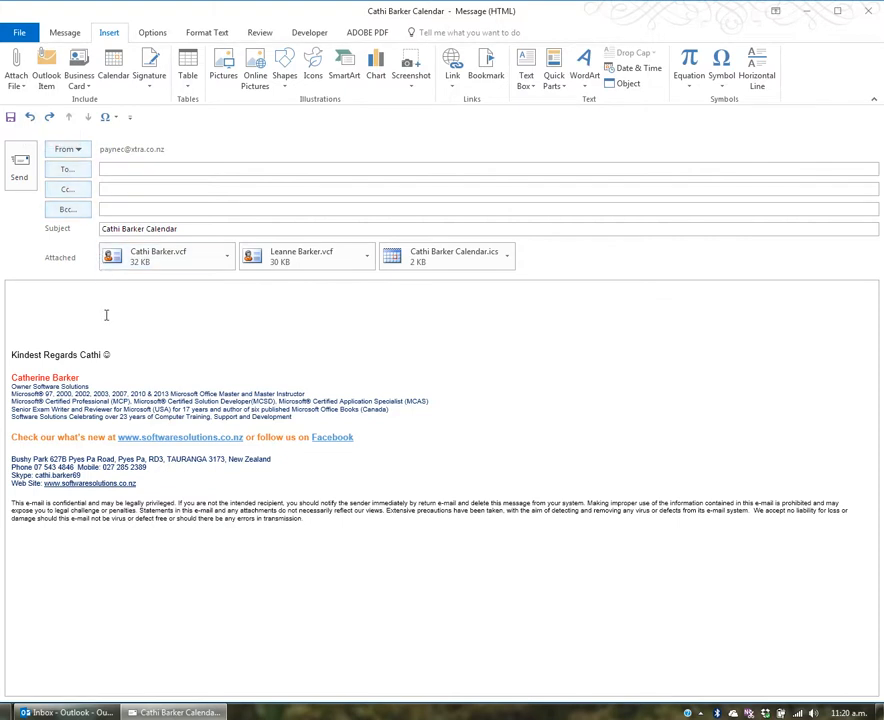
mouse_move(188, 62)
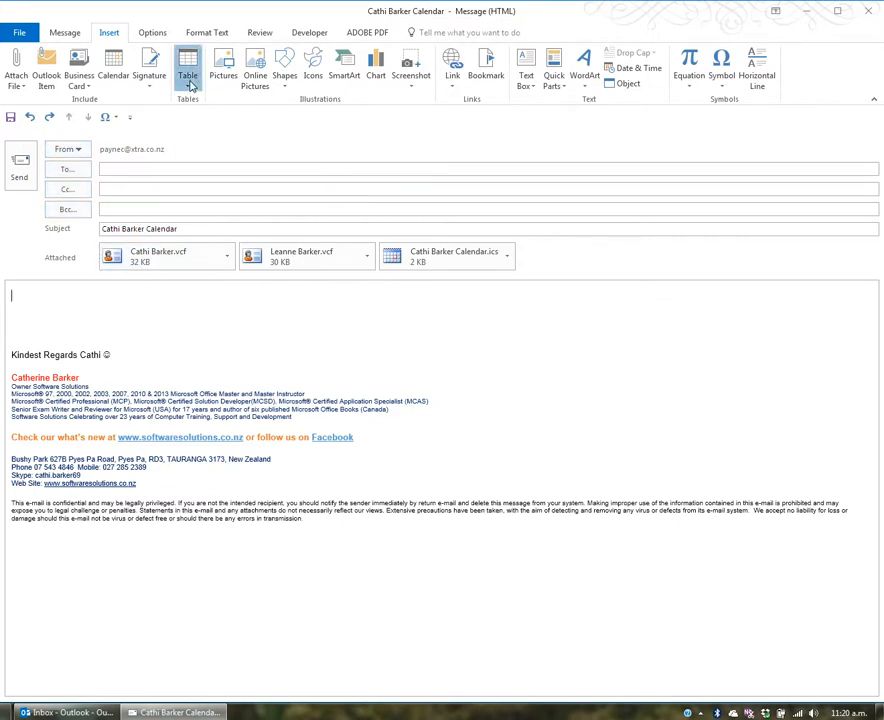
Step: Insert a 4x3 table and head its columns Figures, March, April and May
click(188, 68)
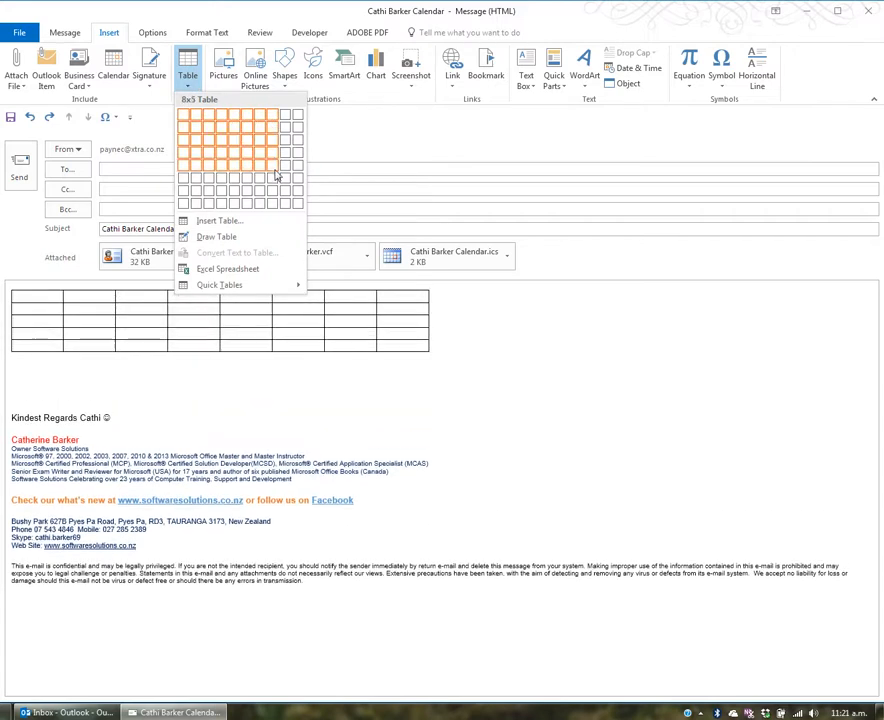
mouse_move(284, 200)
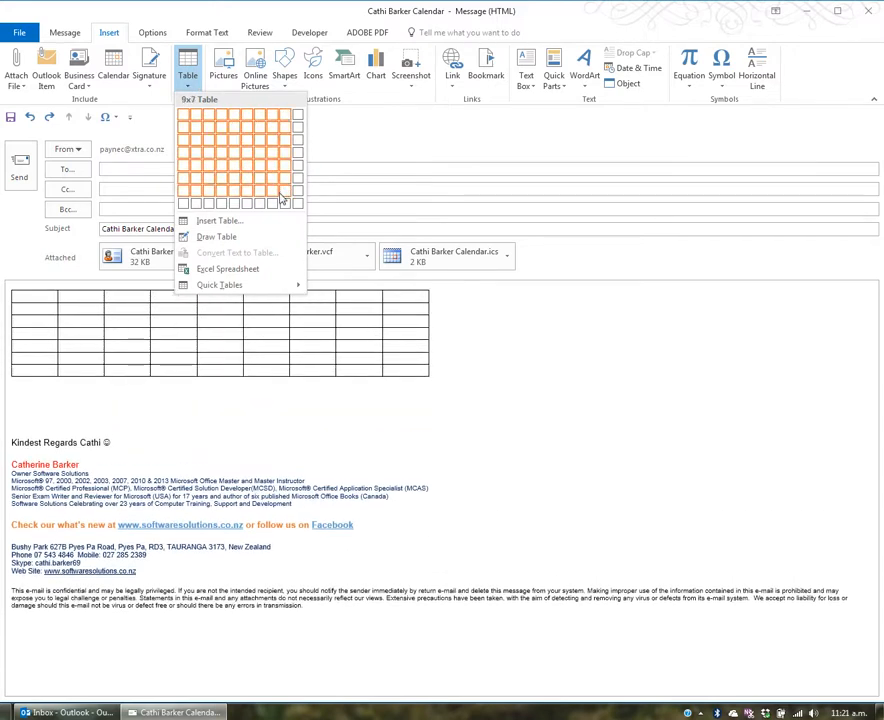
mouse_move(230, 132)
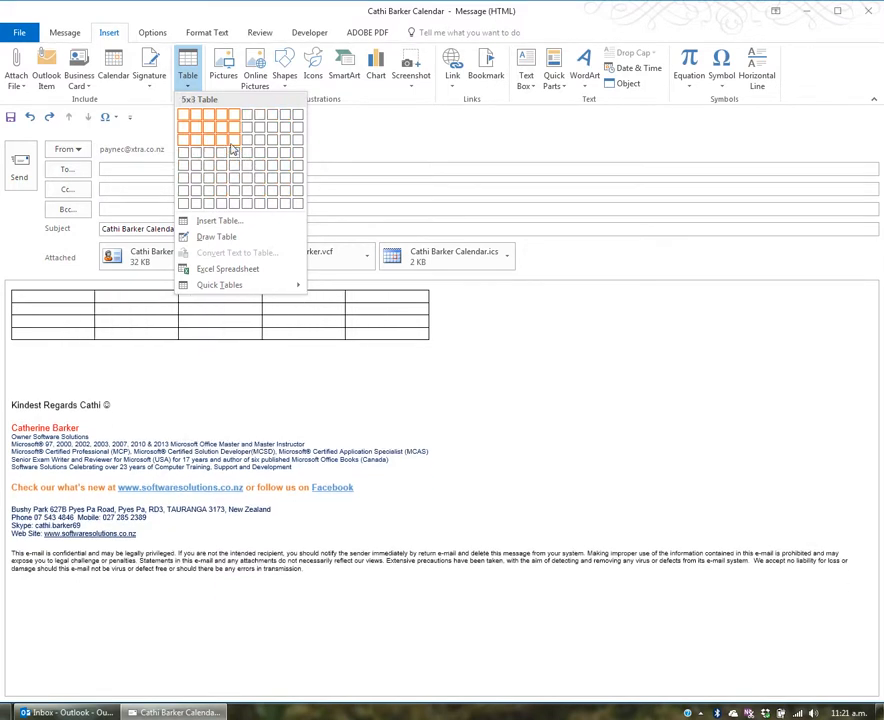
mouse_move(228, 144)
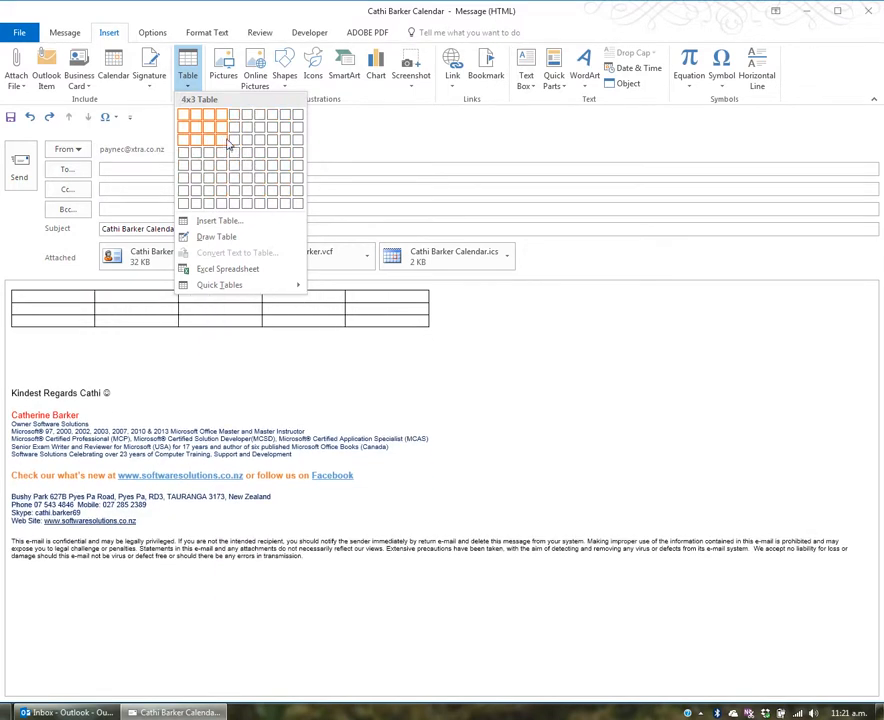
mouse_move(216, 152)
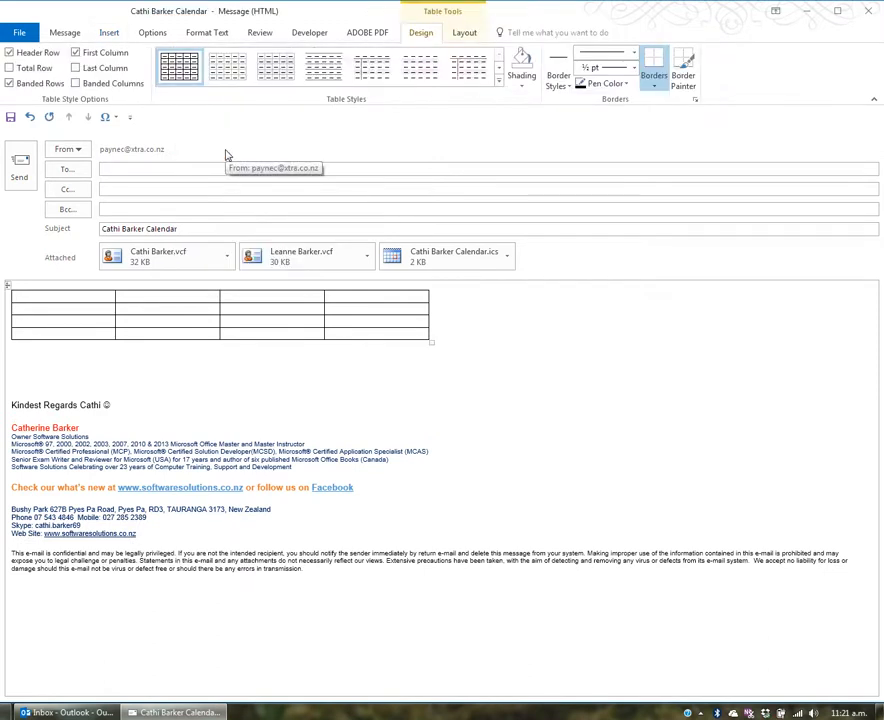
text(figures)
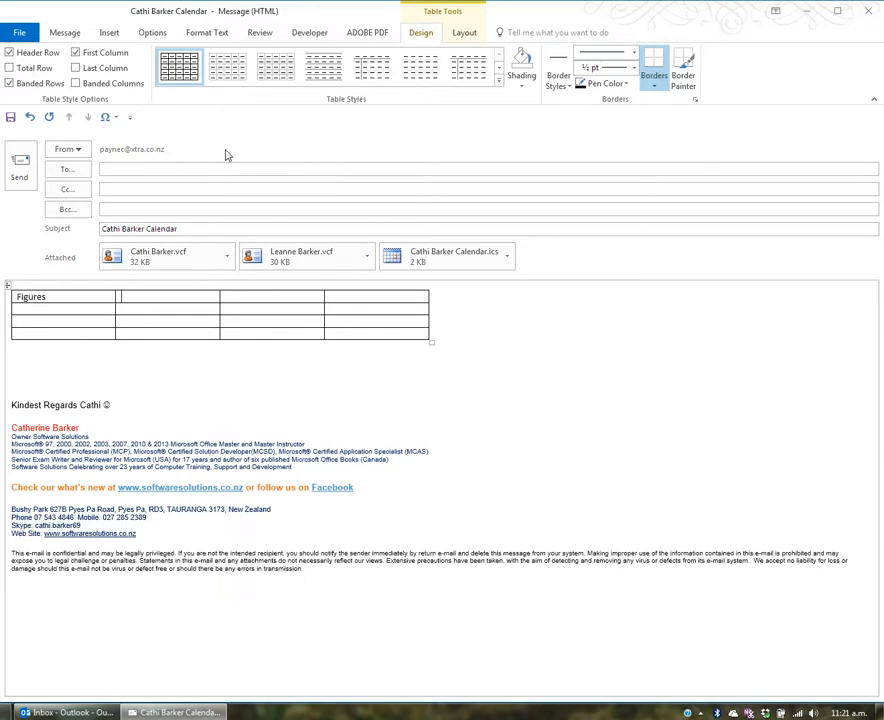
text(March)
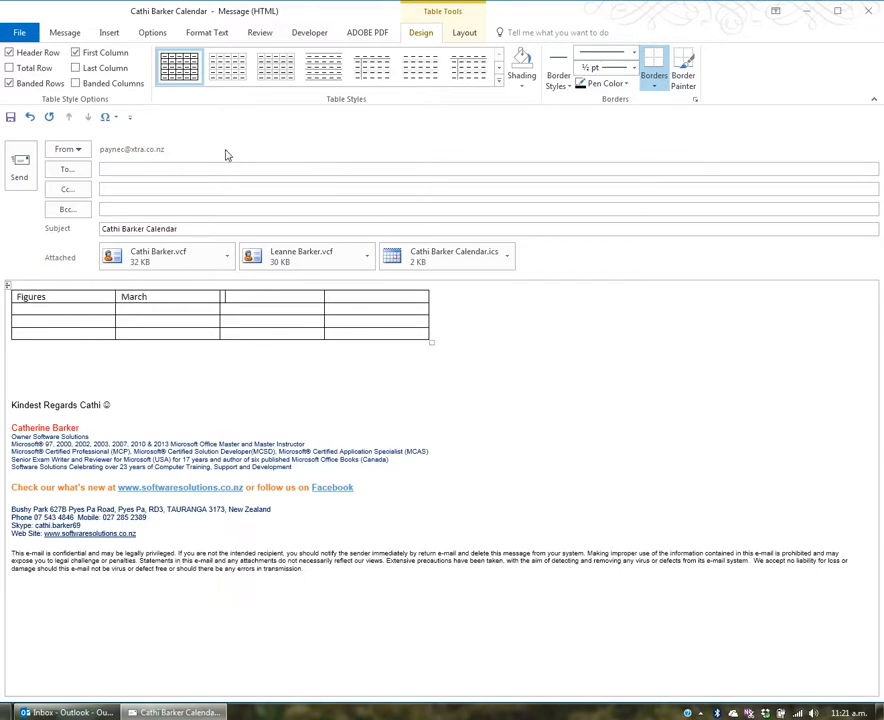
text(April)
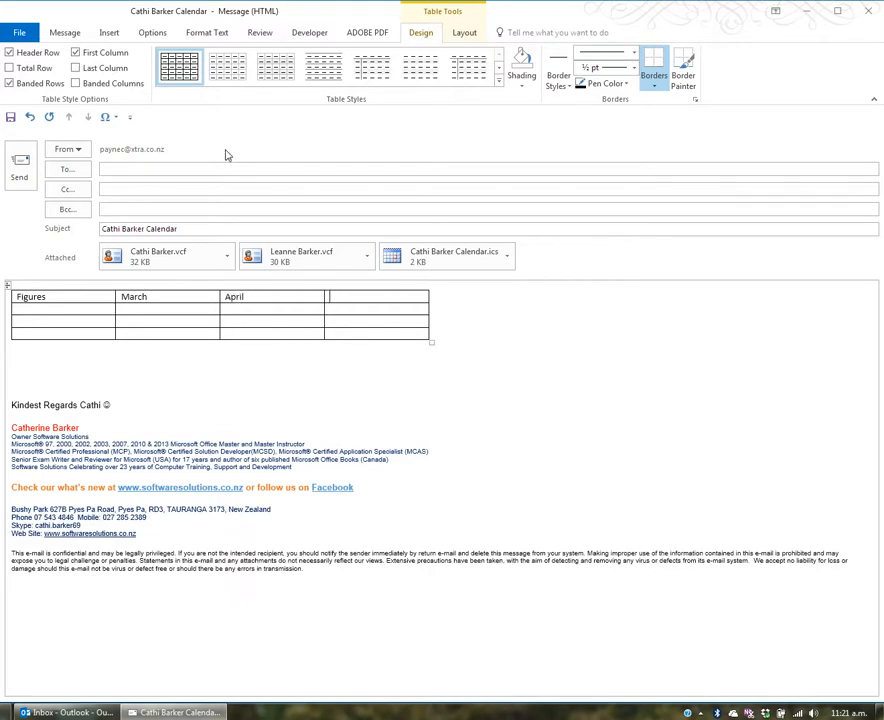
text(May)
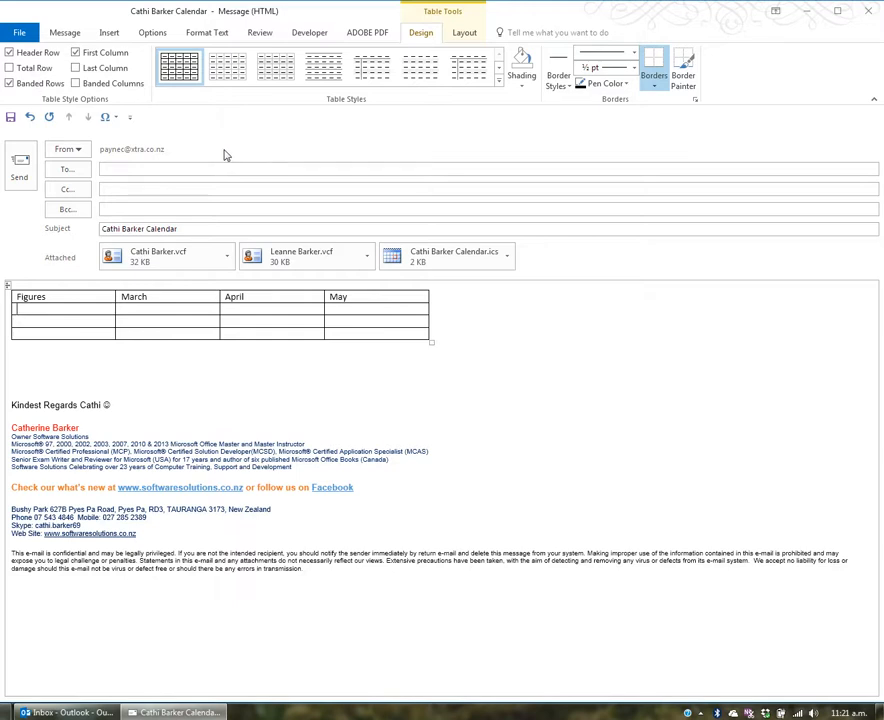
Step: Apply a coloured table style with a shaded header row to the Figures table
click(694, 96)
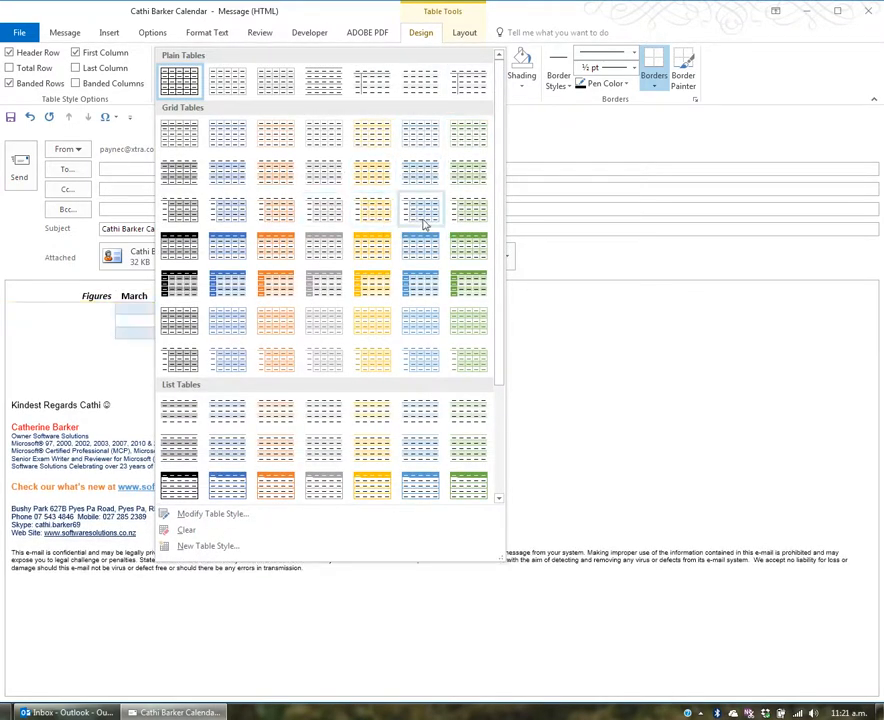
click(420, 210)
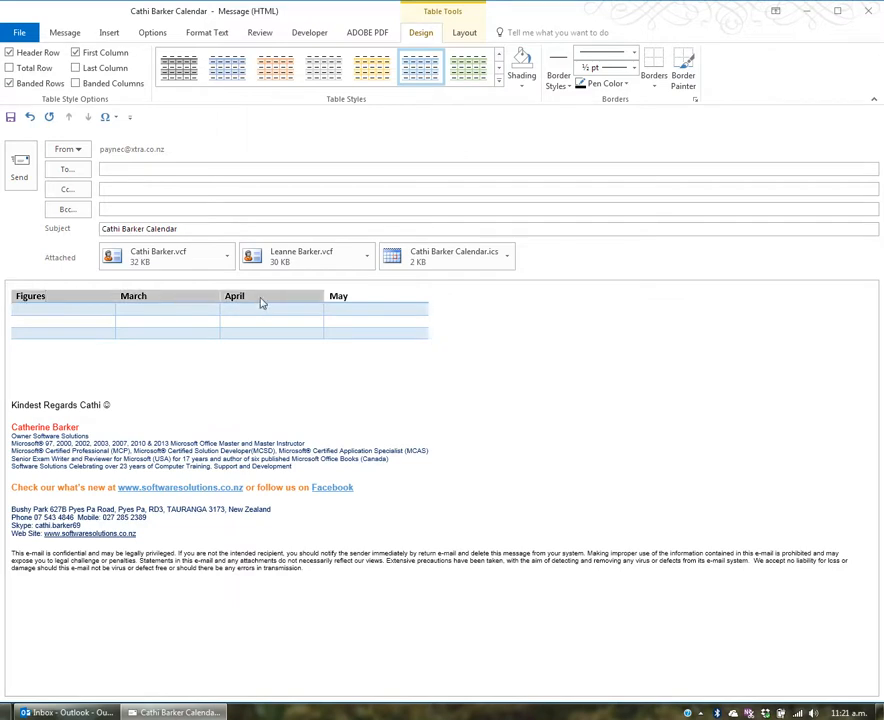
click(520, 72)
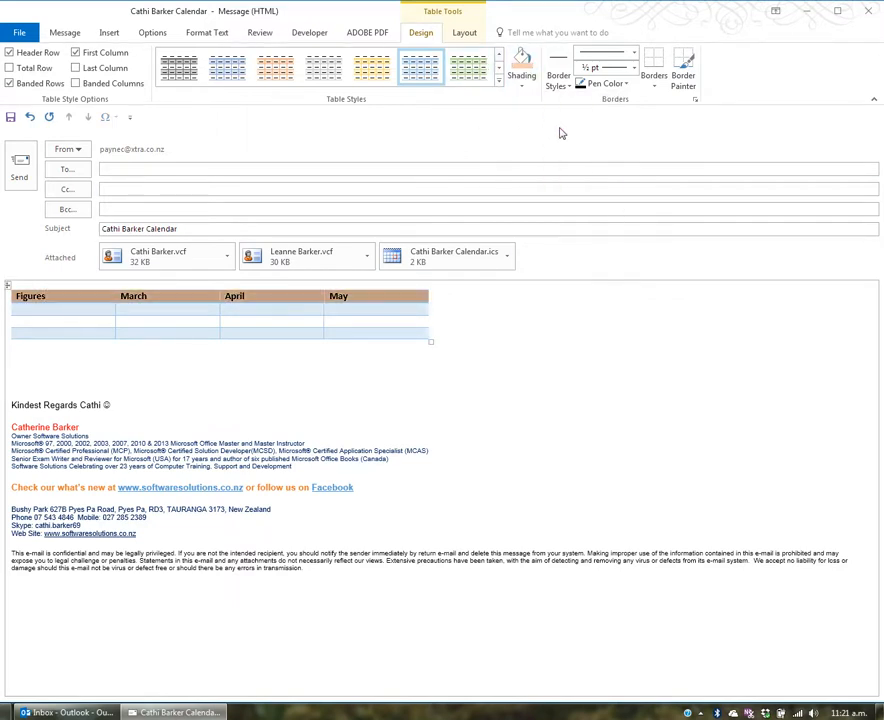
Step: Choose a border style and apply All Borders to the table cells
click(558, 70)
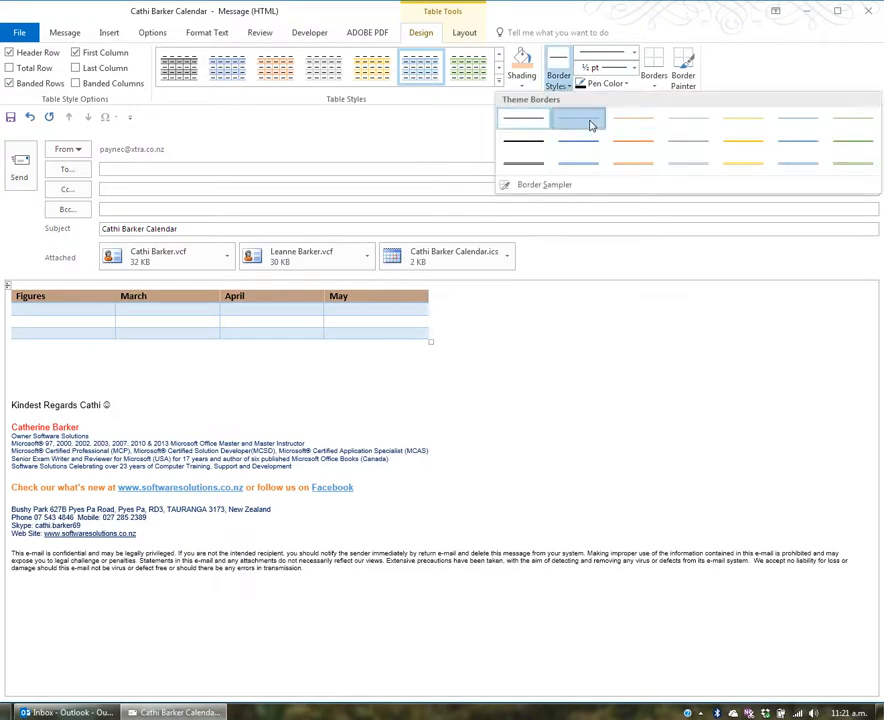
click(654, 76)
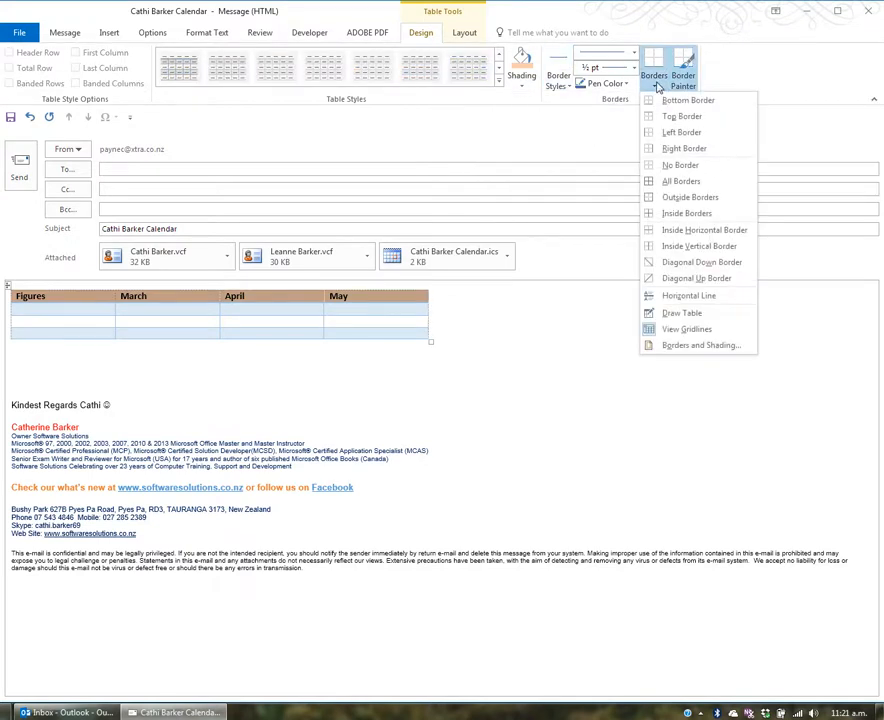
click(680, 180)
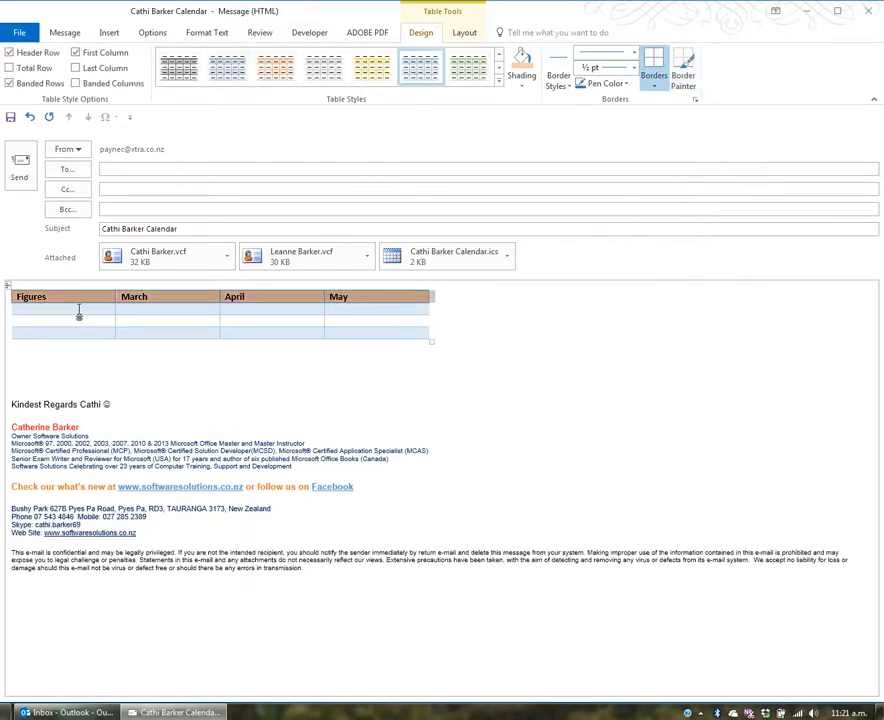
Step: Place the cursor below the table, ready to insert a picture
click(652, 72)
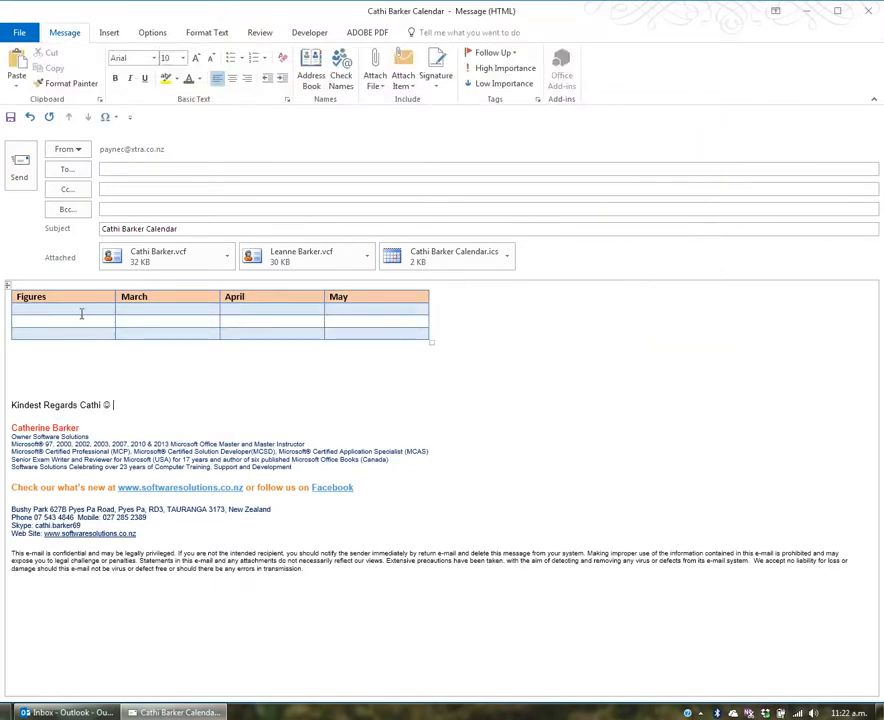
click(80, 312)
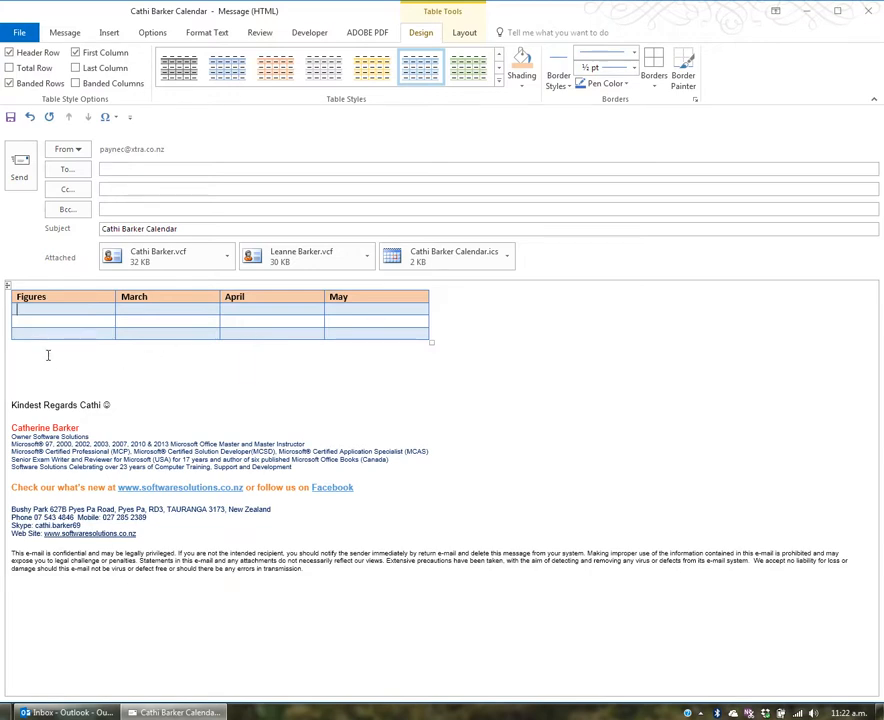
click(108, 32)
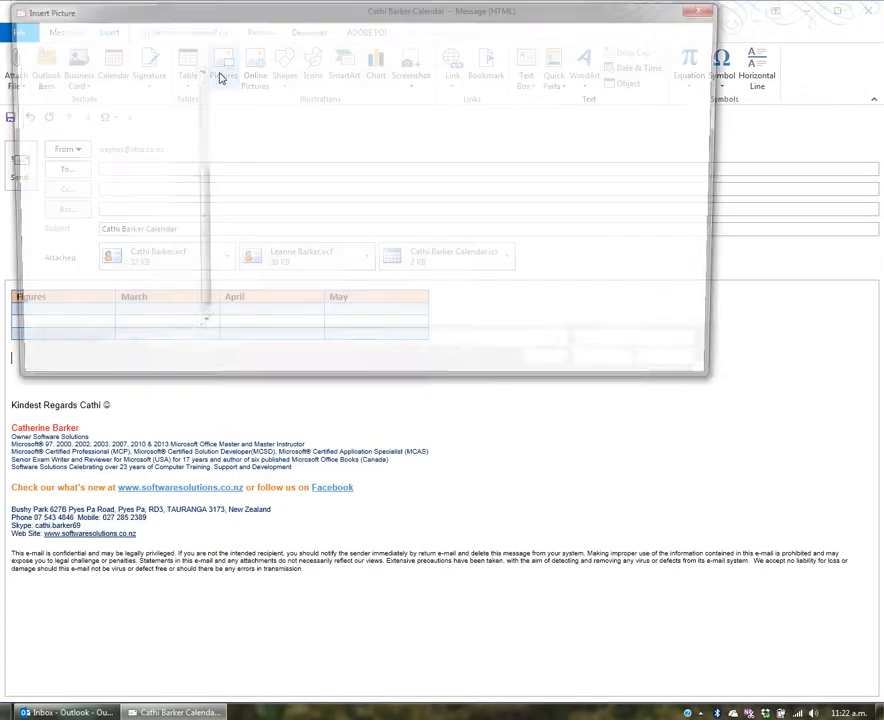
Step: Insert Penguins.jpg from the Sample Pictures folder below the table
click(254, 68)
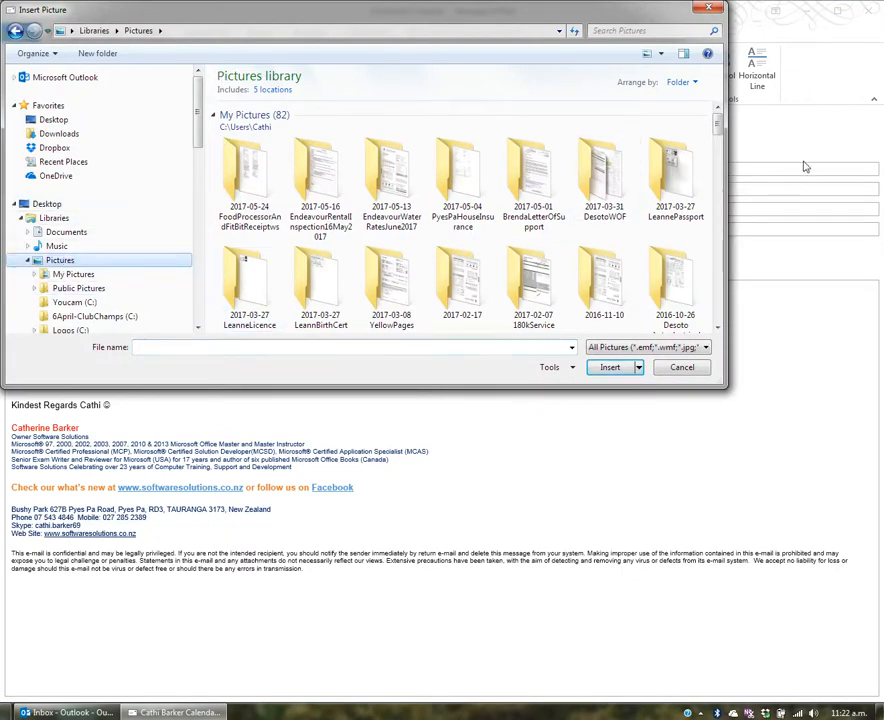
scroll(down, 3)
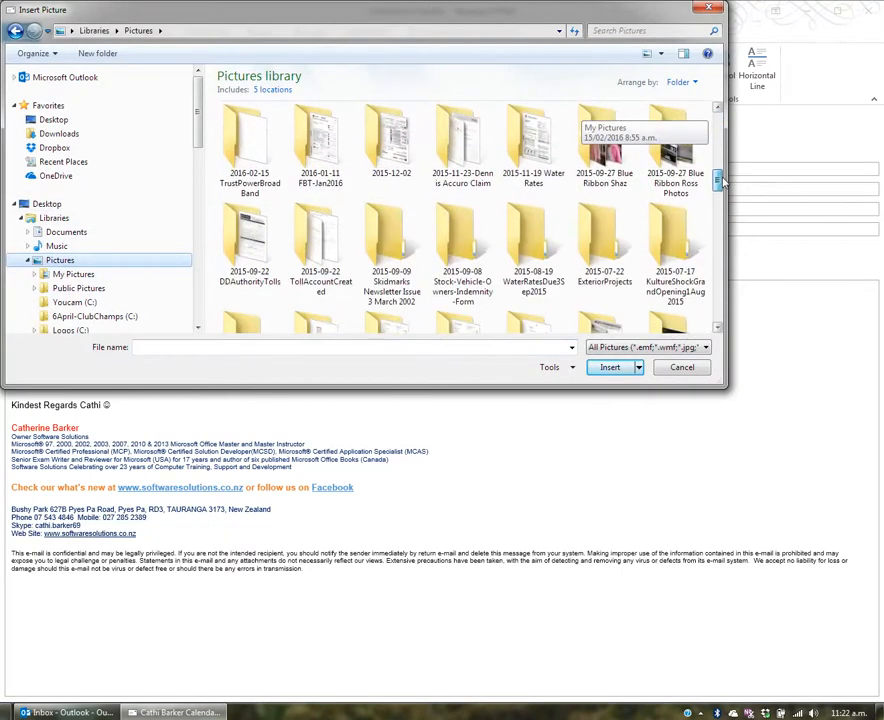
scroll(down, 3)
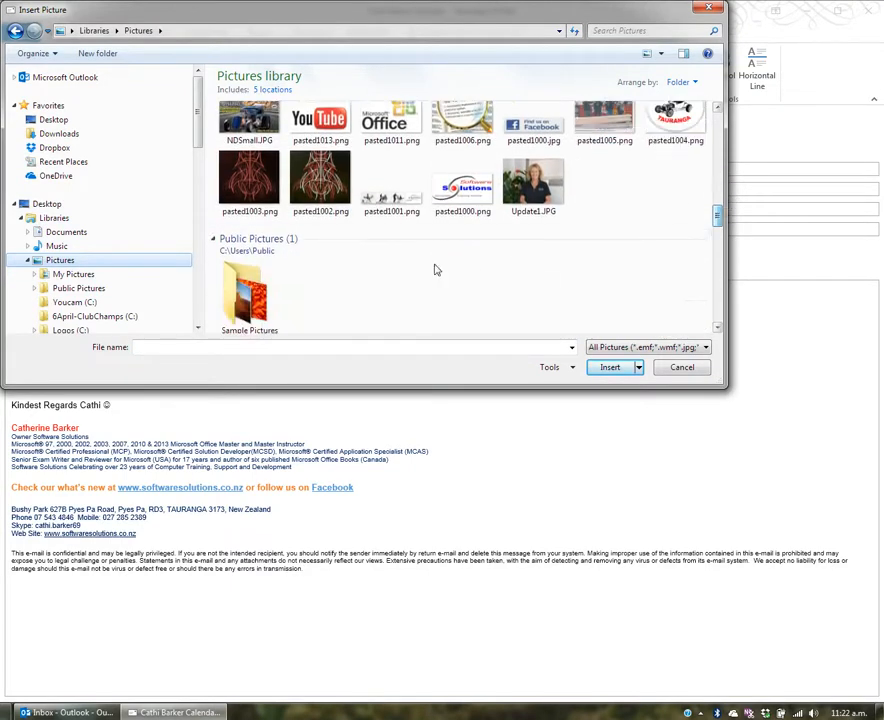
double_click(248, 290)
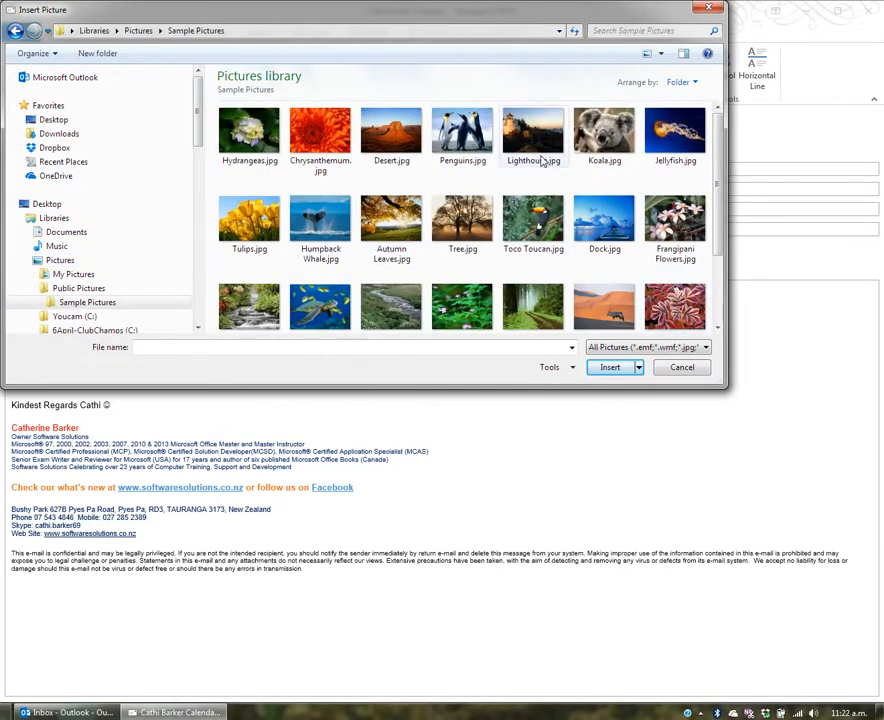
click(462, 132)
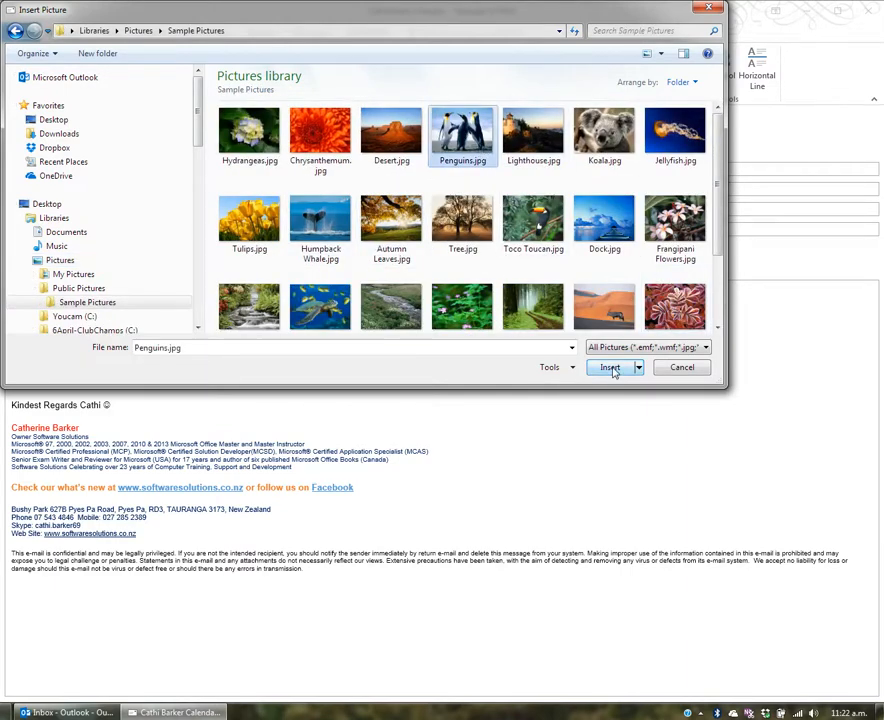
click(608, 368)
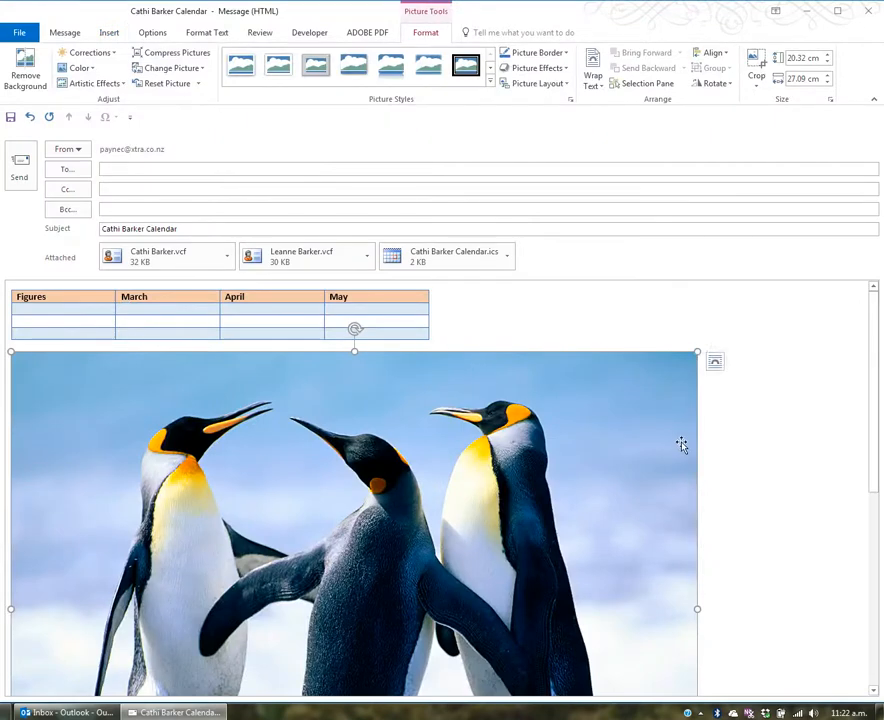
mouse_move(484, 464)
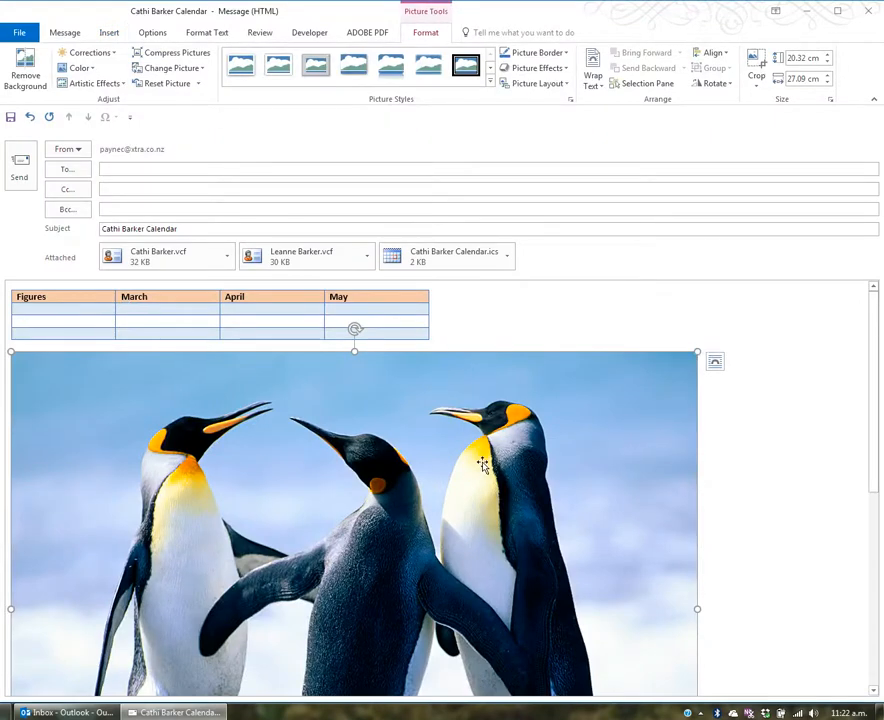
mouse_move(464, 402)
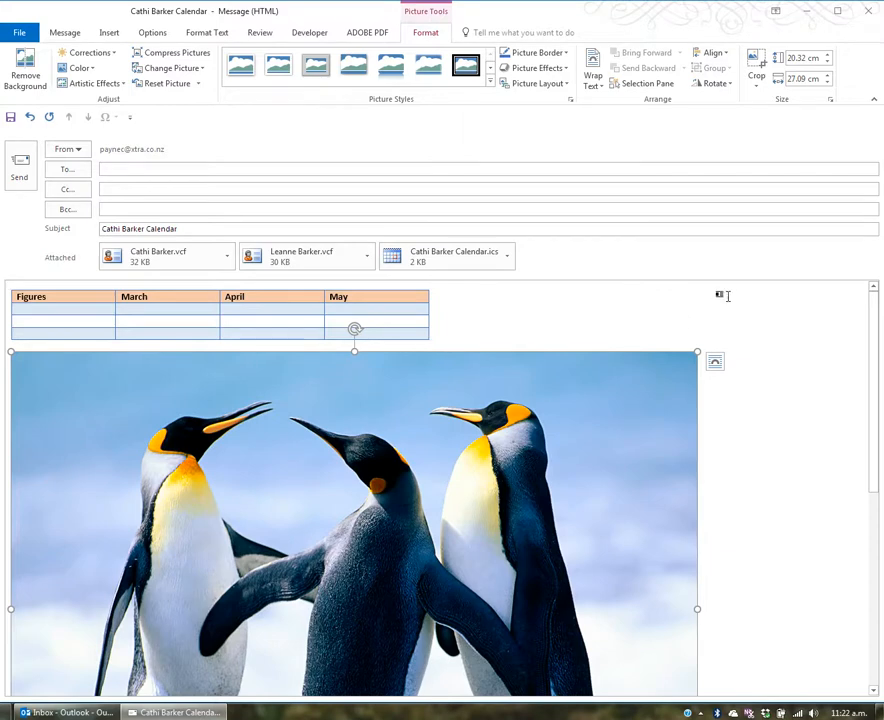
mouse_move(796, 56)
text(8)
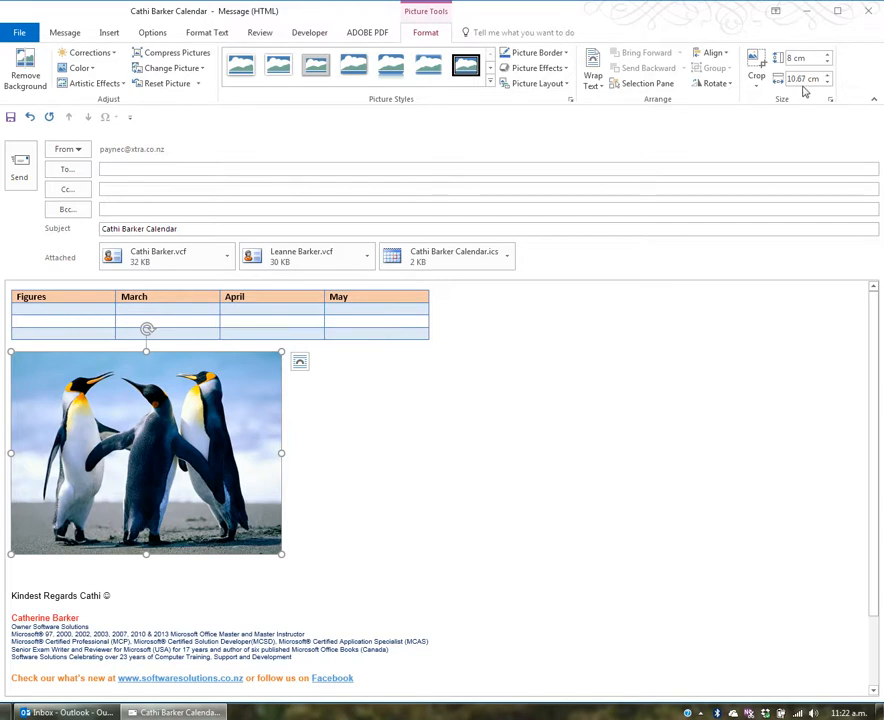
mouse_move(608, 352)
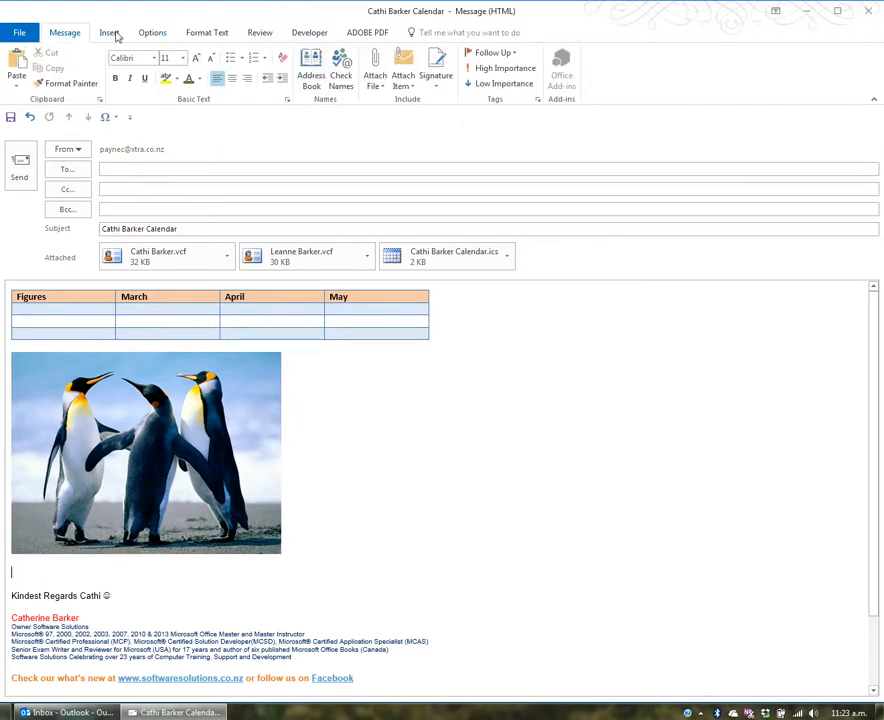
Step: Insert the waterfall picture below the penguins and shrink it to a small size
click(108, 32)
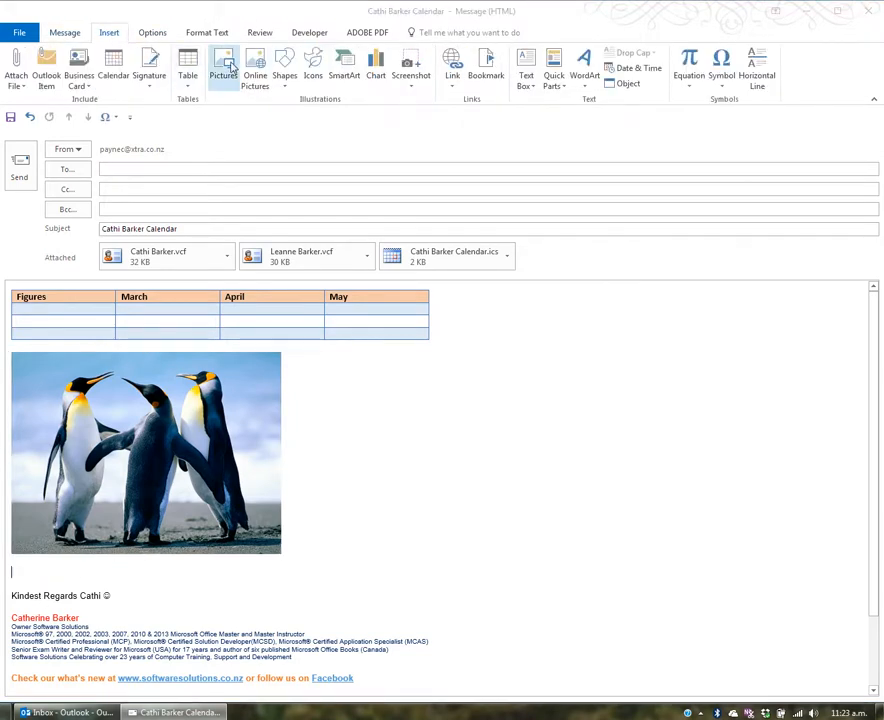
click(224, 64)
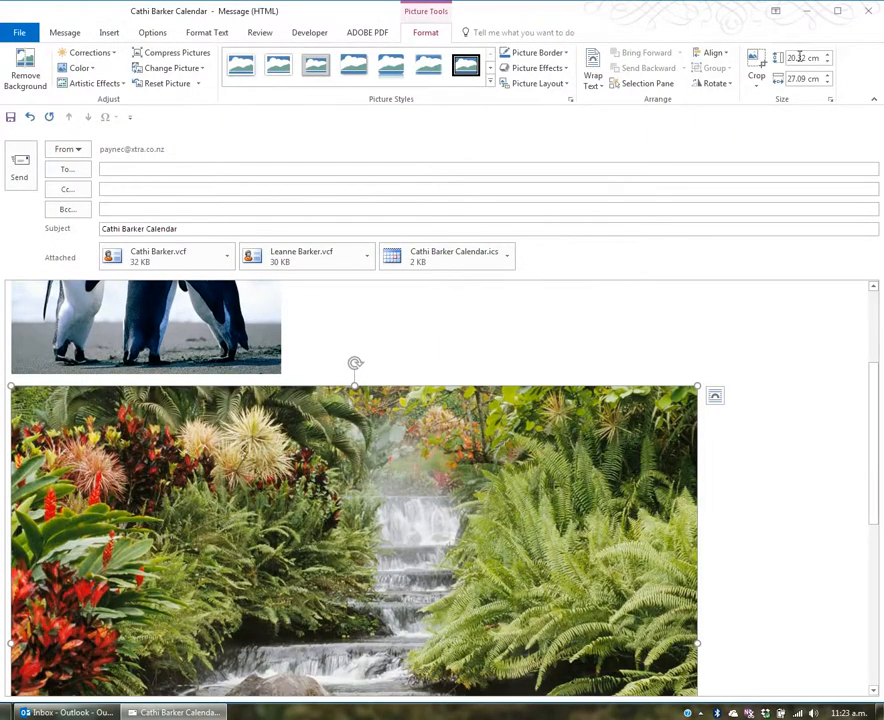
click(804, 56)
text(7)
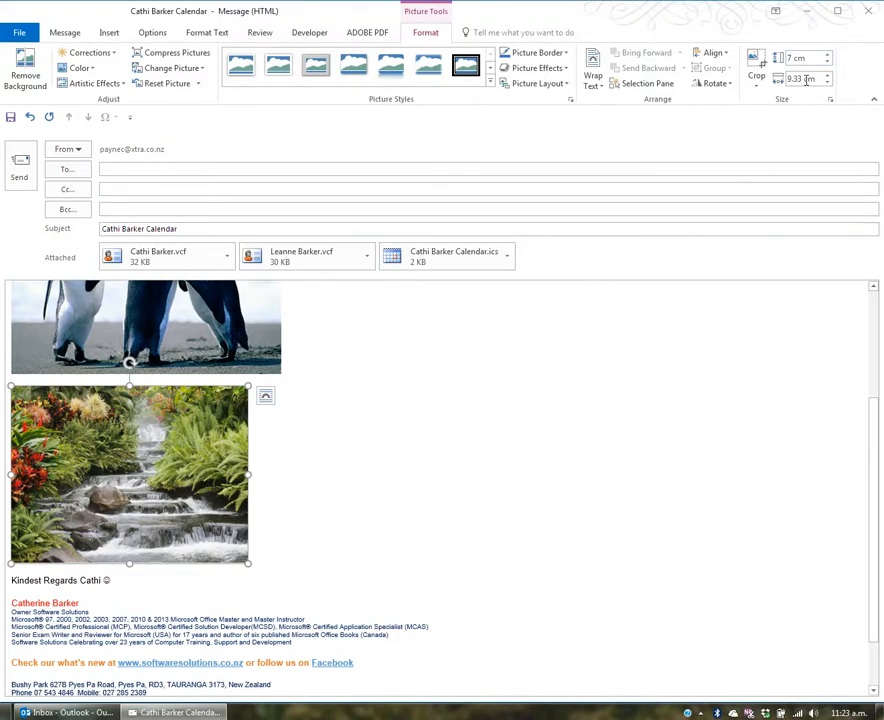
mouse_move(588, 308)
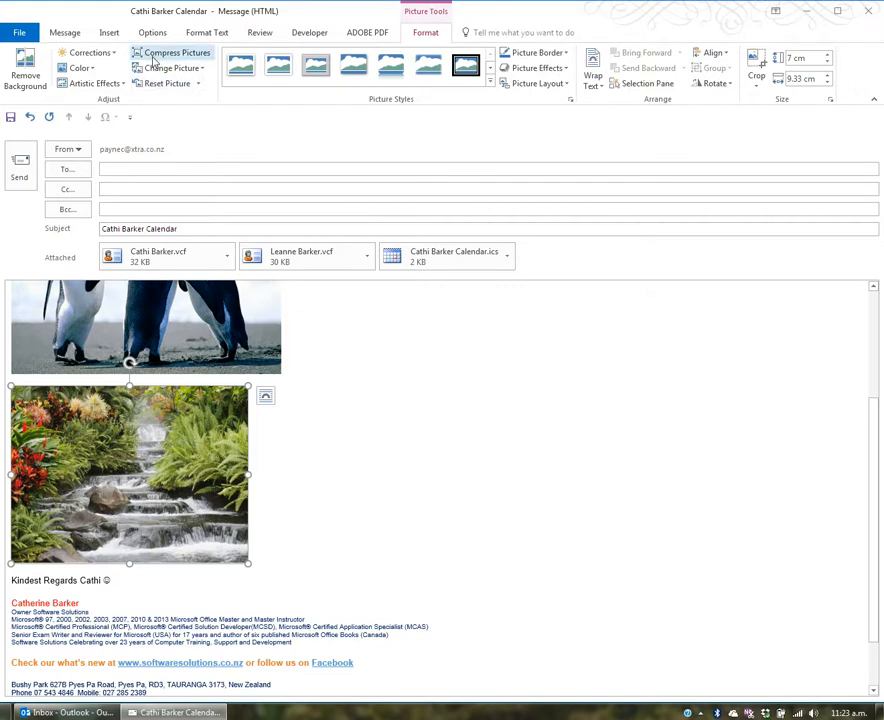
mouse_move(176, 52)
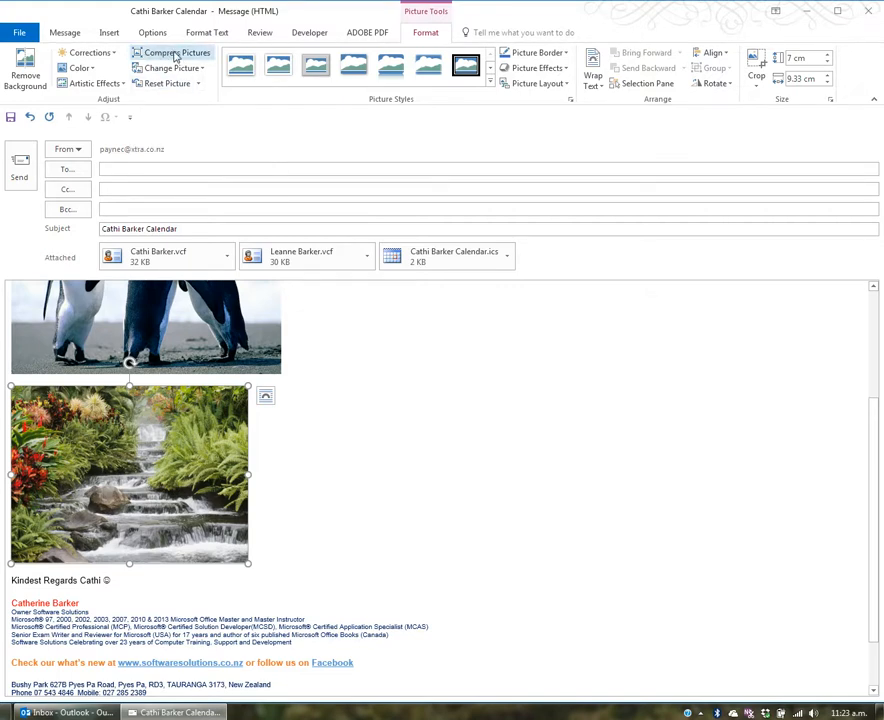
Step: Compress all pictures in the message at E-mail (96 ppi) resolution, deleting cropped areas
click(176, 52)
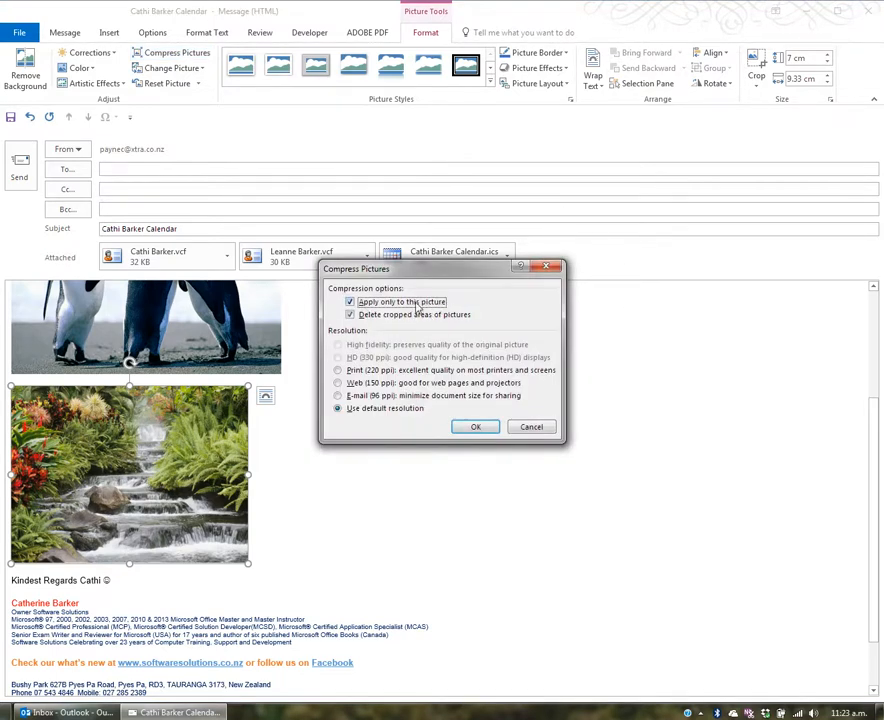
click(350, 300)
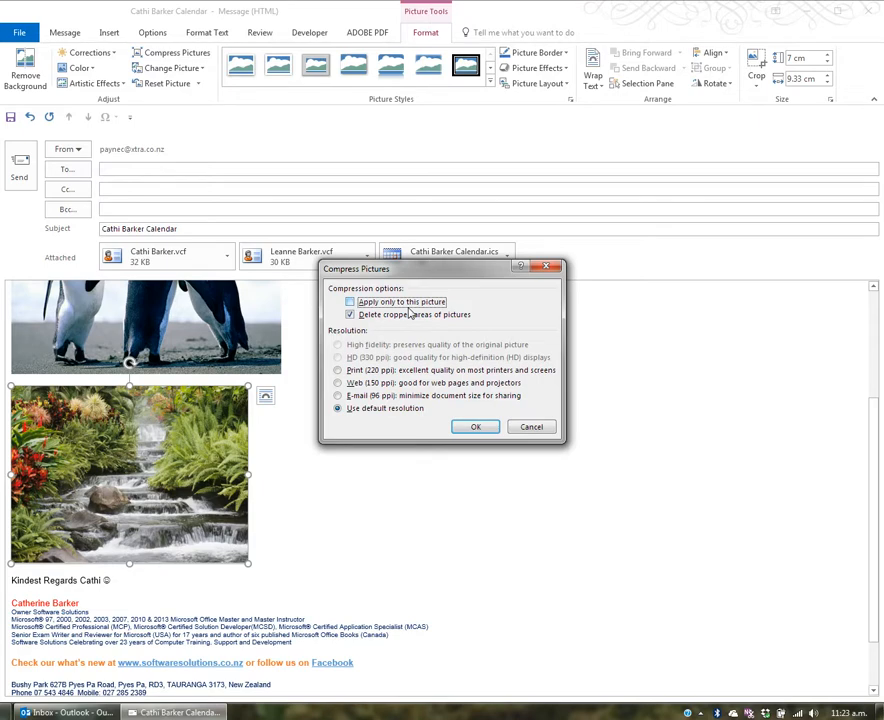
mouse_move(428, 308)
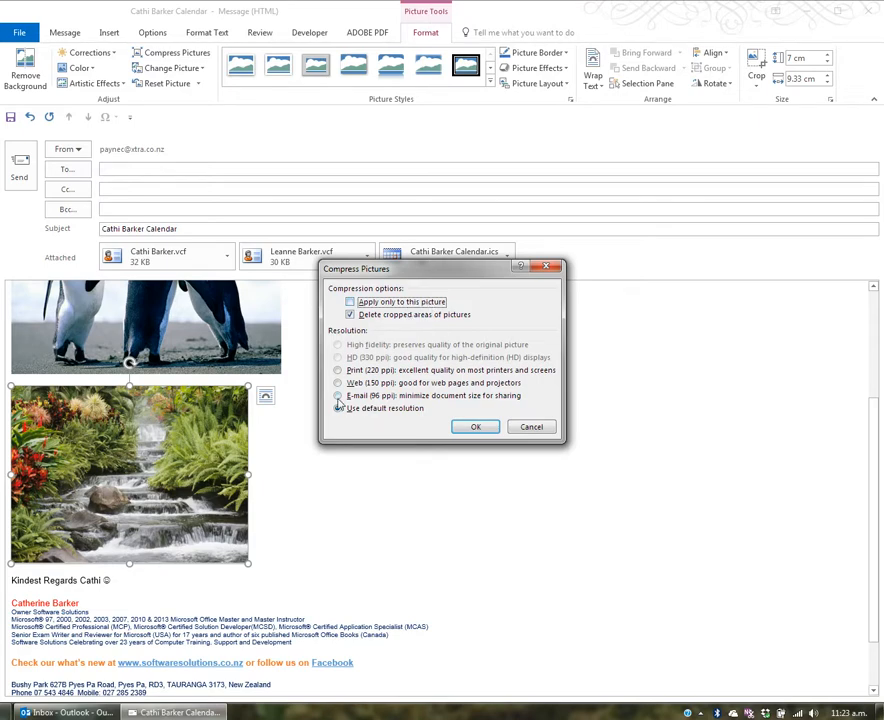
click(338, 396)
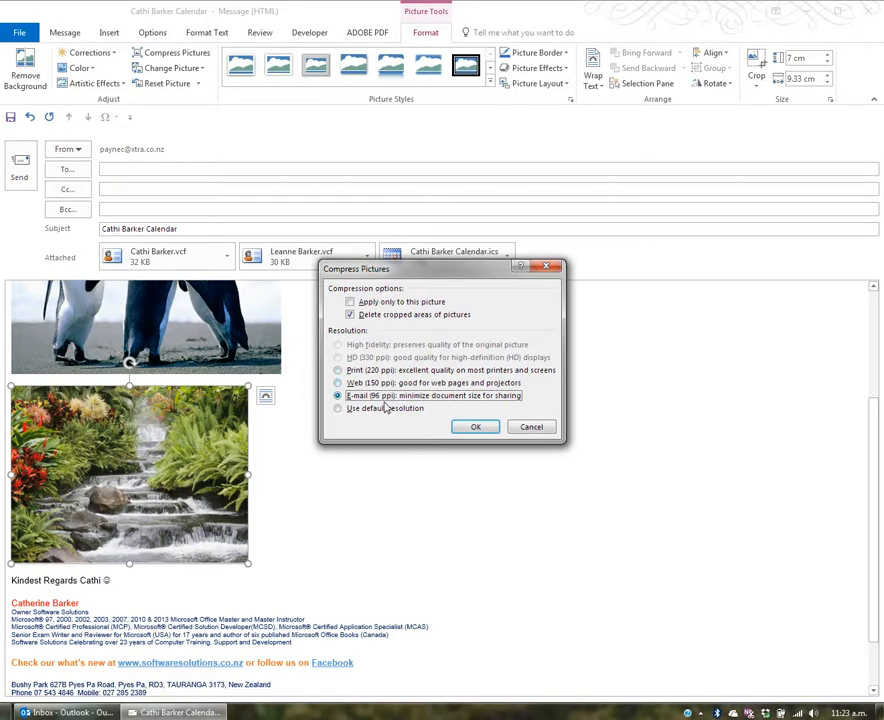
click(338, 370)
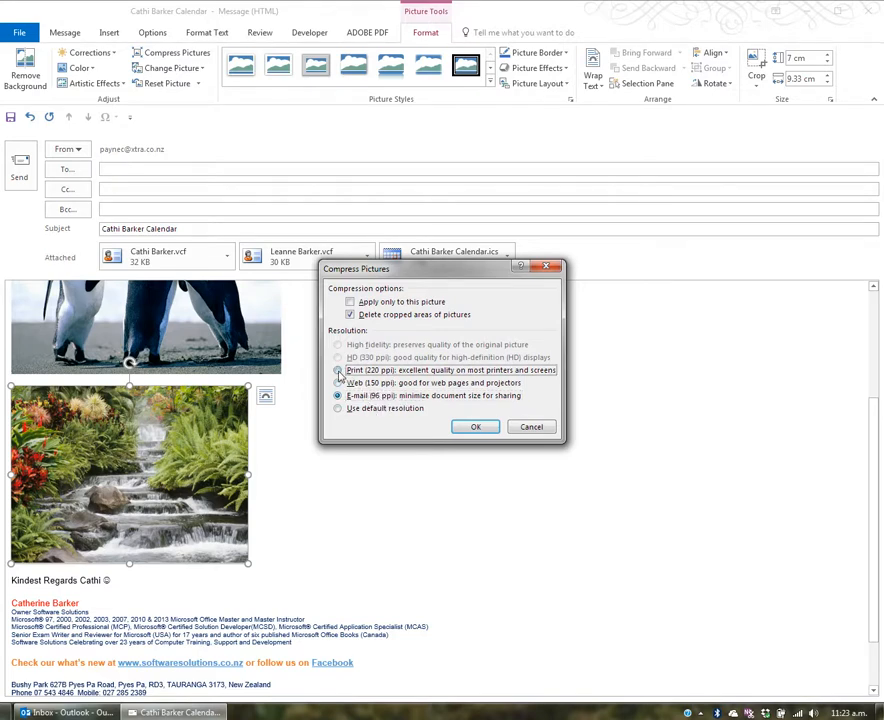
click(476, 428)
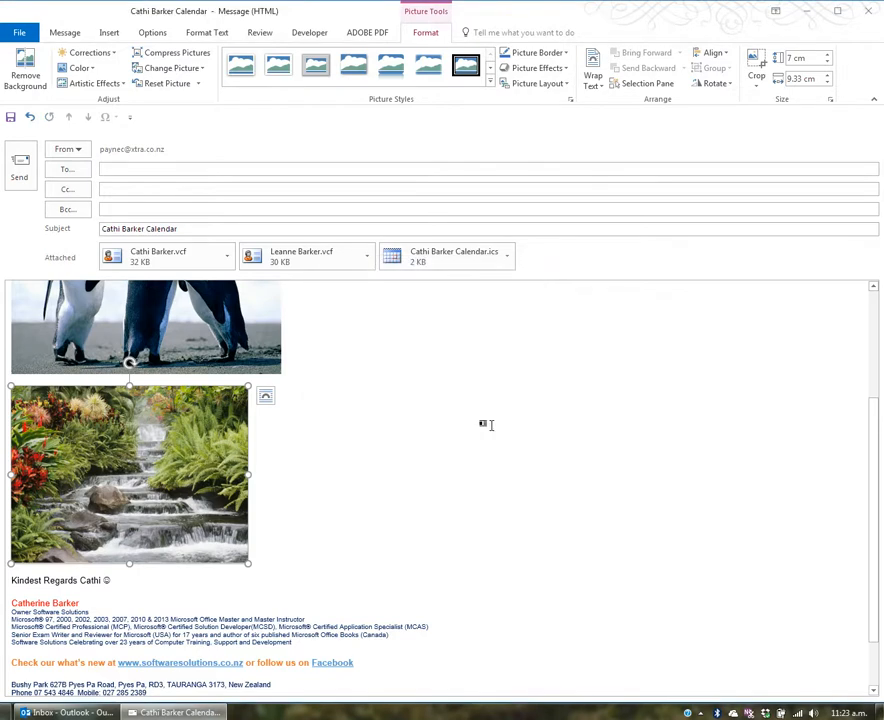
mouse_move(452, 476)
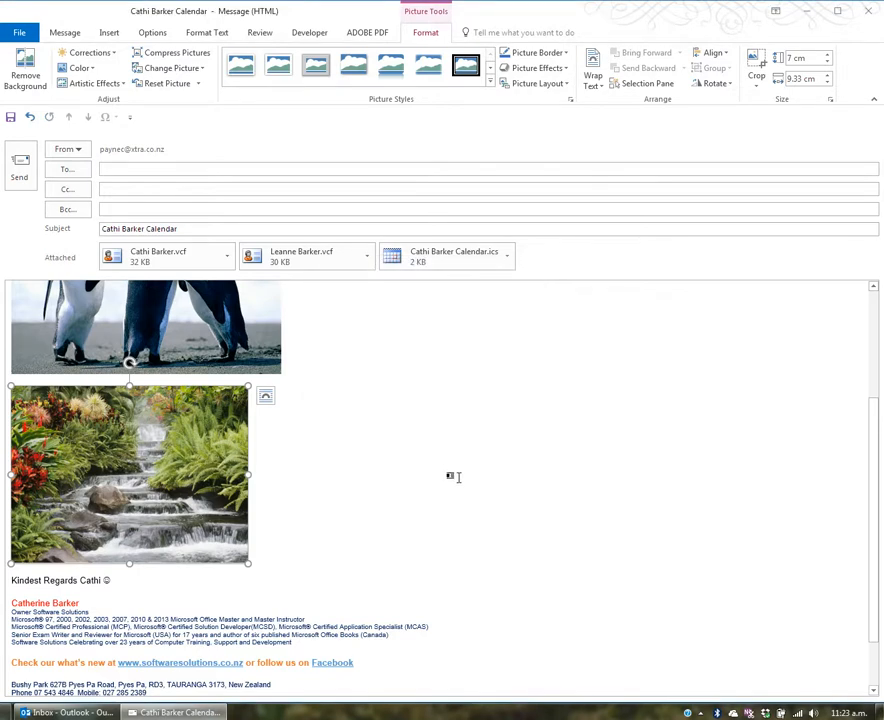
mouse_move(464, 486)
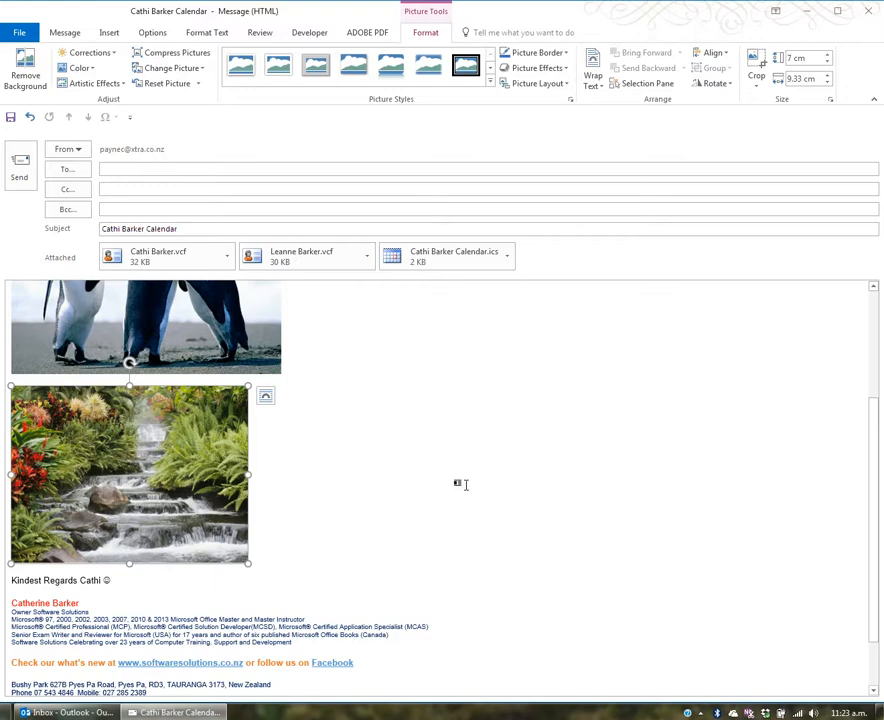
mouse_move(446, 482)
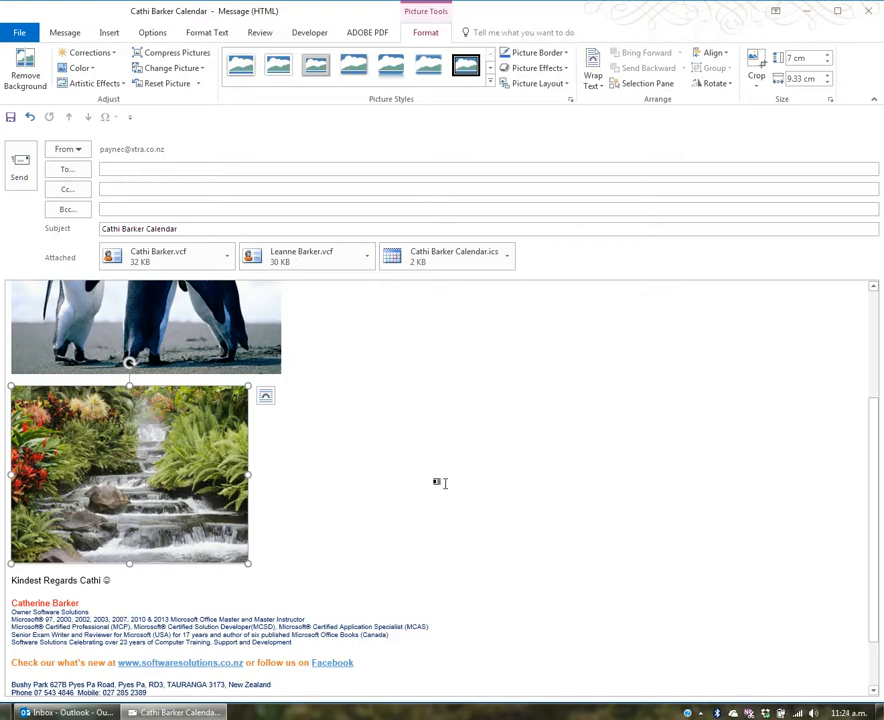
Step: Give the waterfall and penguin pictures a soft rounded picture style from the gallery
click(490, 84)
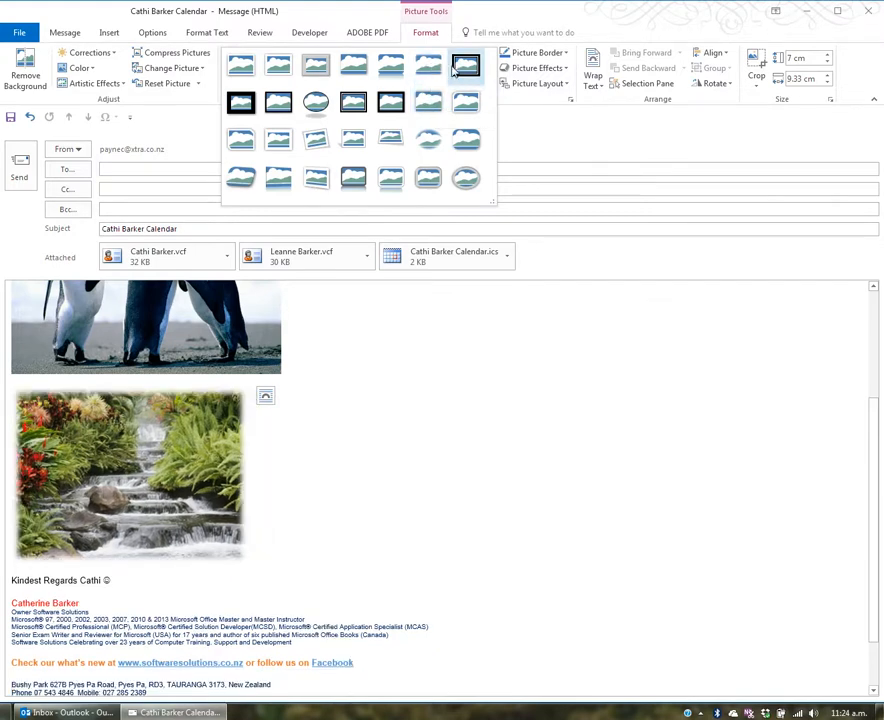
click(464, 104)
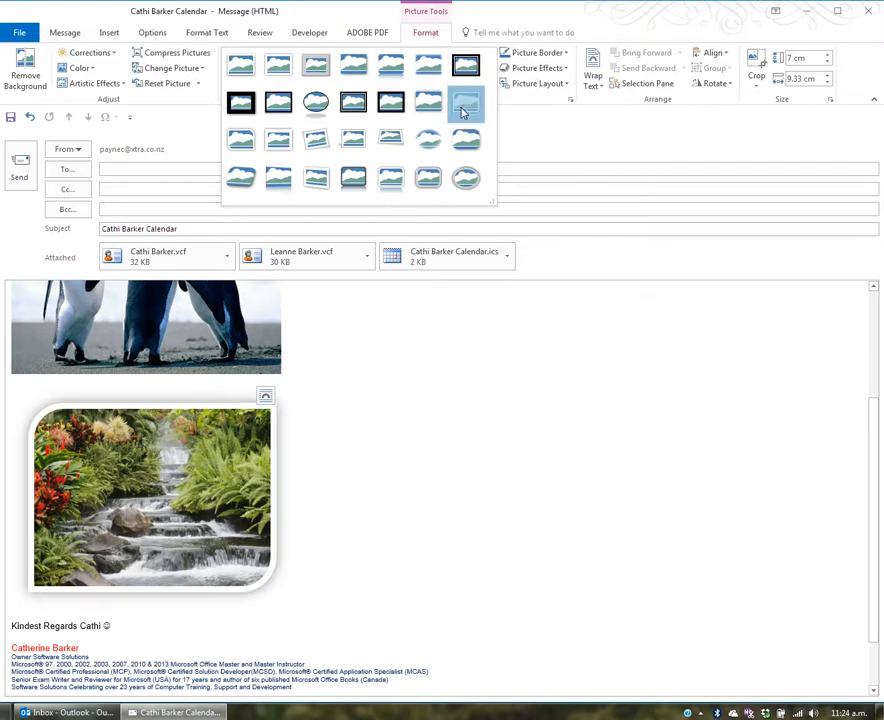
click(464, 102)
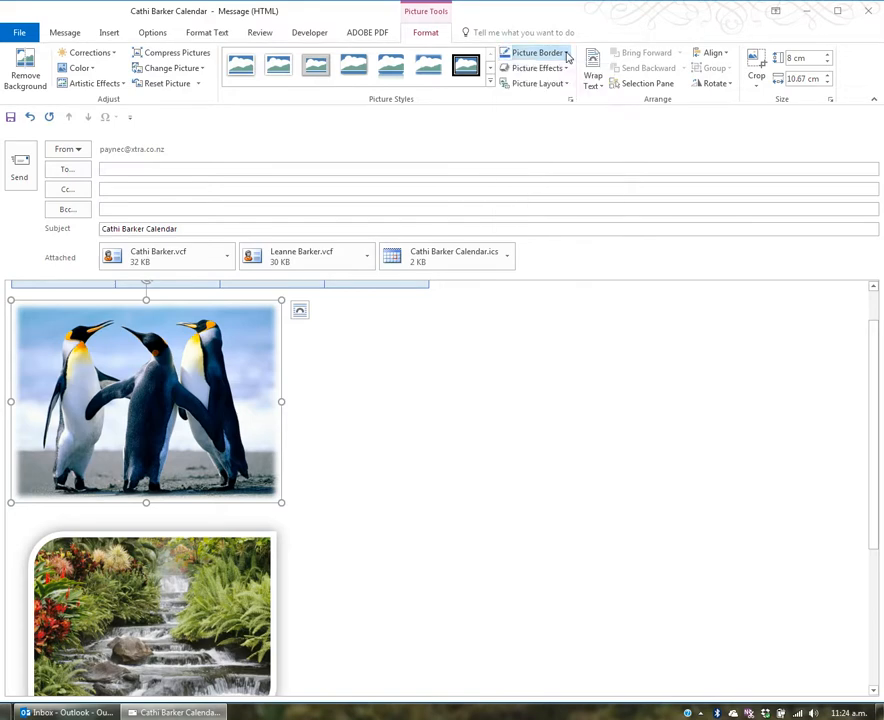
mouse_move(540, 84)
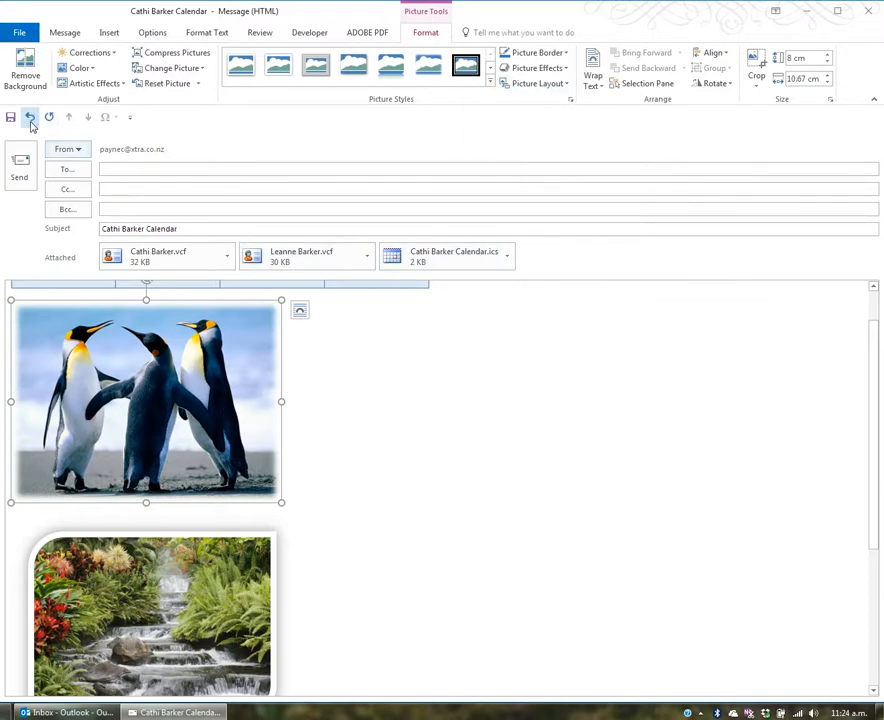
mouse_move(28, 116)
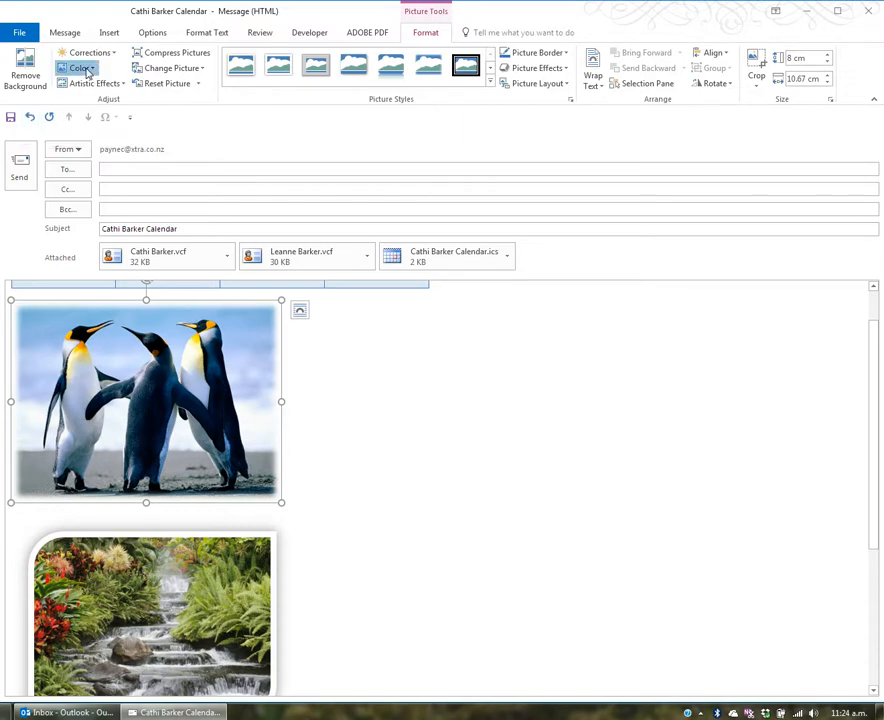
Step: Recolour the penguin picture to black and white and browse the Artistic Effects
click(80, 68)
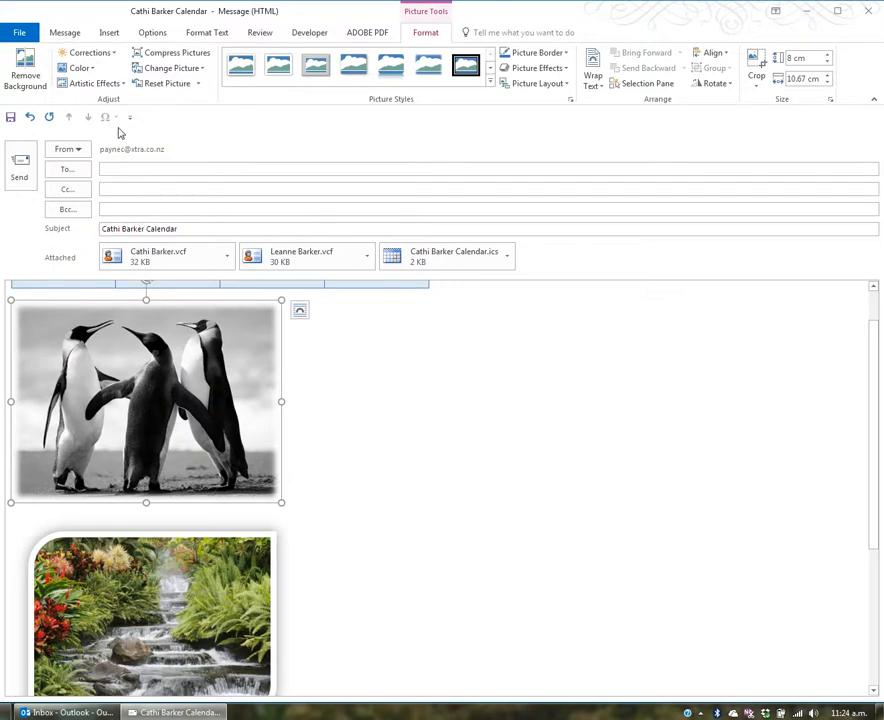
click(90, 52)
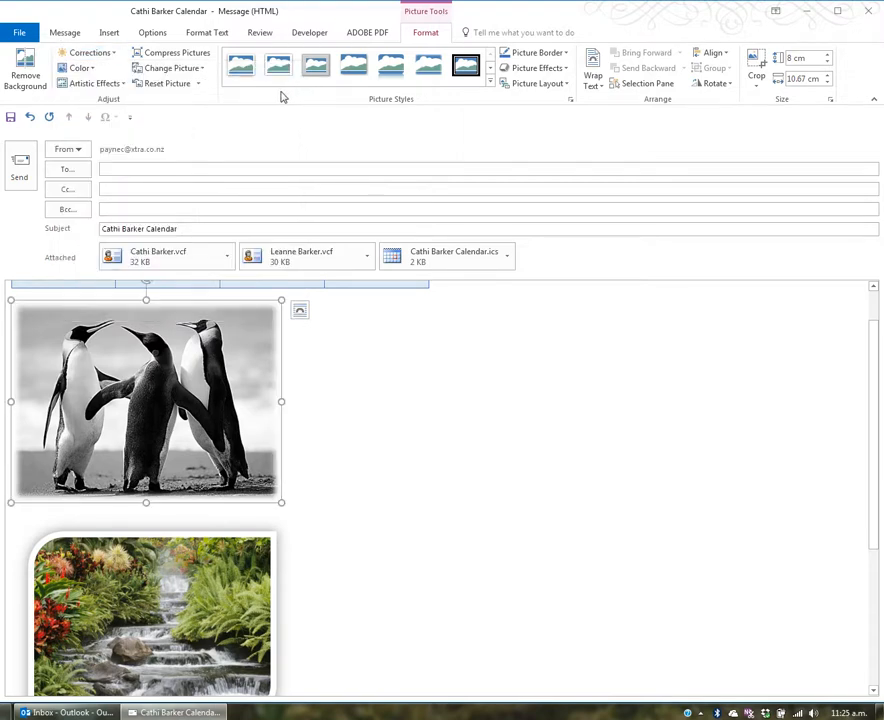
click(90, 84)
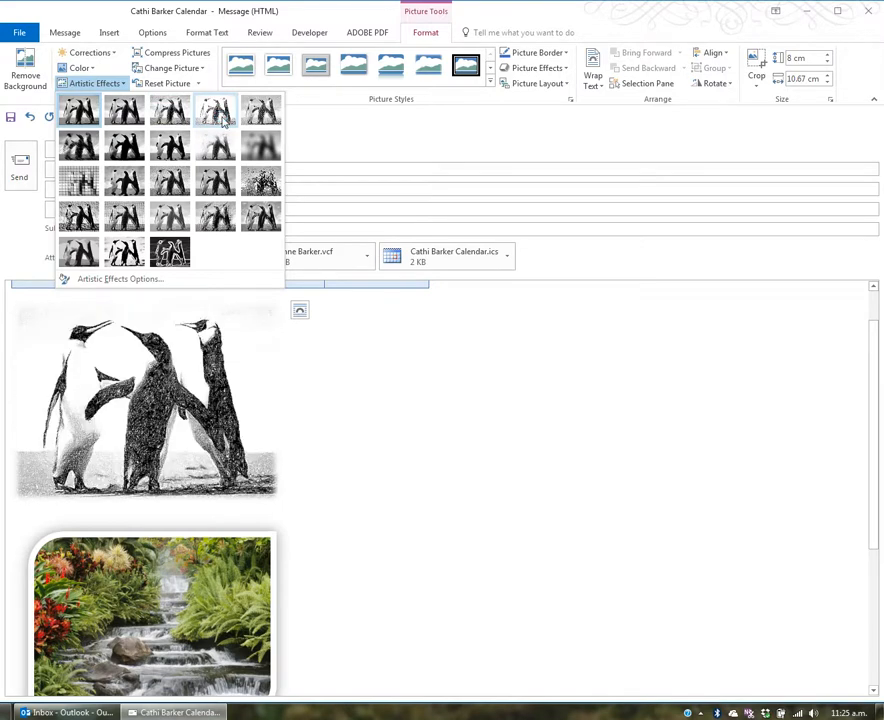
mouse_move(216, 110)
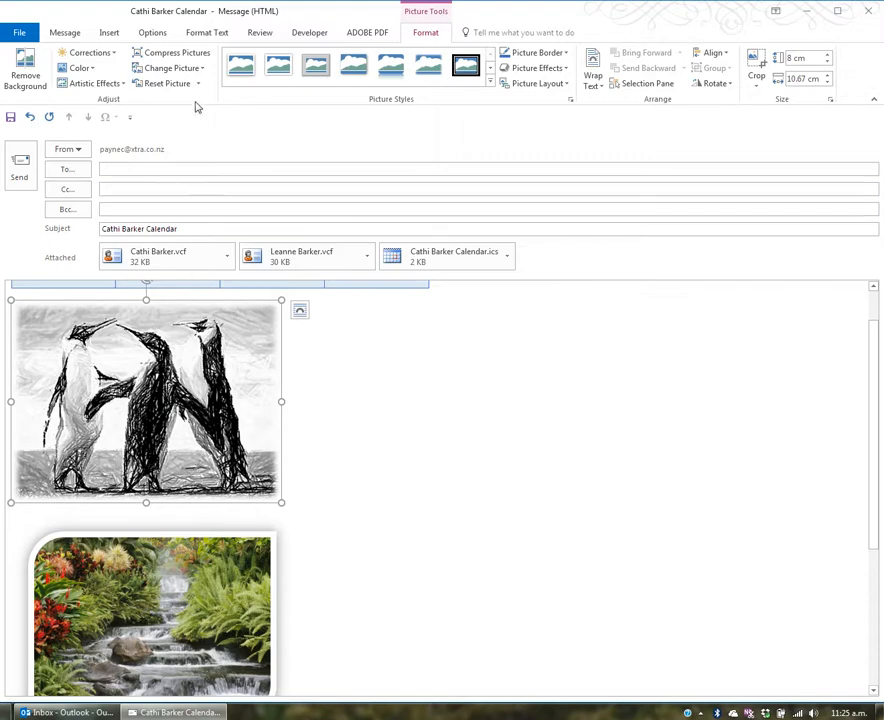
Step: Reset the penguin picture to discard all its formatting and restore original colours
click(170, 68)
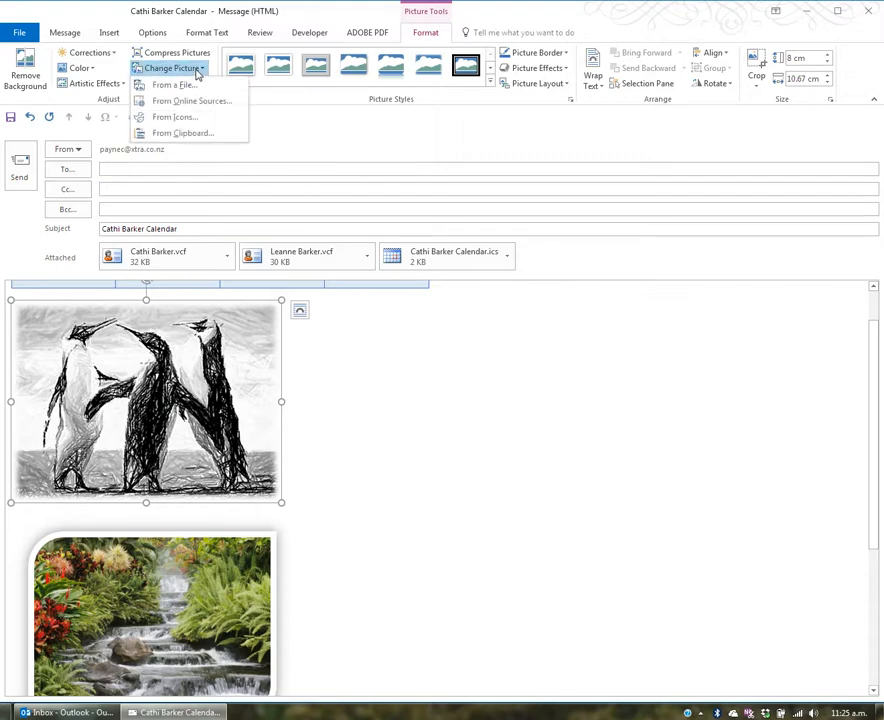
click(170, 68)
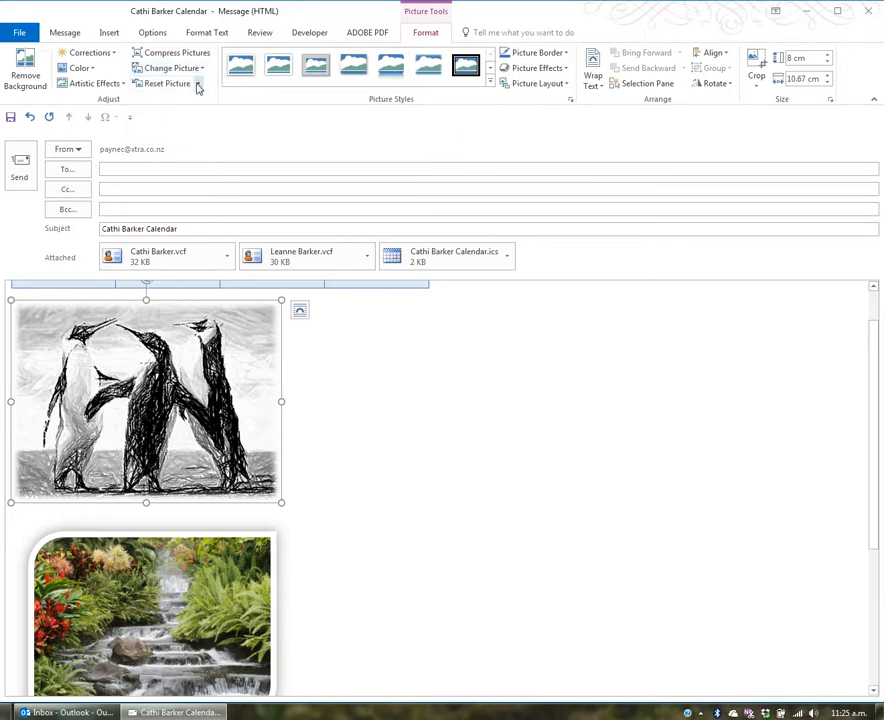
click(198, 84)
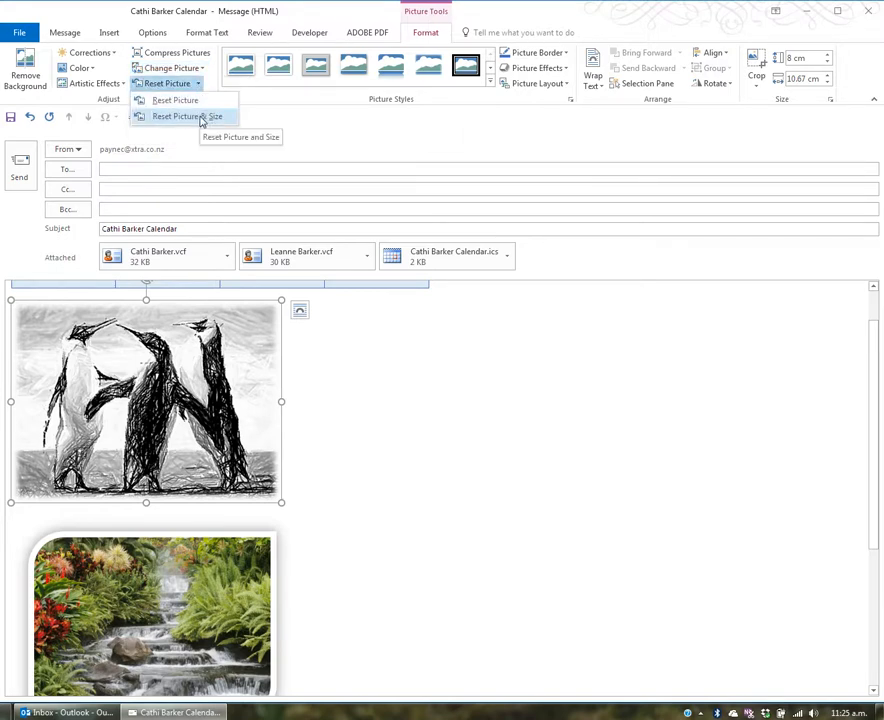
mouse_move(176, 100)
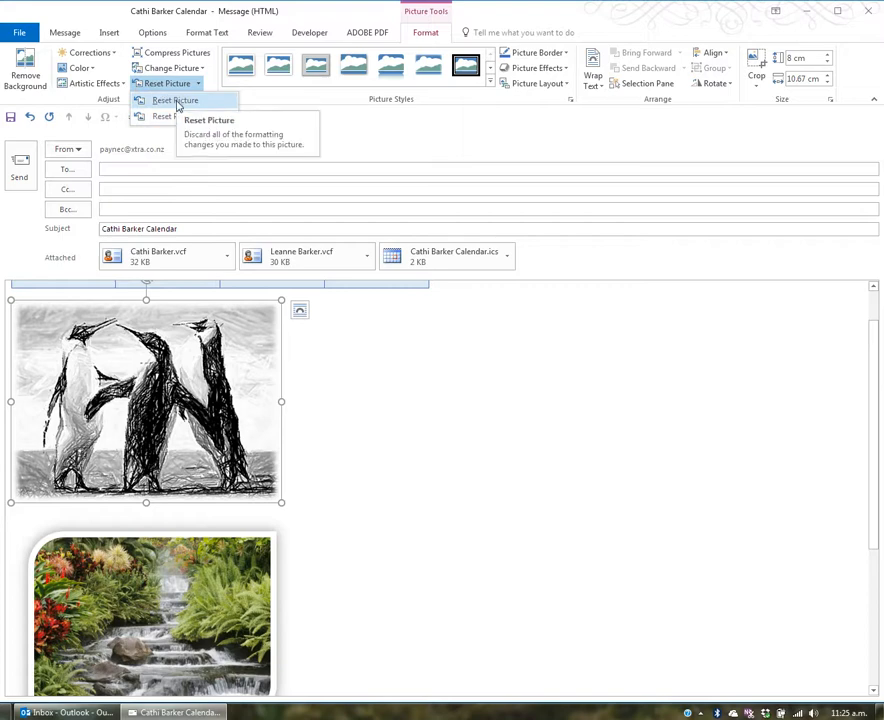
click(176, 100)
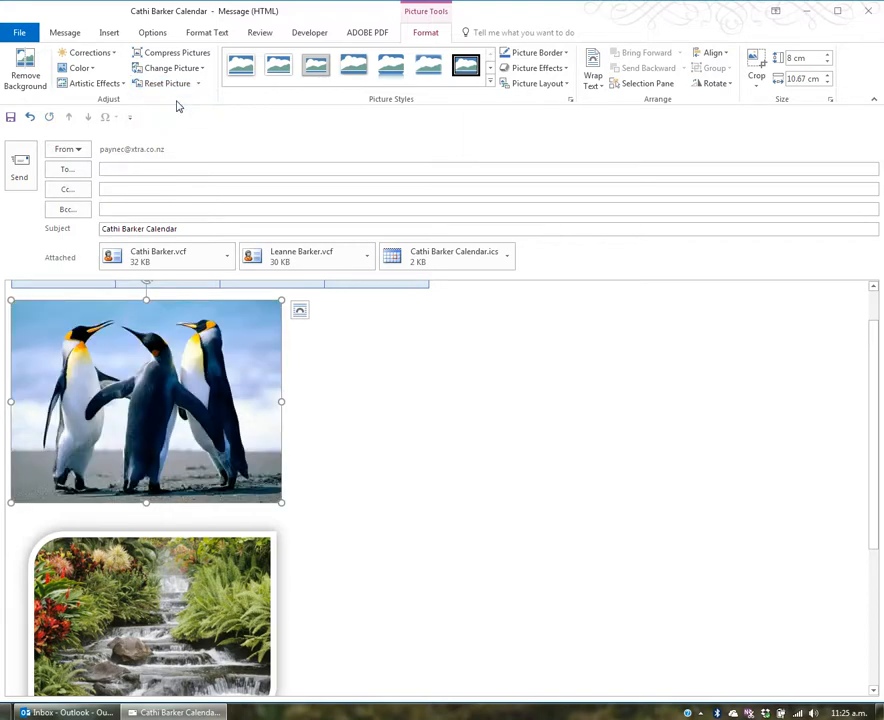
mouse_move(176, 108)
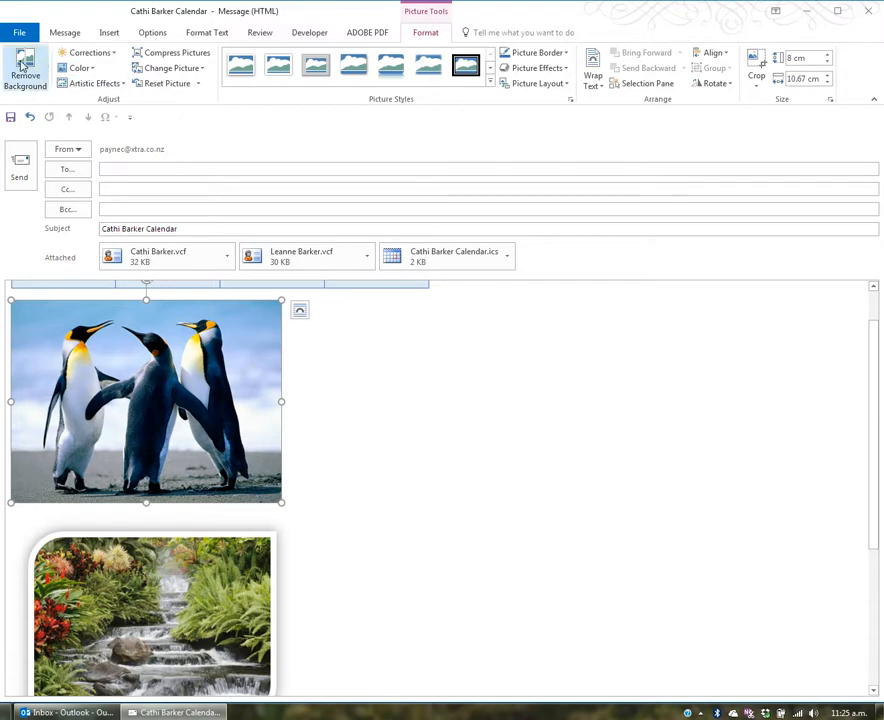
Step: Start Remove Background on the penguin picture, marking sky and ground for removal
click(24, 76)
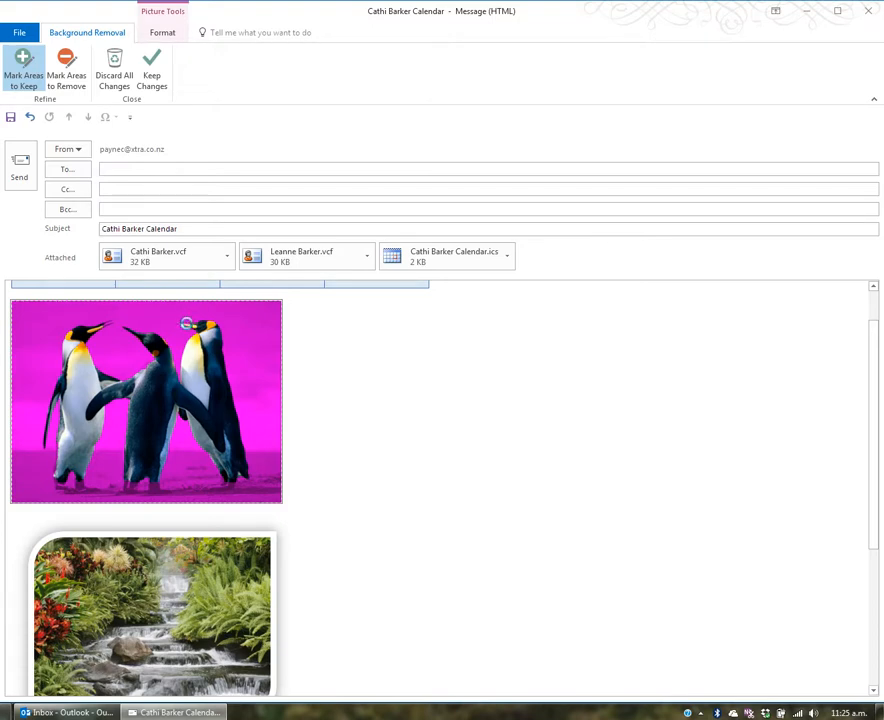
mouse_move(184, 320)
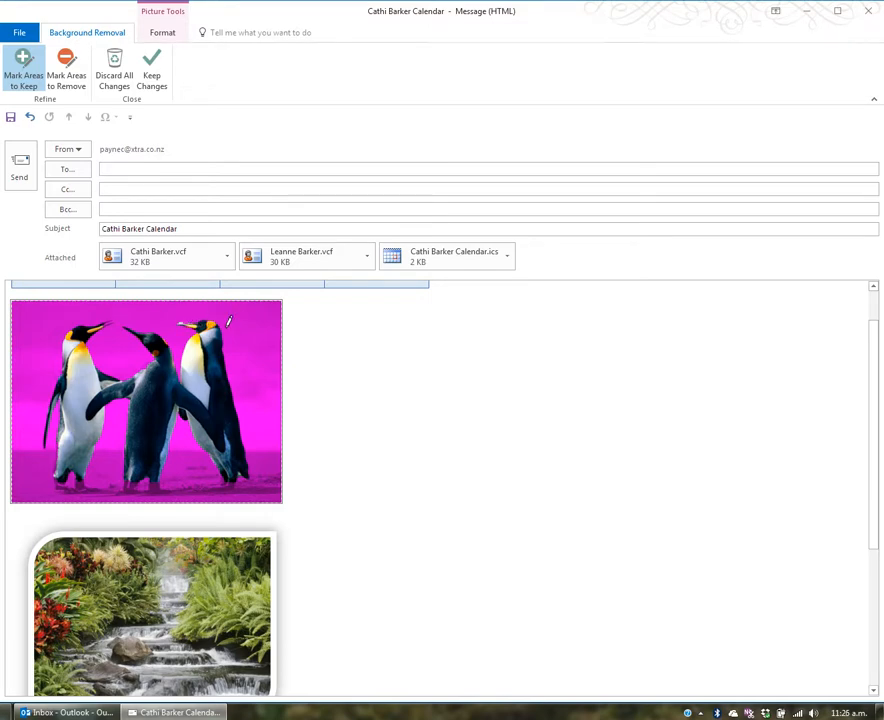
mouse_move(254, 324)
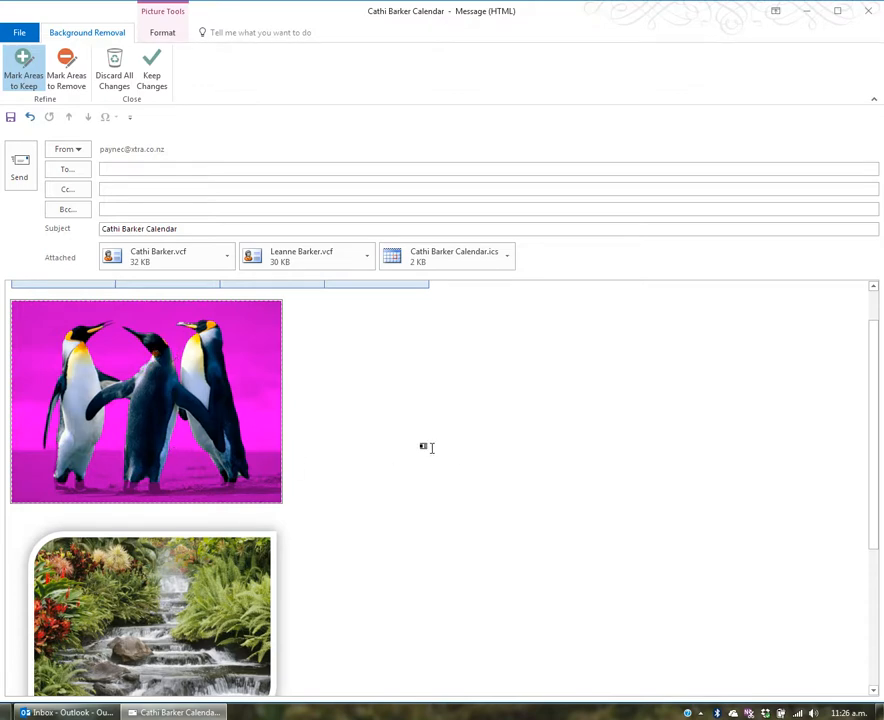
click(152, 70)
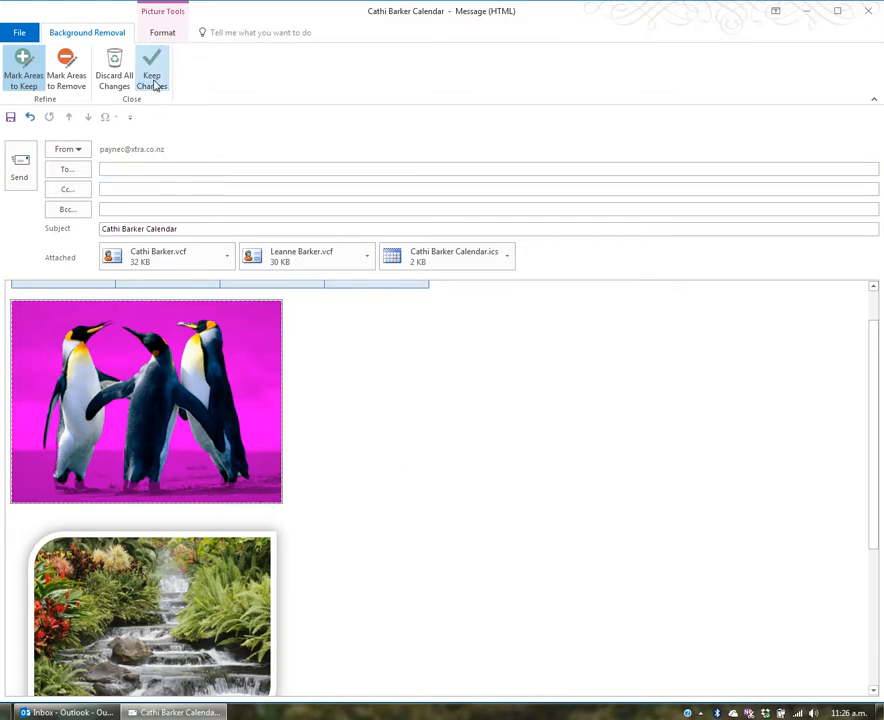
Step: Keep the background removal and crop the penguin picture tighter around the birds
click(152, 76)
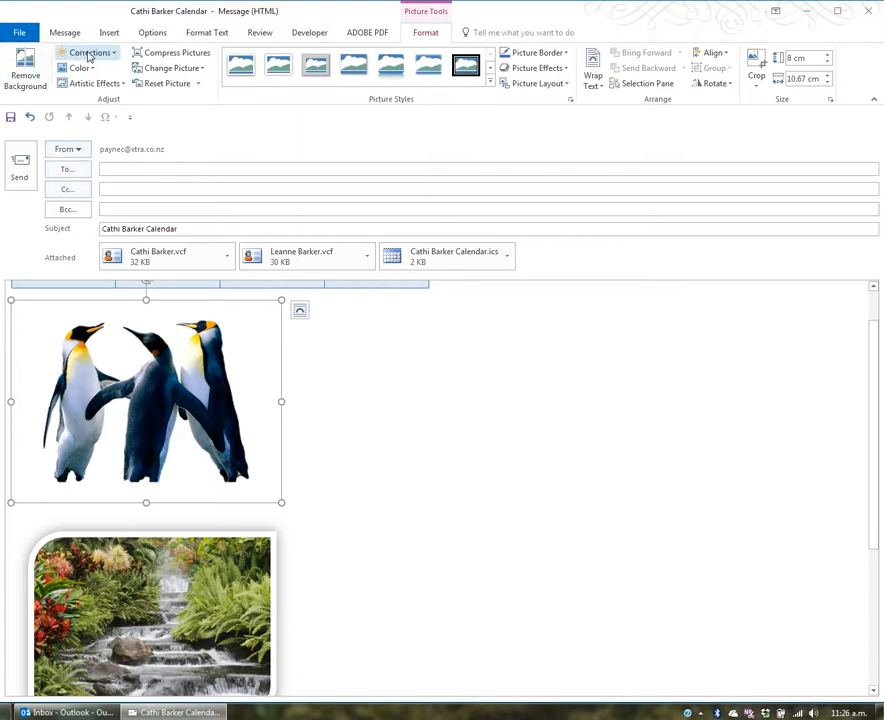
mouse_move(80, 68)
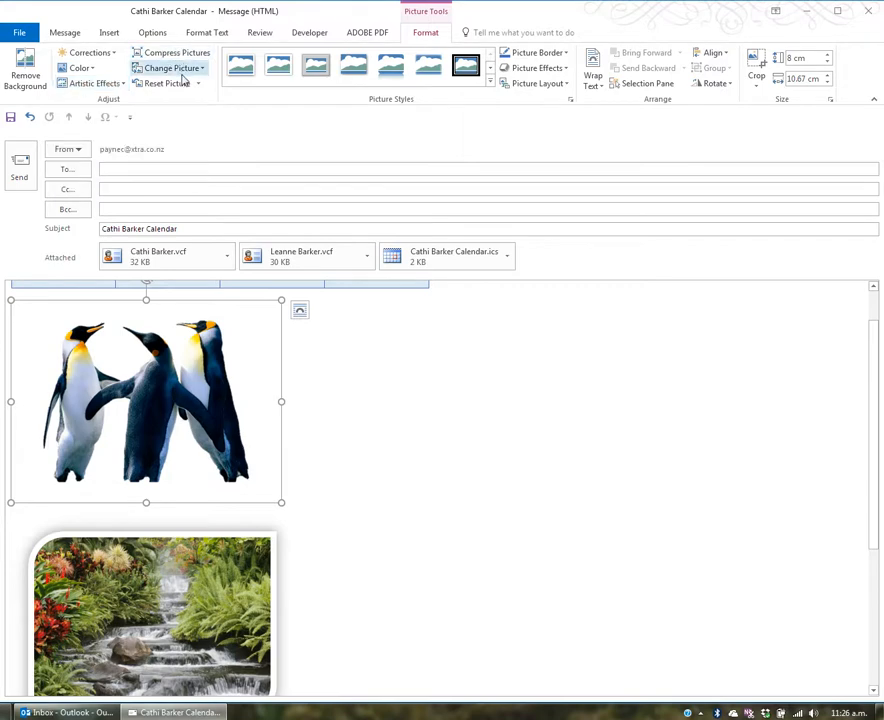
mouse_move(164, 84)
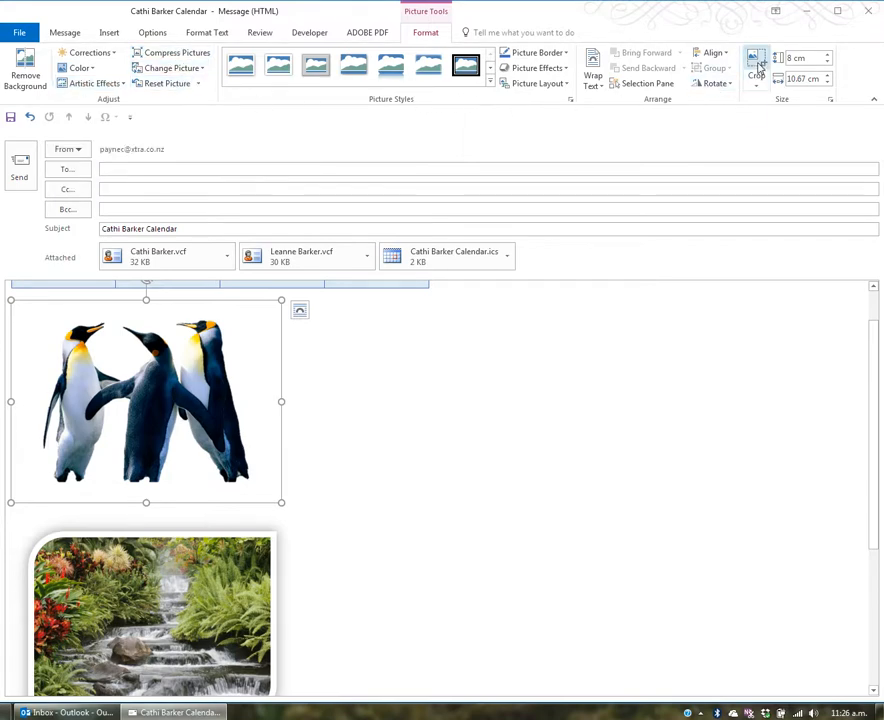
mouse_move(756, 68)
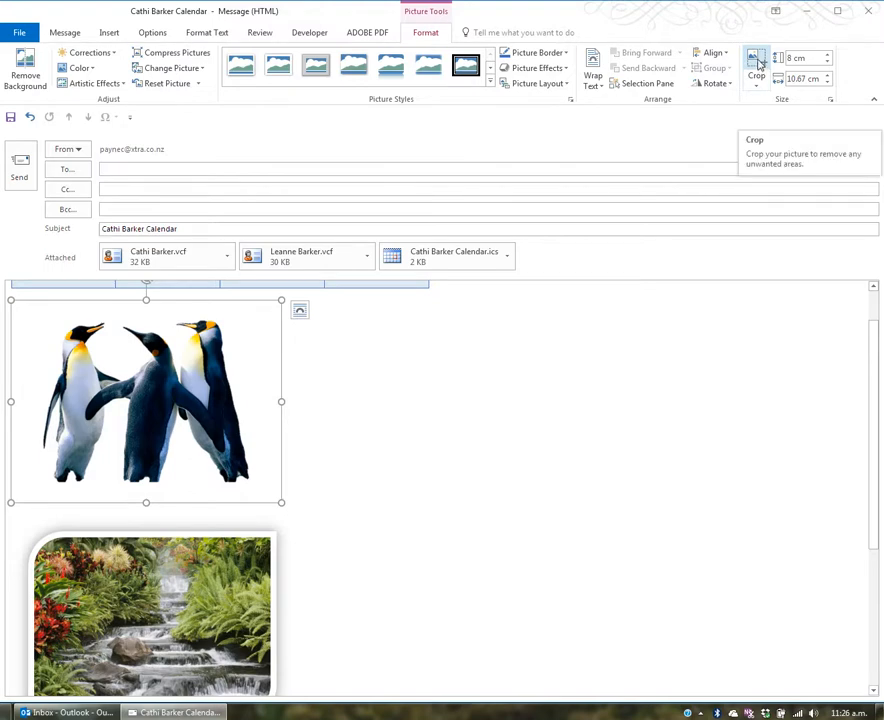
click(756, 64)
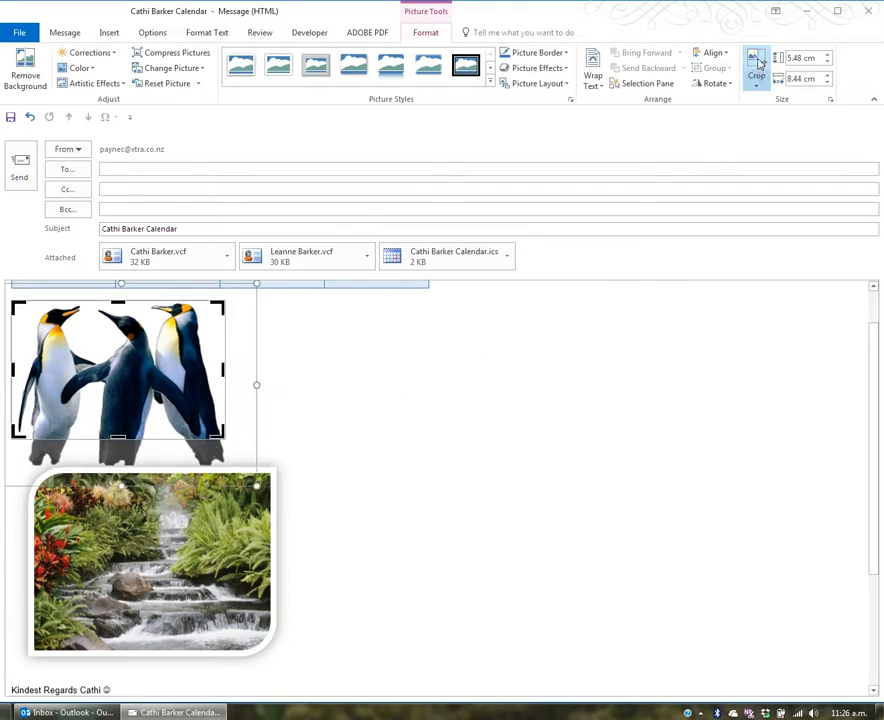
click(756, 70)
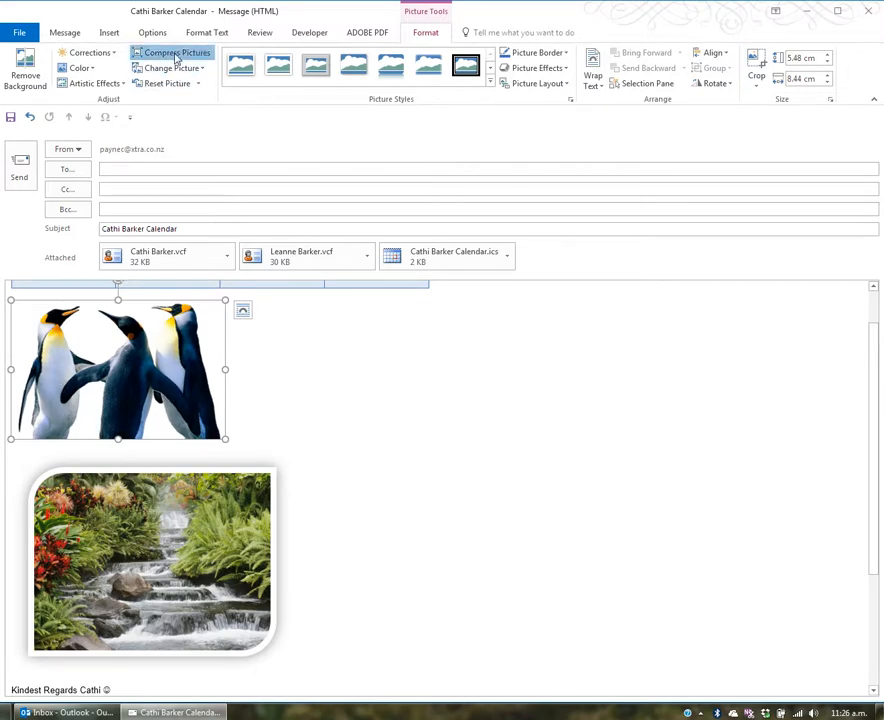
Step: Compress the pictures at Print resolution with Delete cropped areas kept on
click(176, 52)
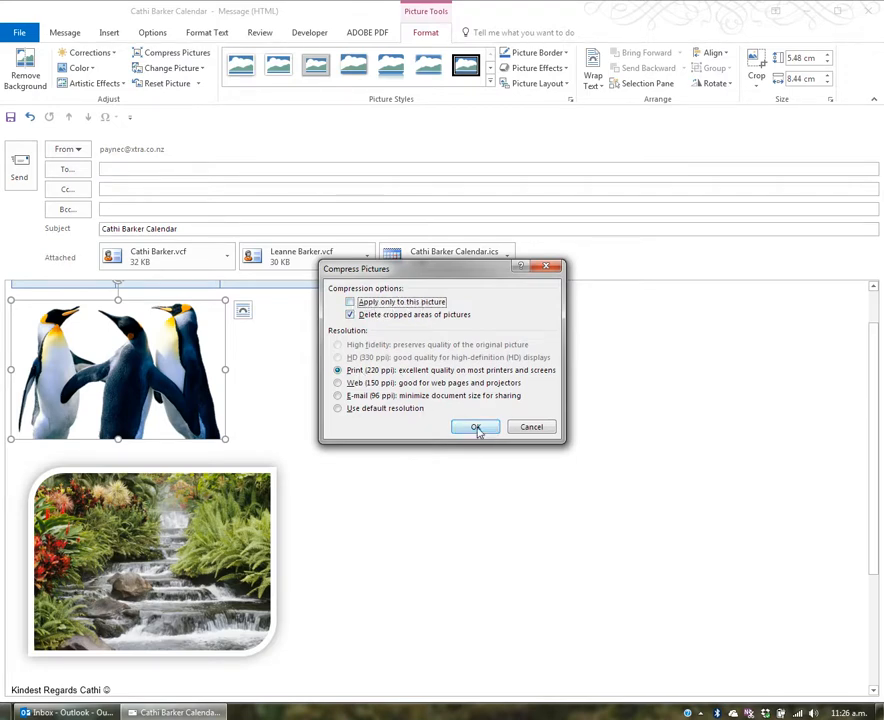
click(476, 428)
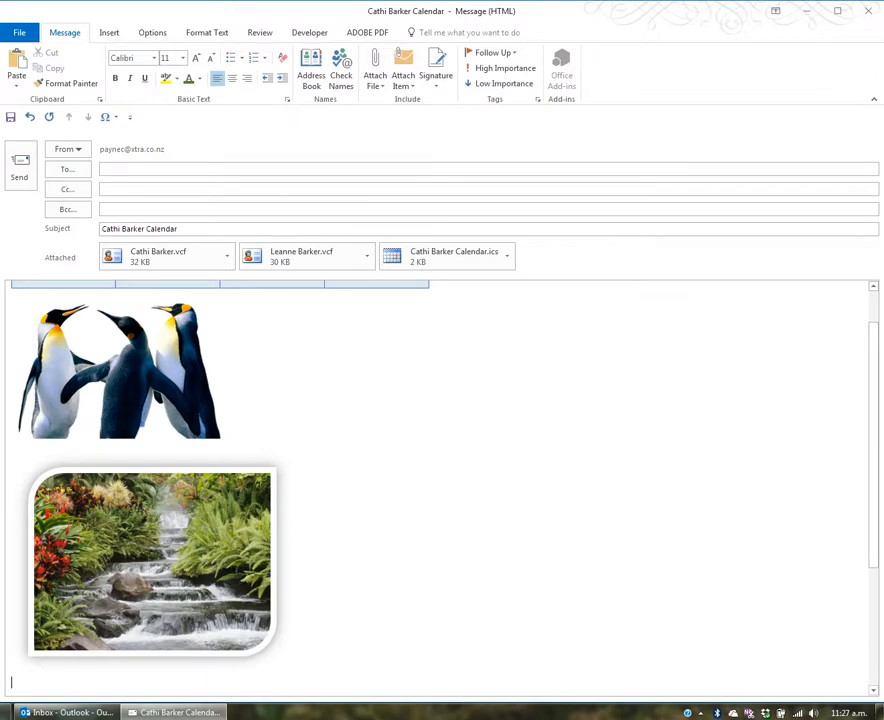
mouse_move(362, 470)
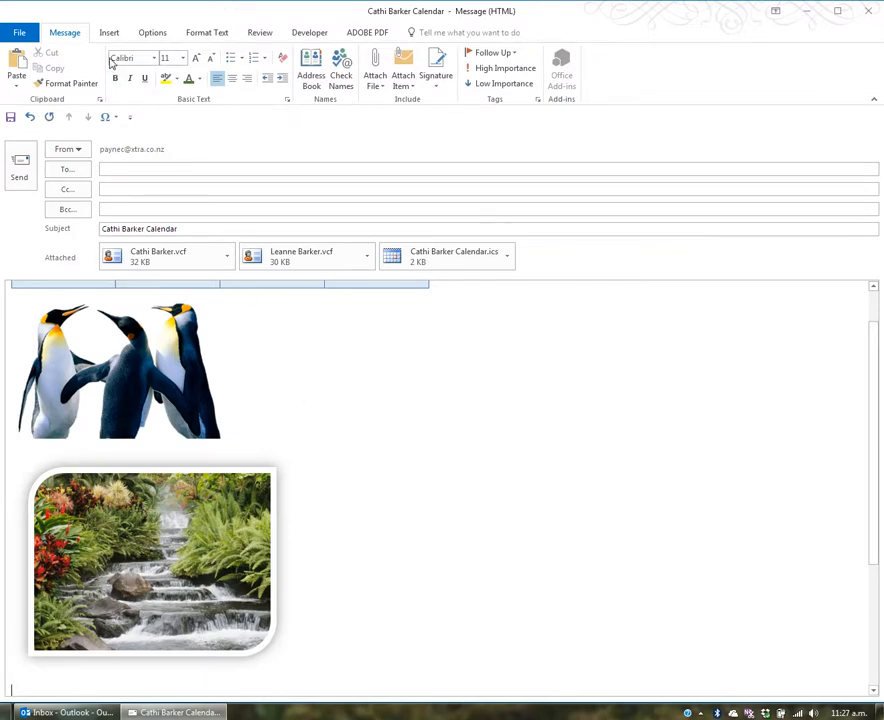
click(108, 32)
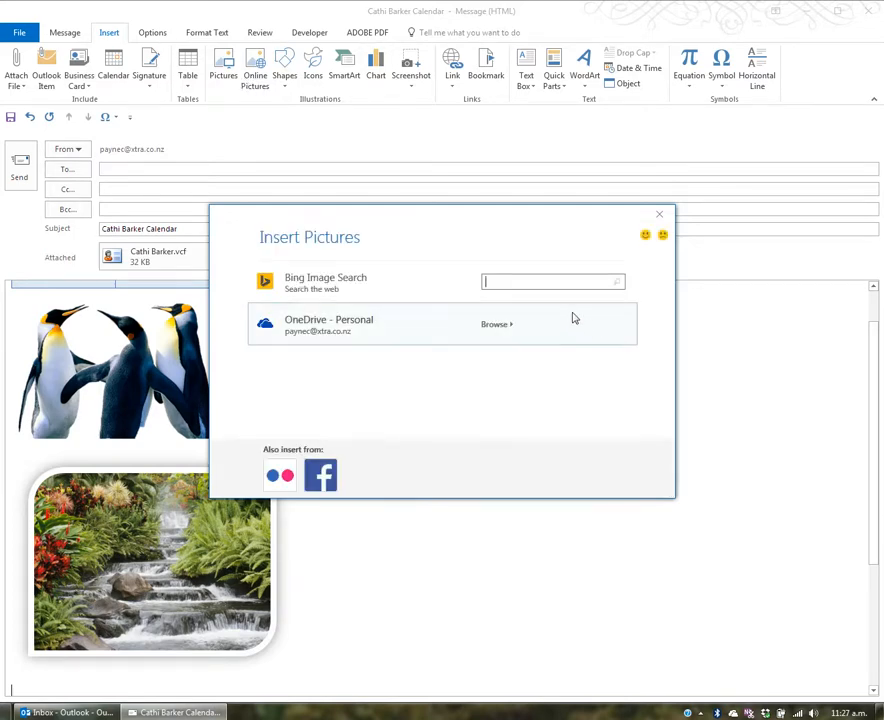
text(eiffel tower)
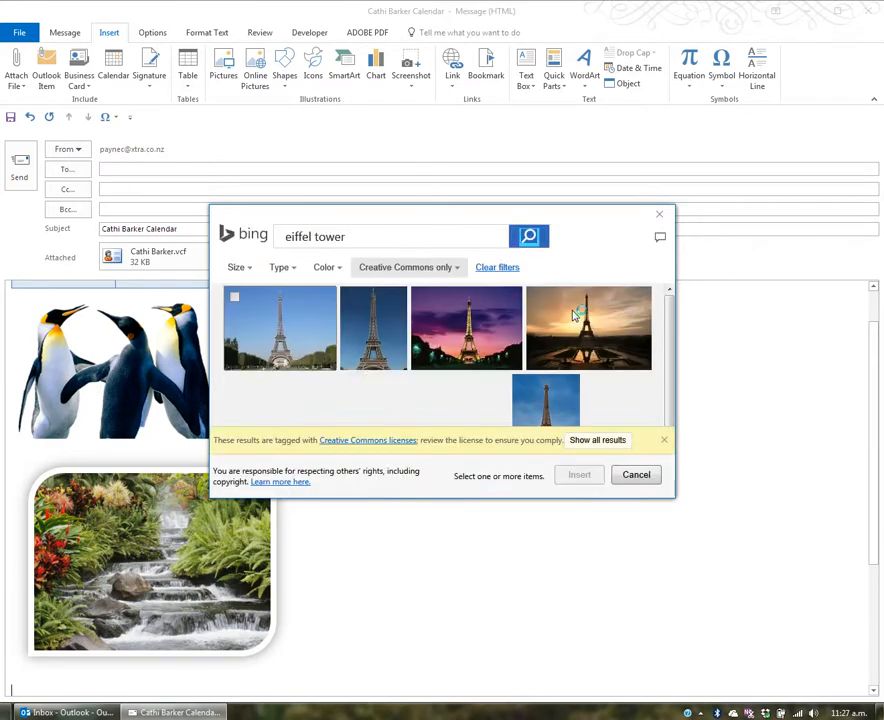
scroll(down, 3)
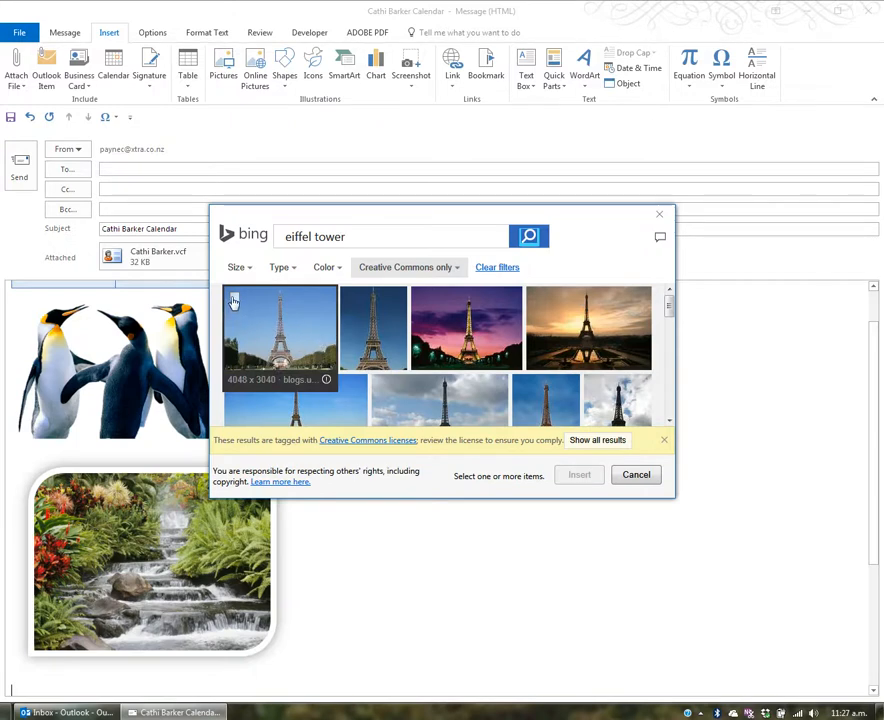
click(636, 474)
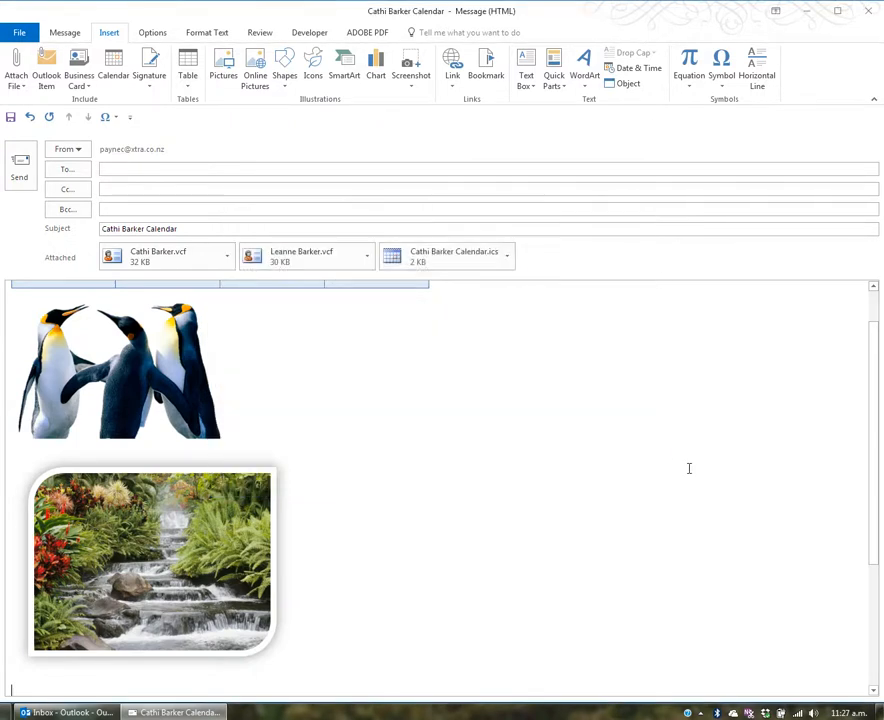
click(454, 188)
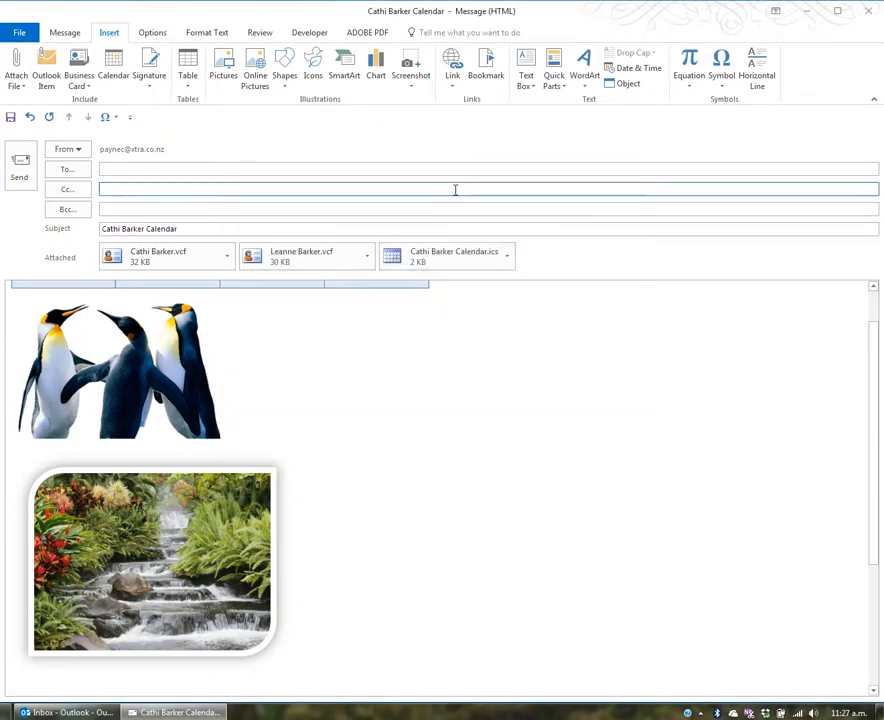
click(284, 64)
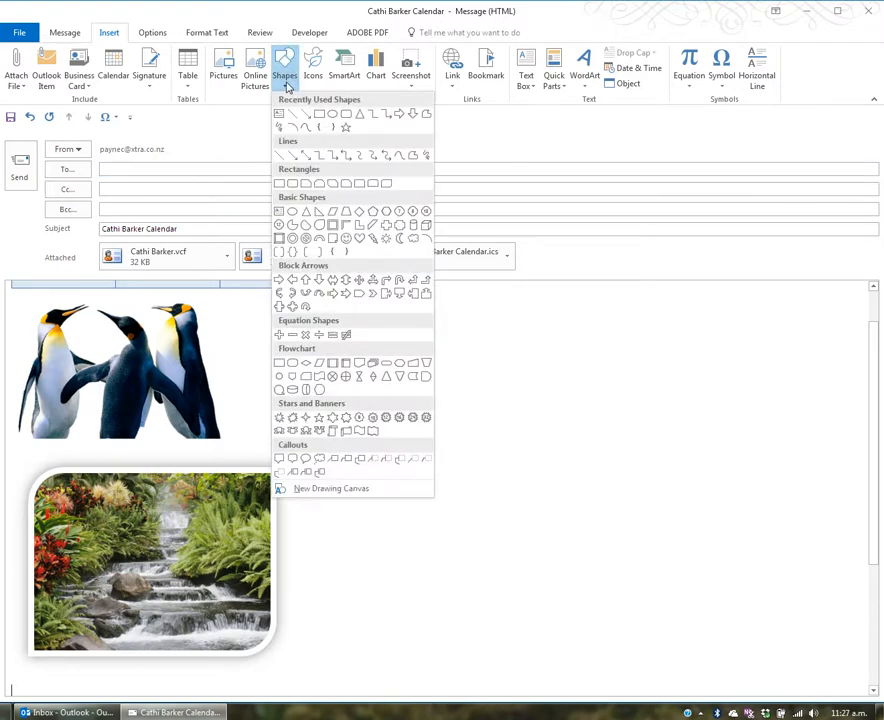
click(314, 62)
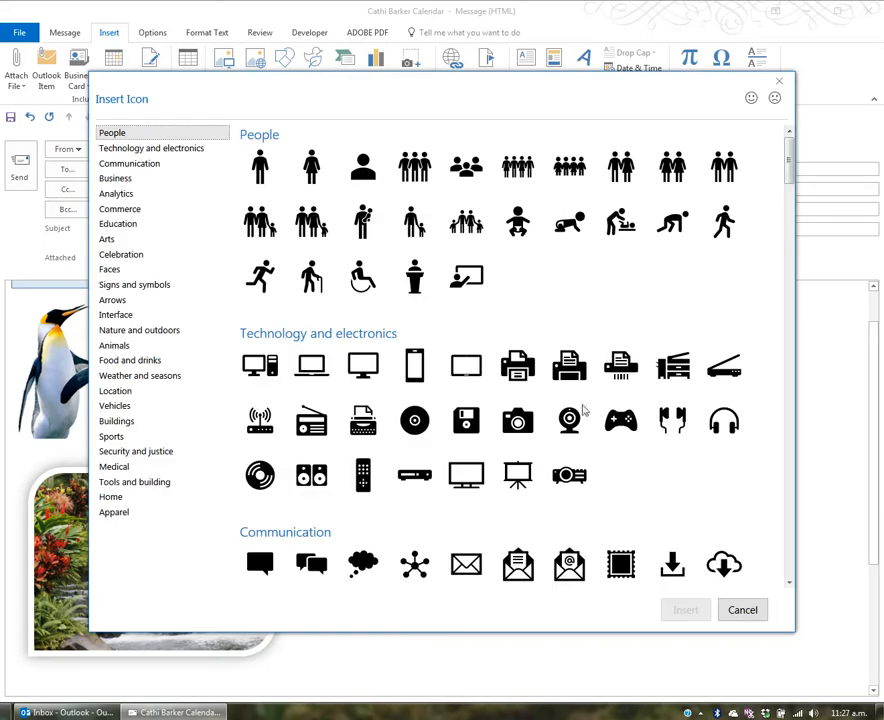
click(742, 608)
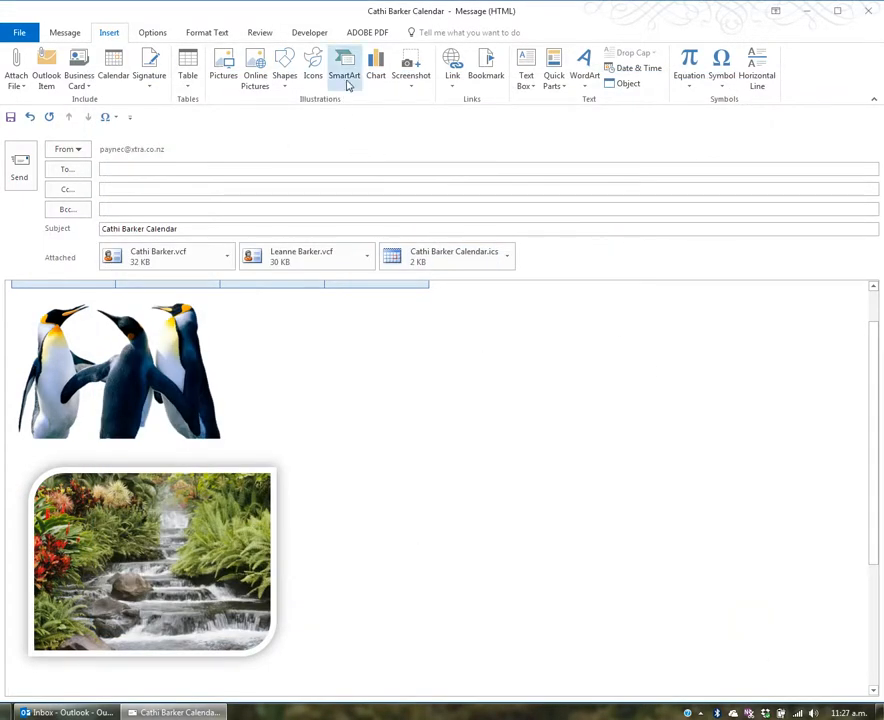
click(344, 68)
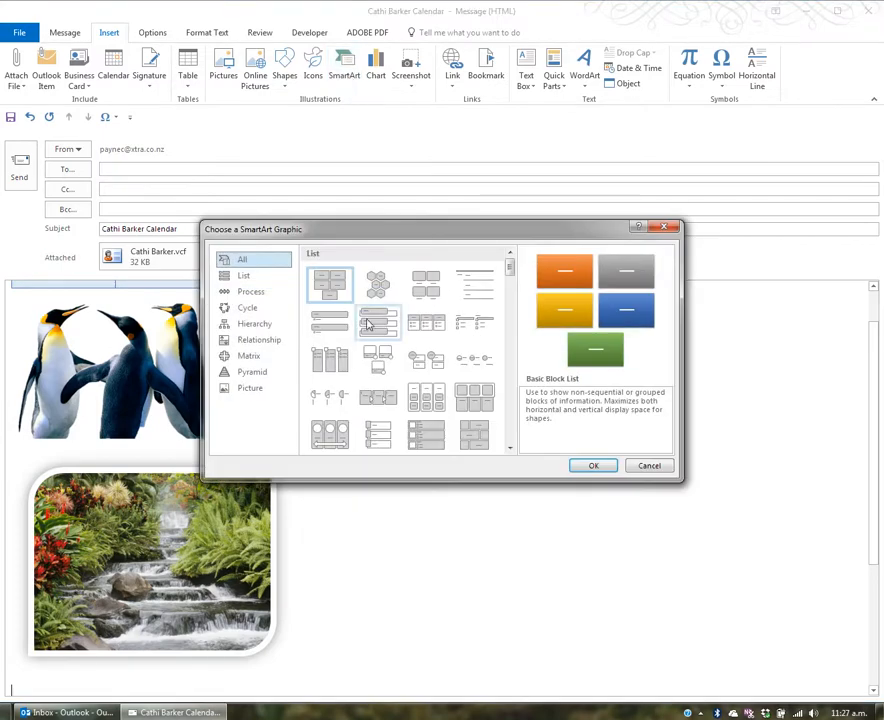
mouse_move(378, 398)
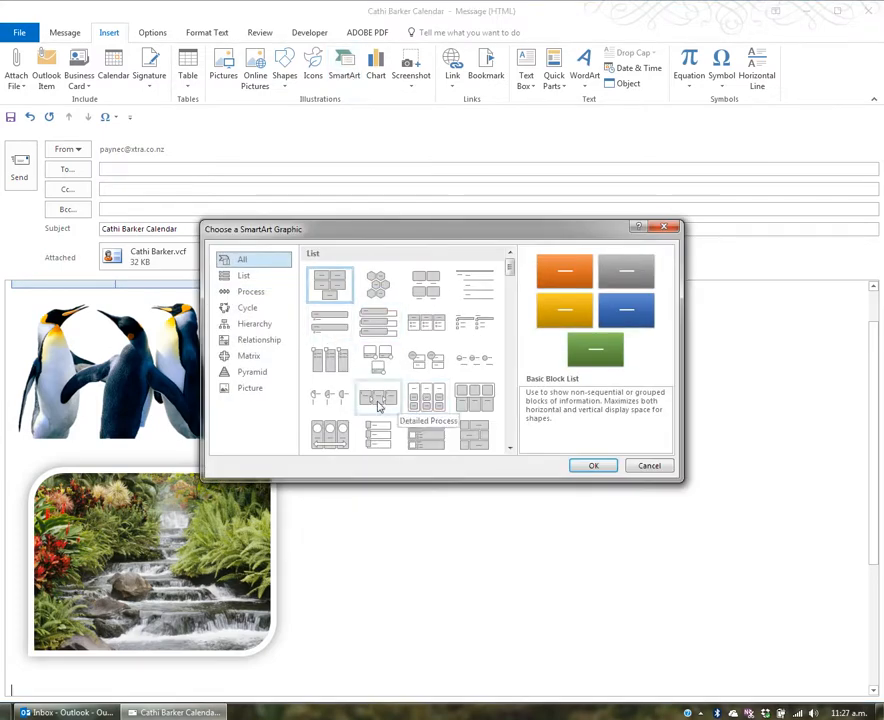
click(260, 340)
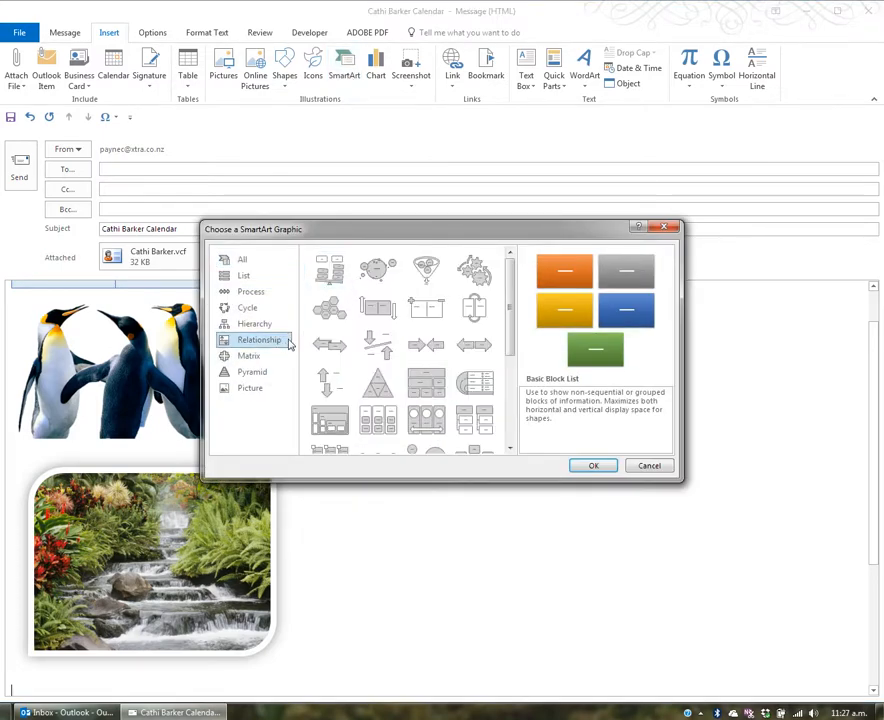
click(254, 324)
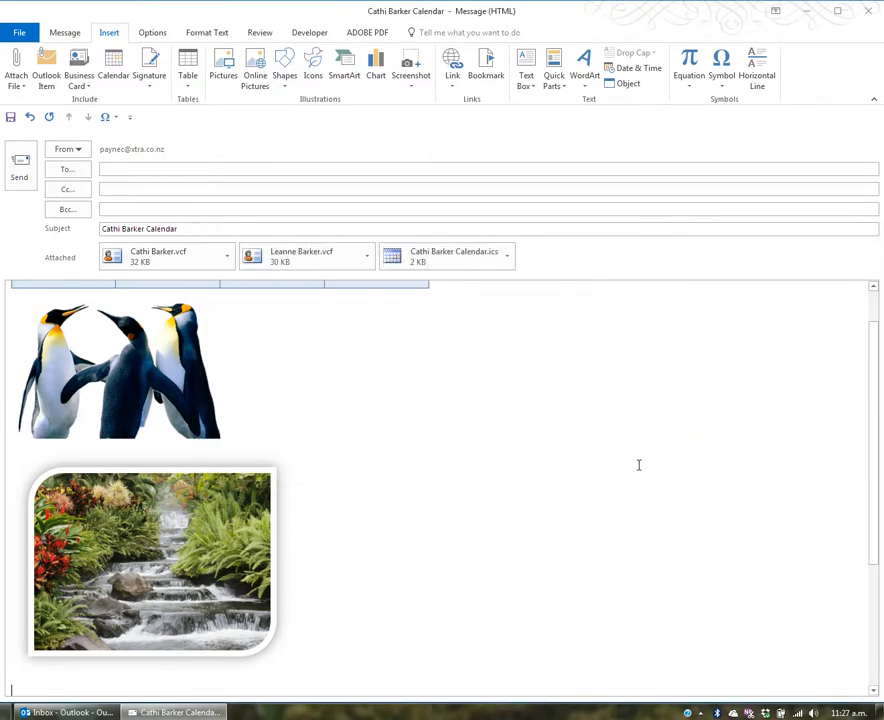
click(376, 64)
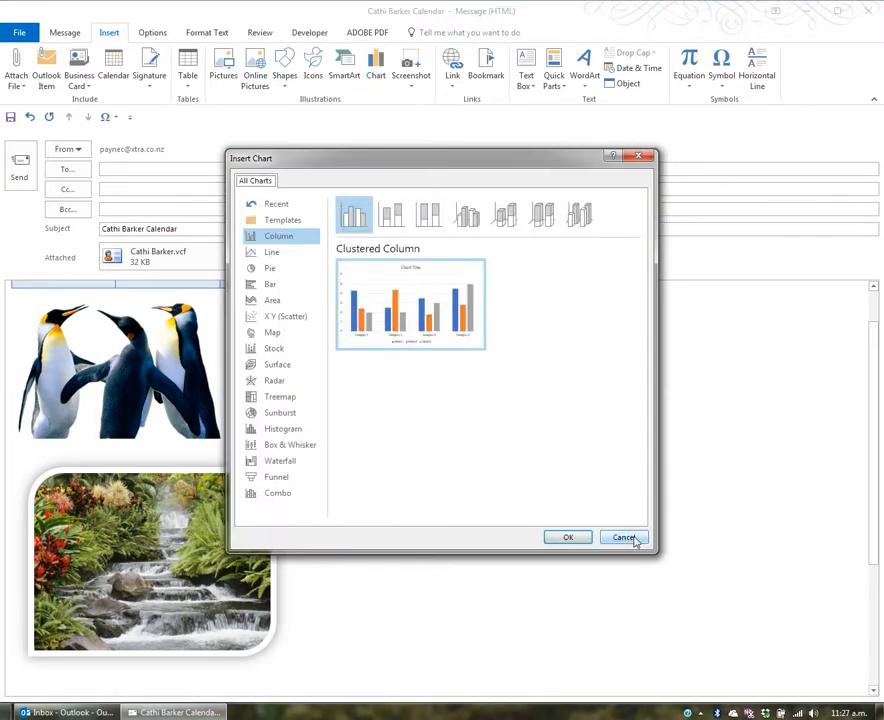
click(624, 536)
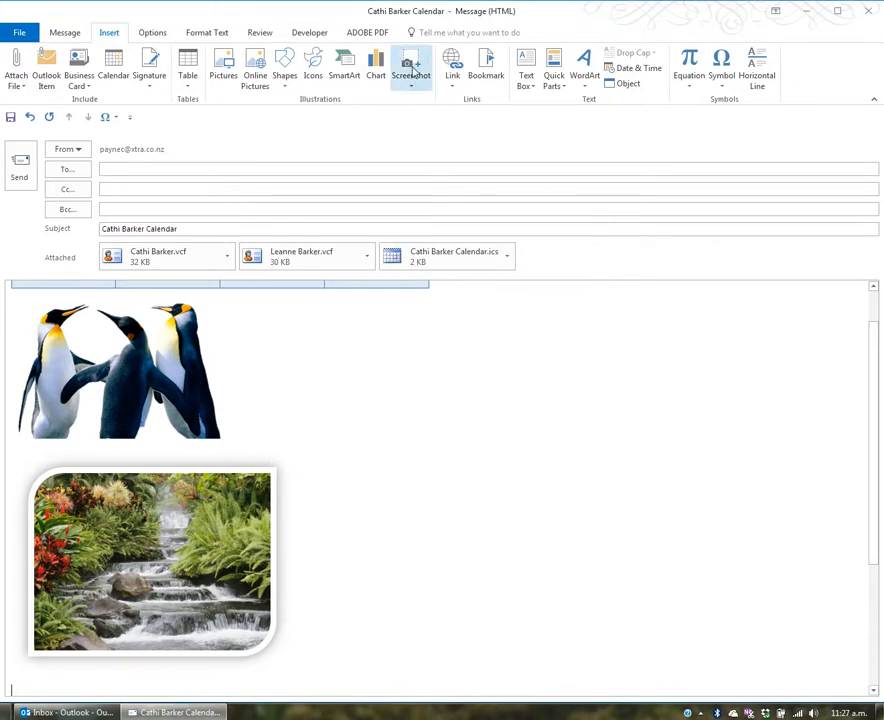
mouse_move(412, 70)
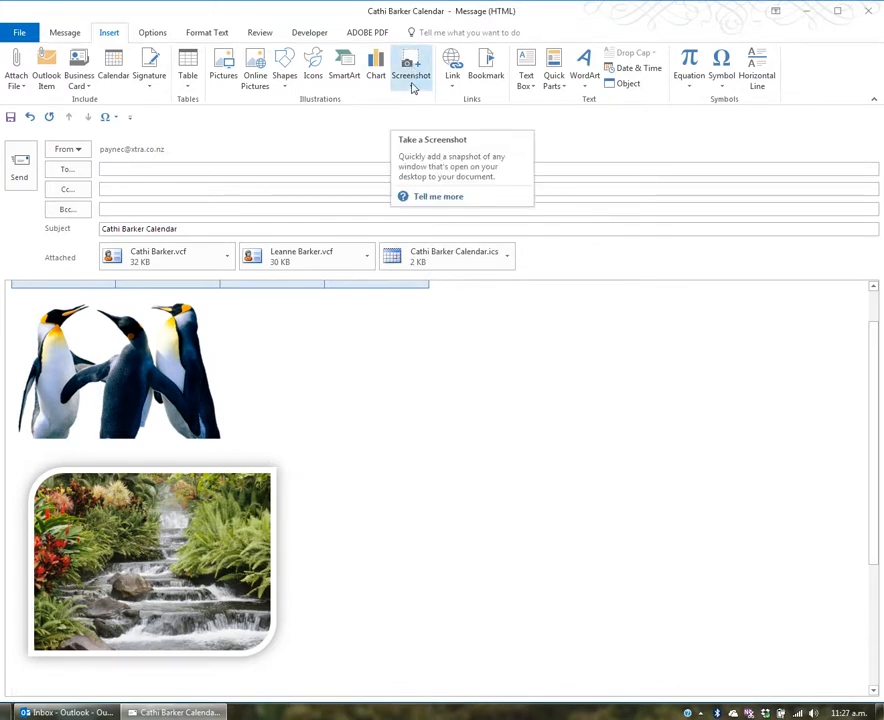
Step: Insert a screenshot of the open Skype window above the Kindest Regards signature
click(412, 70)
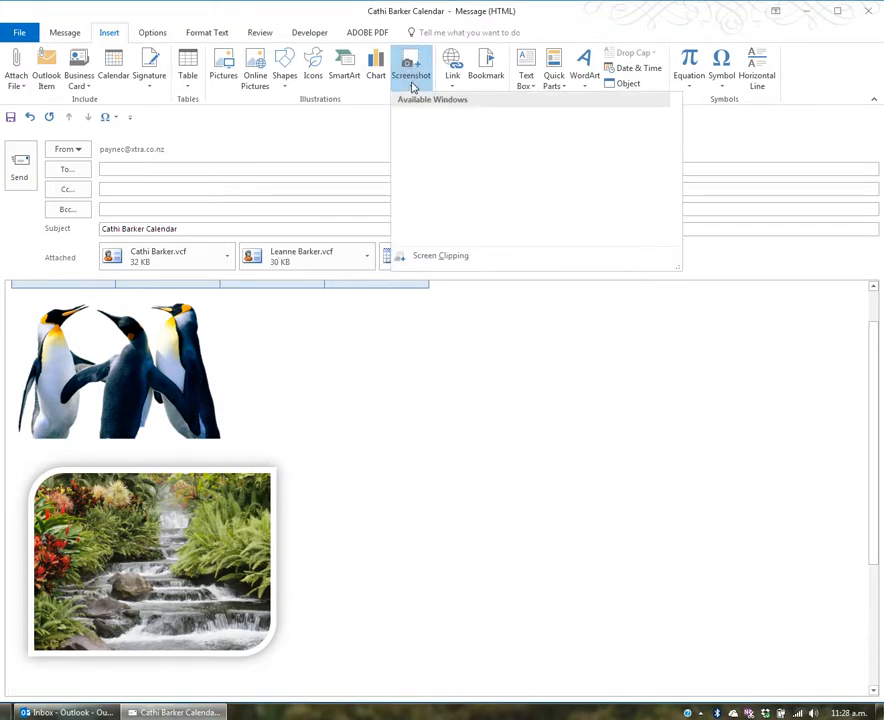
click(412, 68)
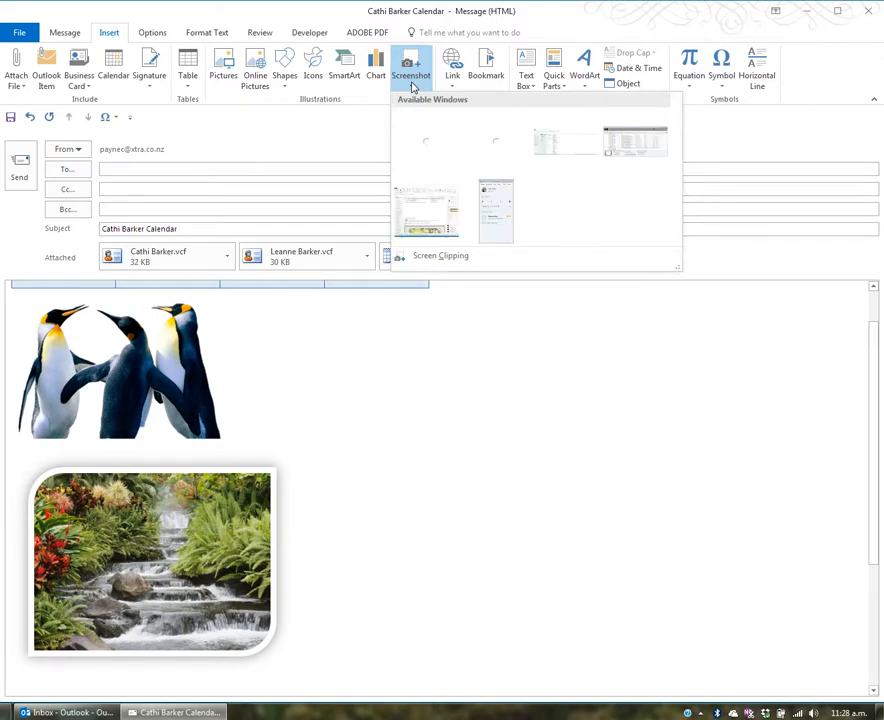
mouse_move(496, 210)
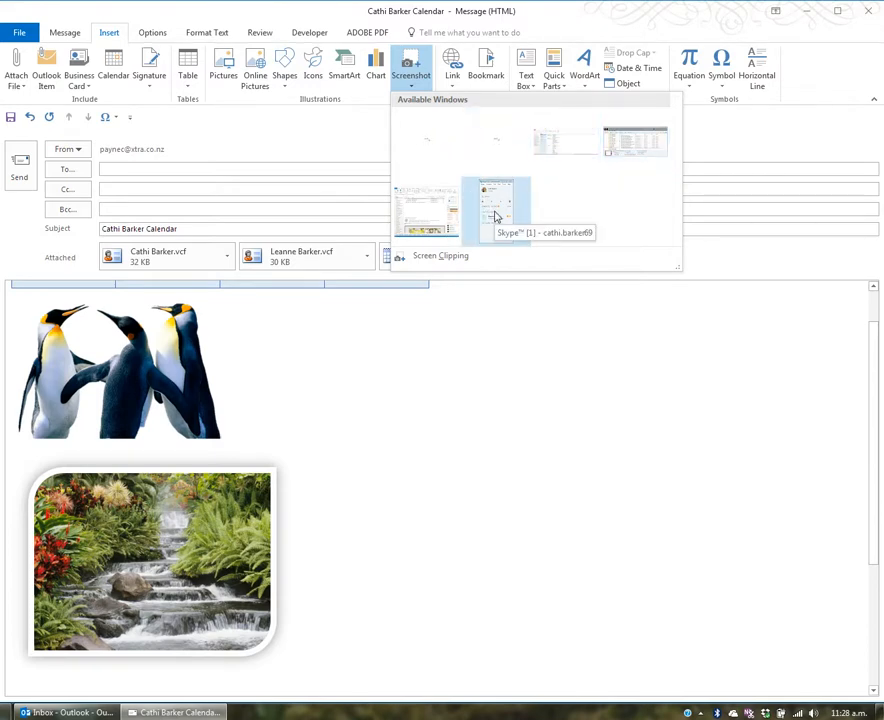
click(496, 210)
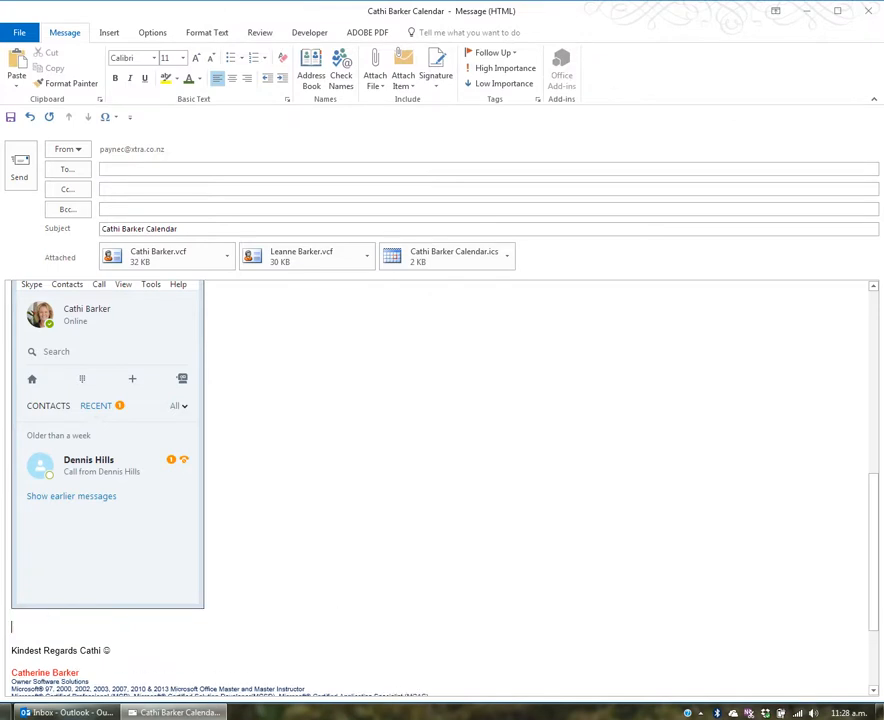
Step: Bring up the Insert Hyperlink dialog from the Insert commands
click(108, 32)
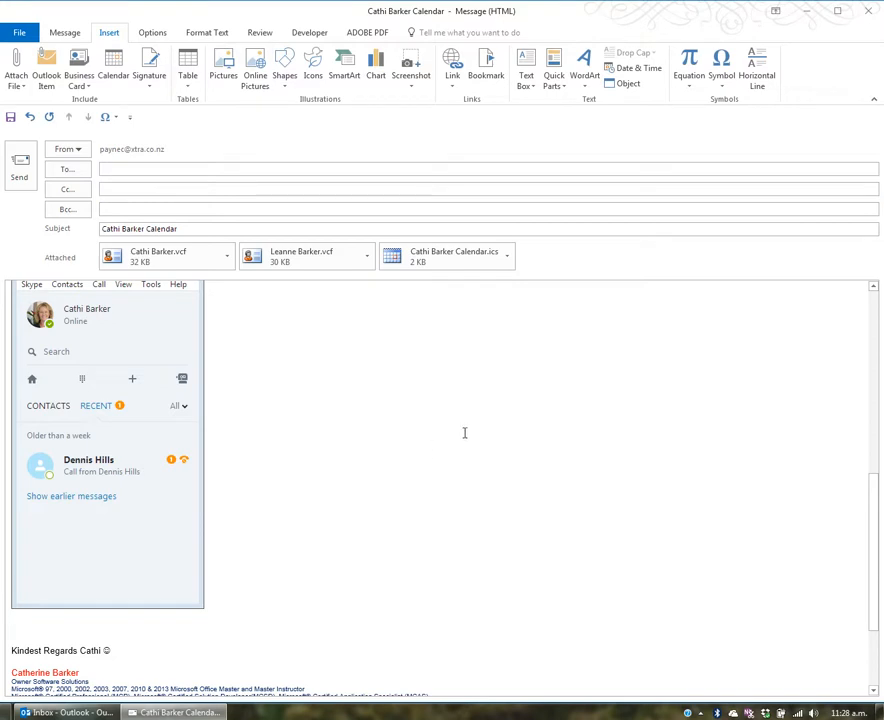
mouse_move(452, 62)
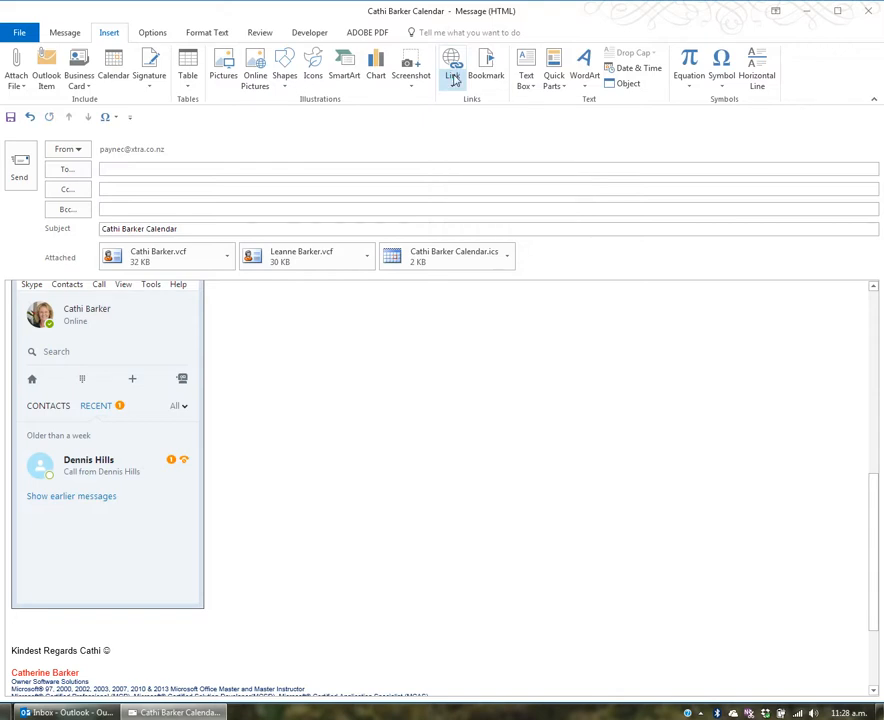
click(12, 628)
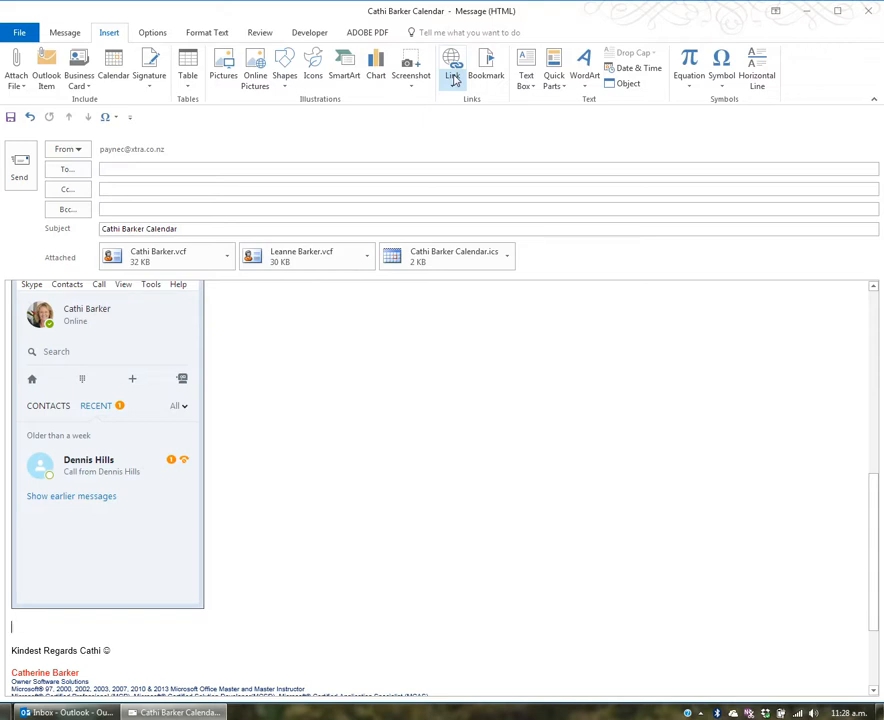
click(452, 68)
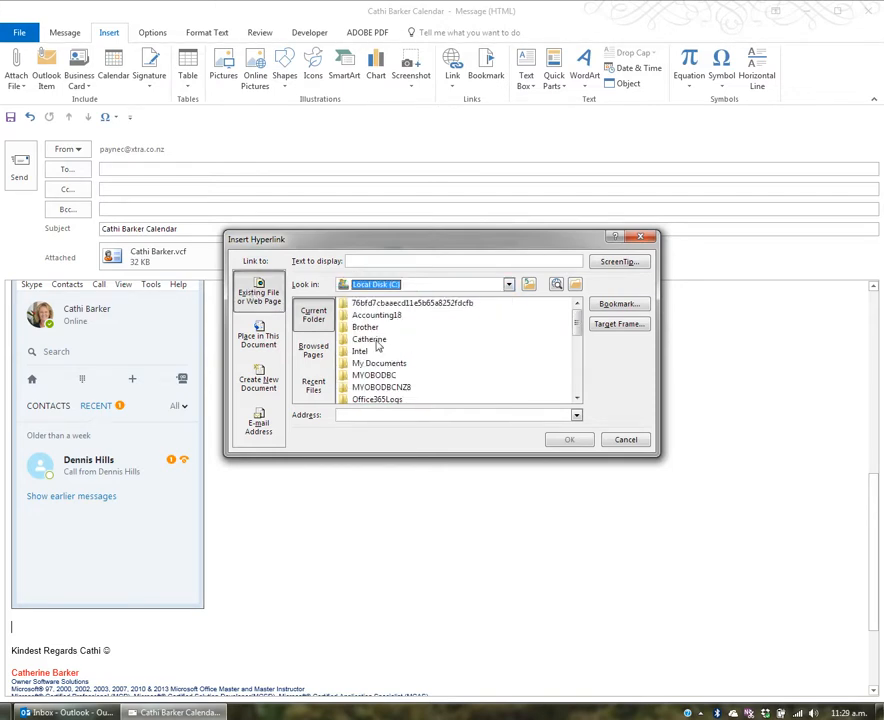
Step: Link 'Click to view Tenancy Letter' to TenancyLetter.docx in C:\Catherine and insert it
double_click(368, 340)
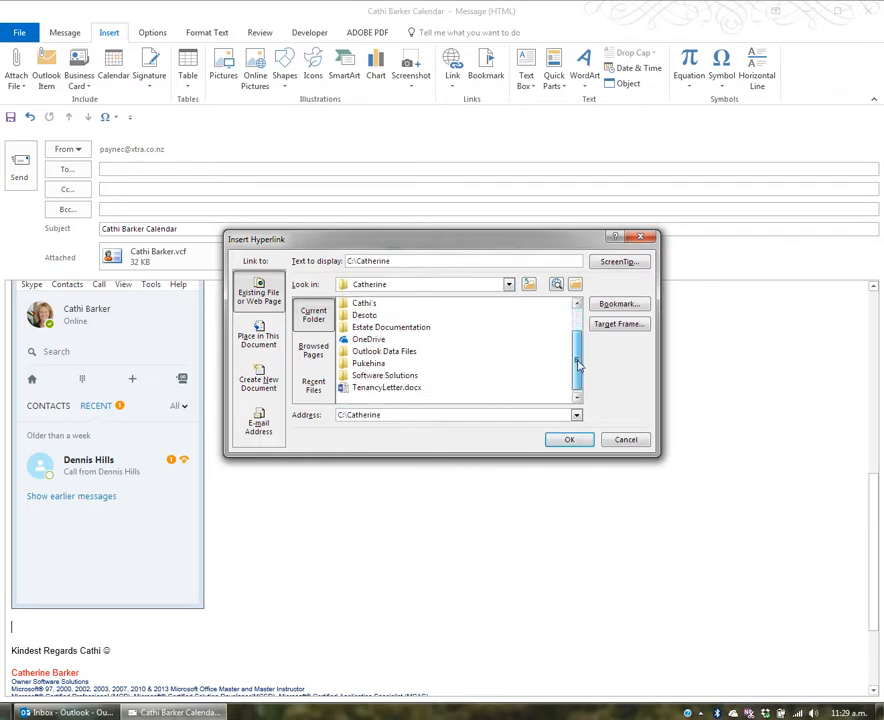
double_click(384, 376)
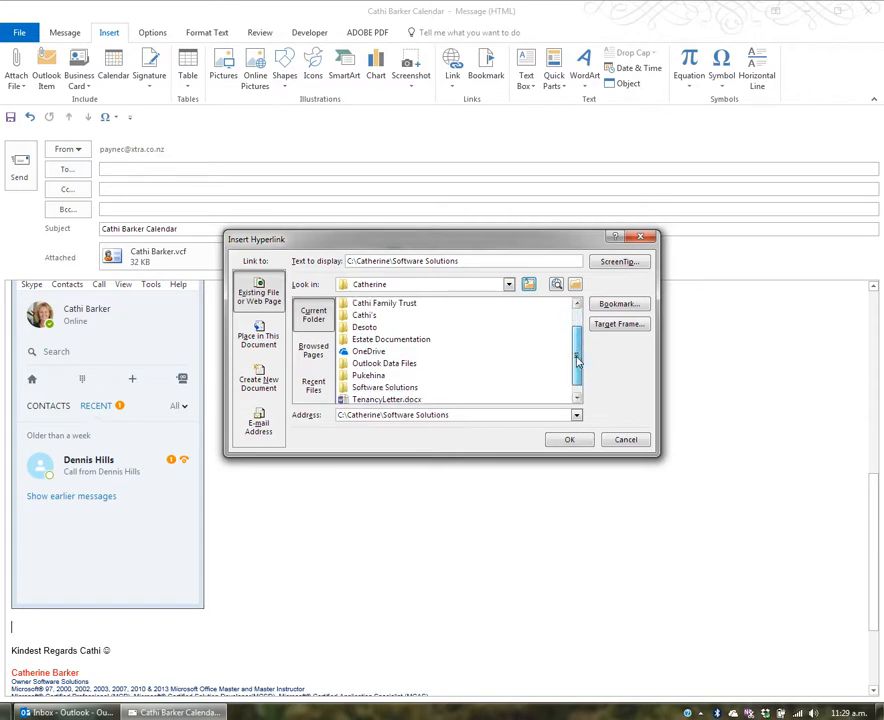
click(388, 388)
text(Click to view Tenancy)
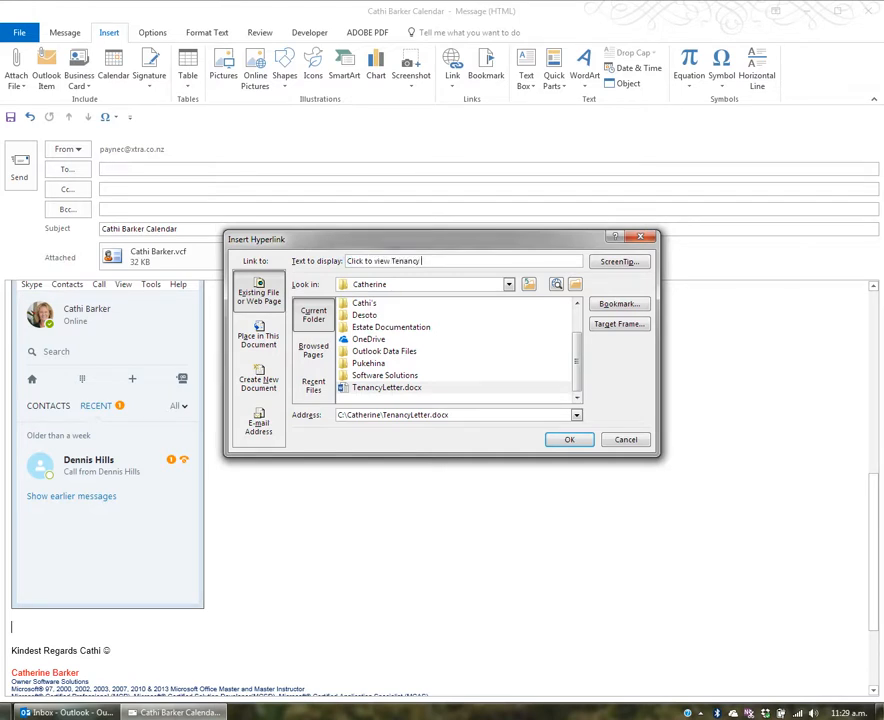
text(Letter)
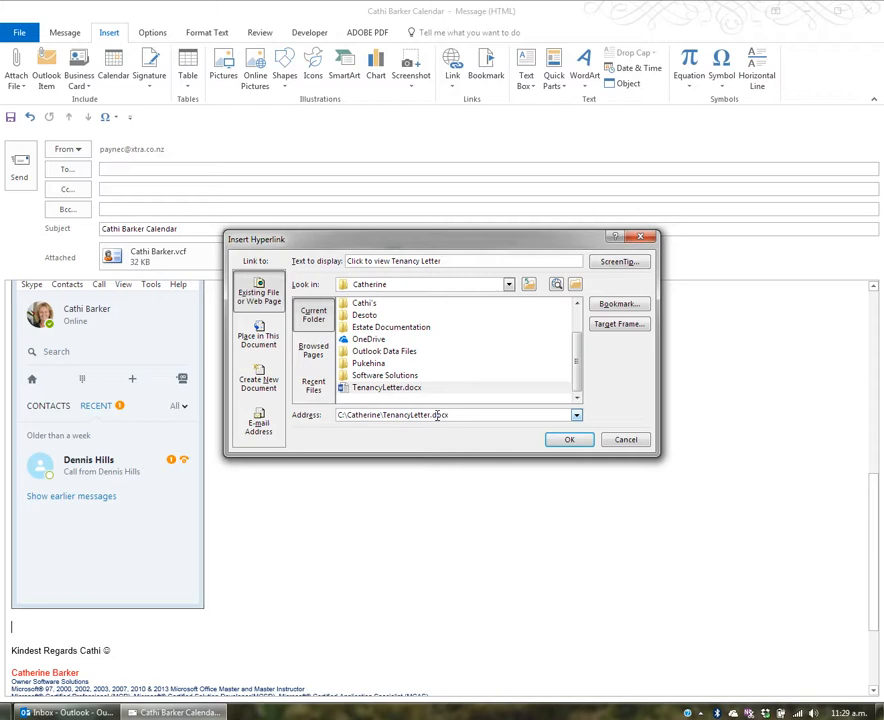
click(568, 440)
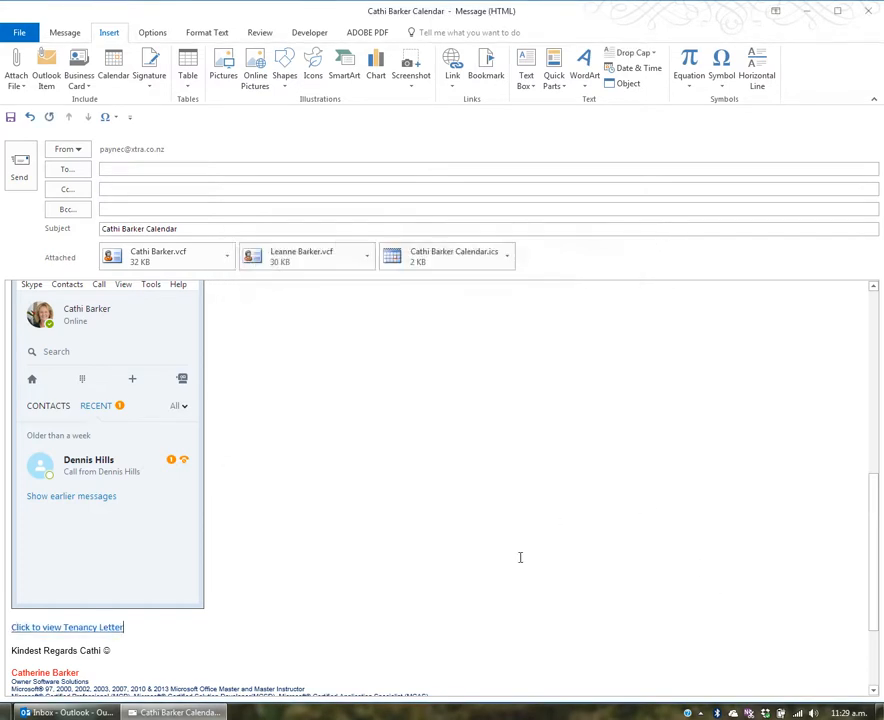
mouse_move(68, 628)
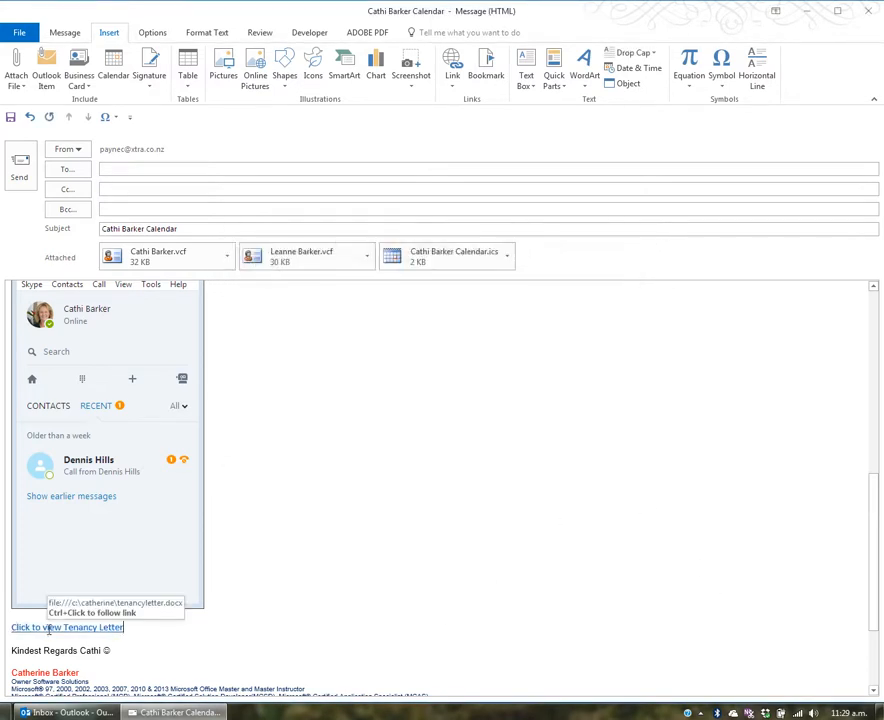